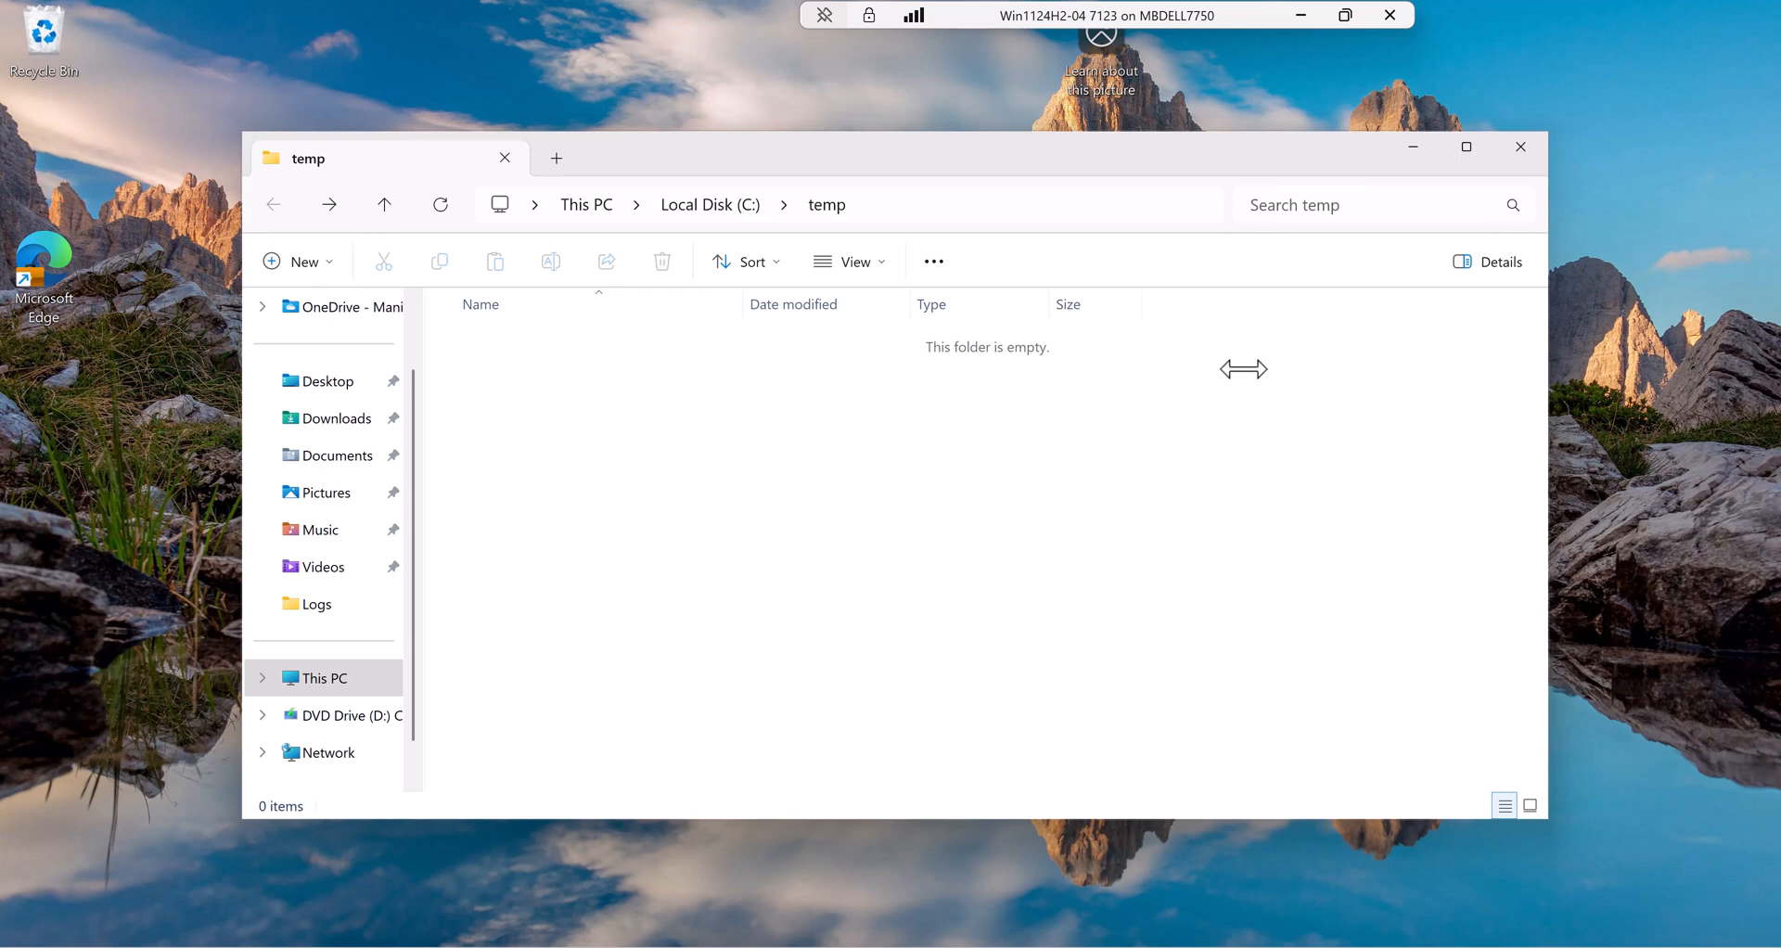
mouse_move(803, 217)
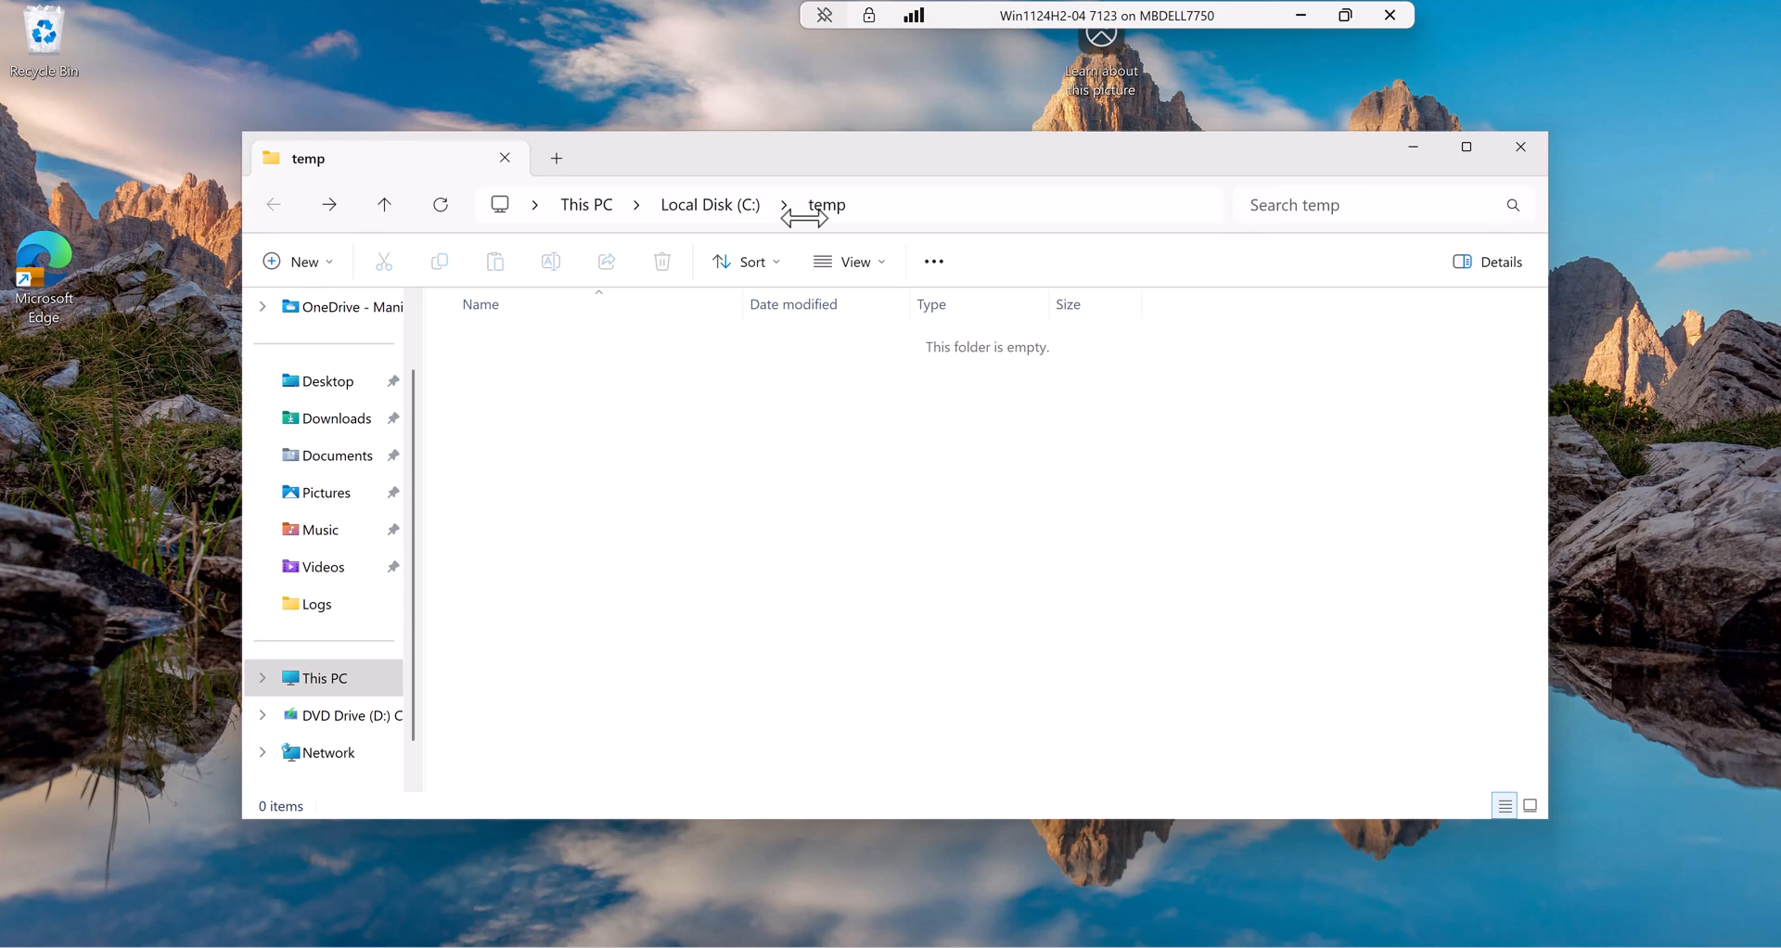
mouse_move(835, 425)
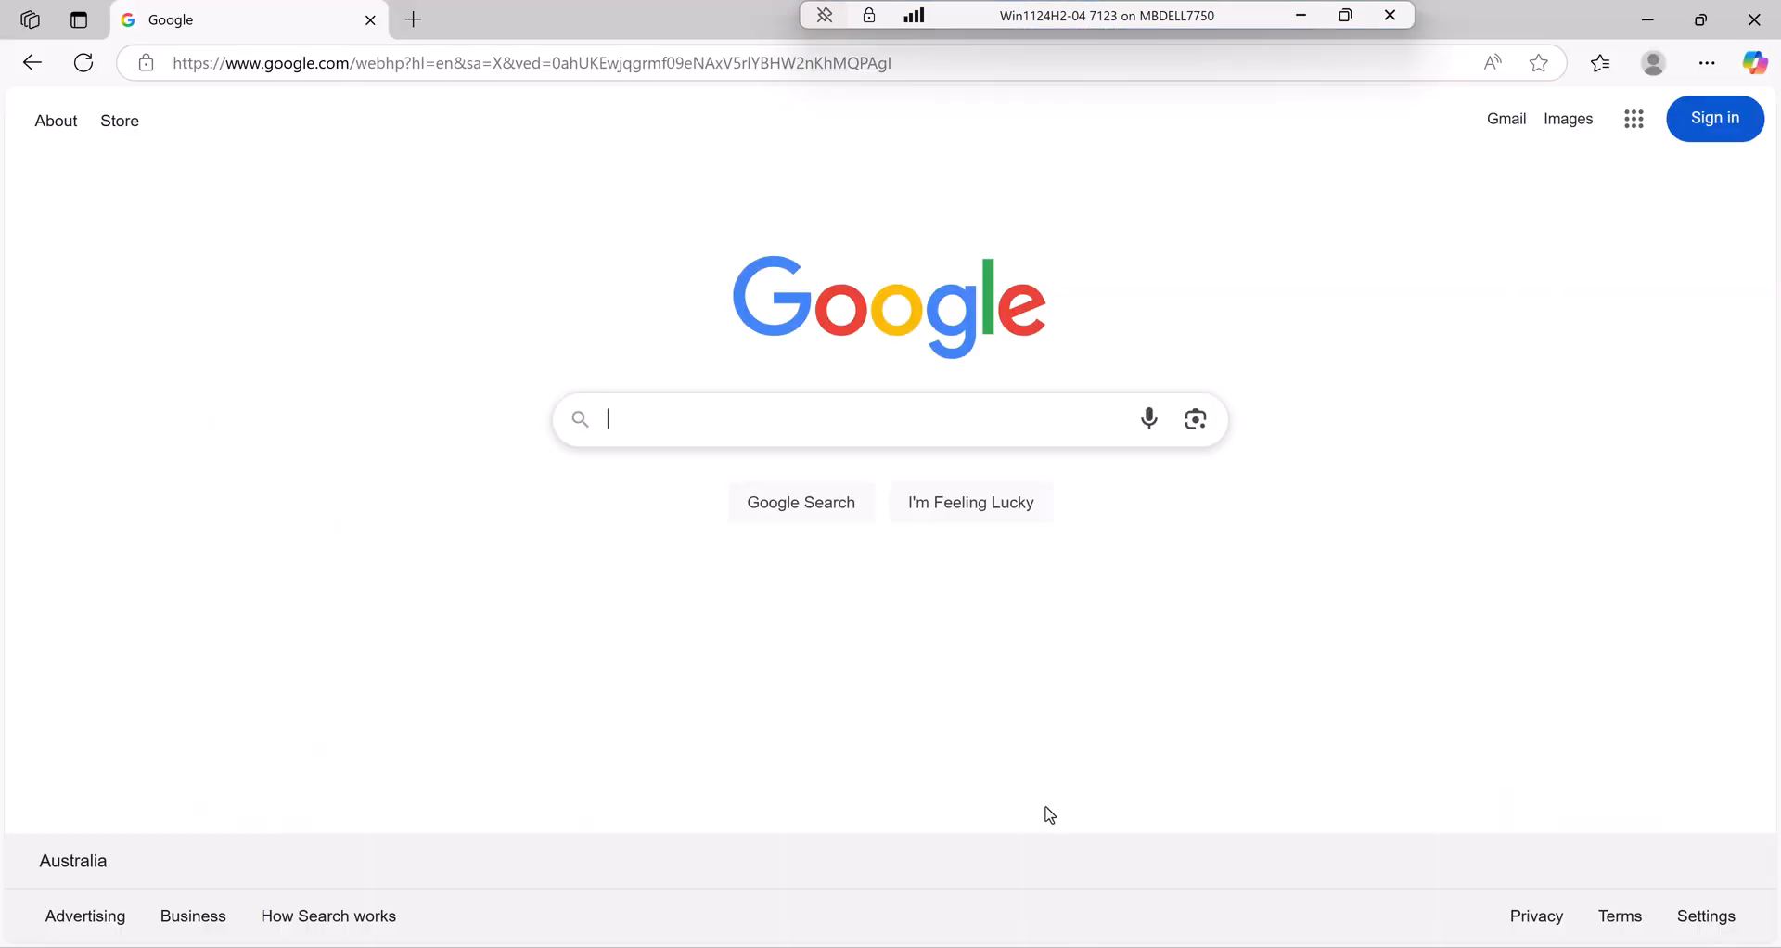
- Search the web for 'download windows adk' and launch the downloaded ADK installer from Edge
left_click(889, 419)
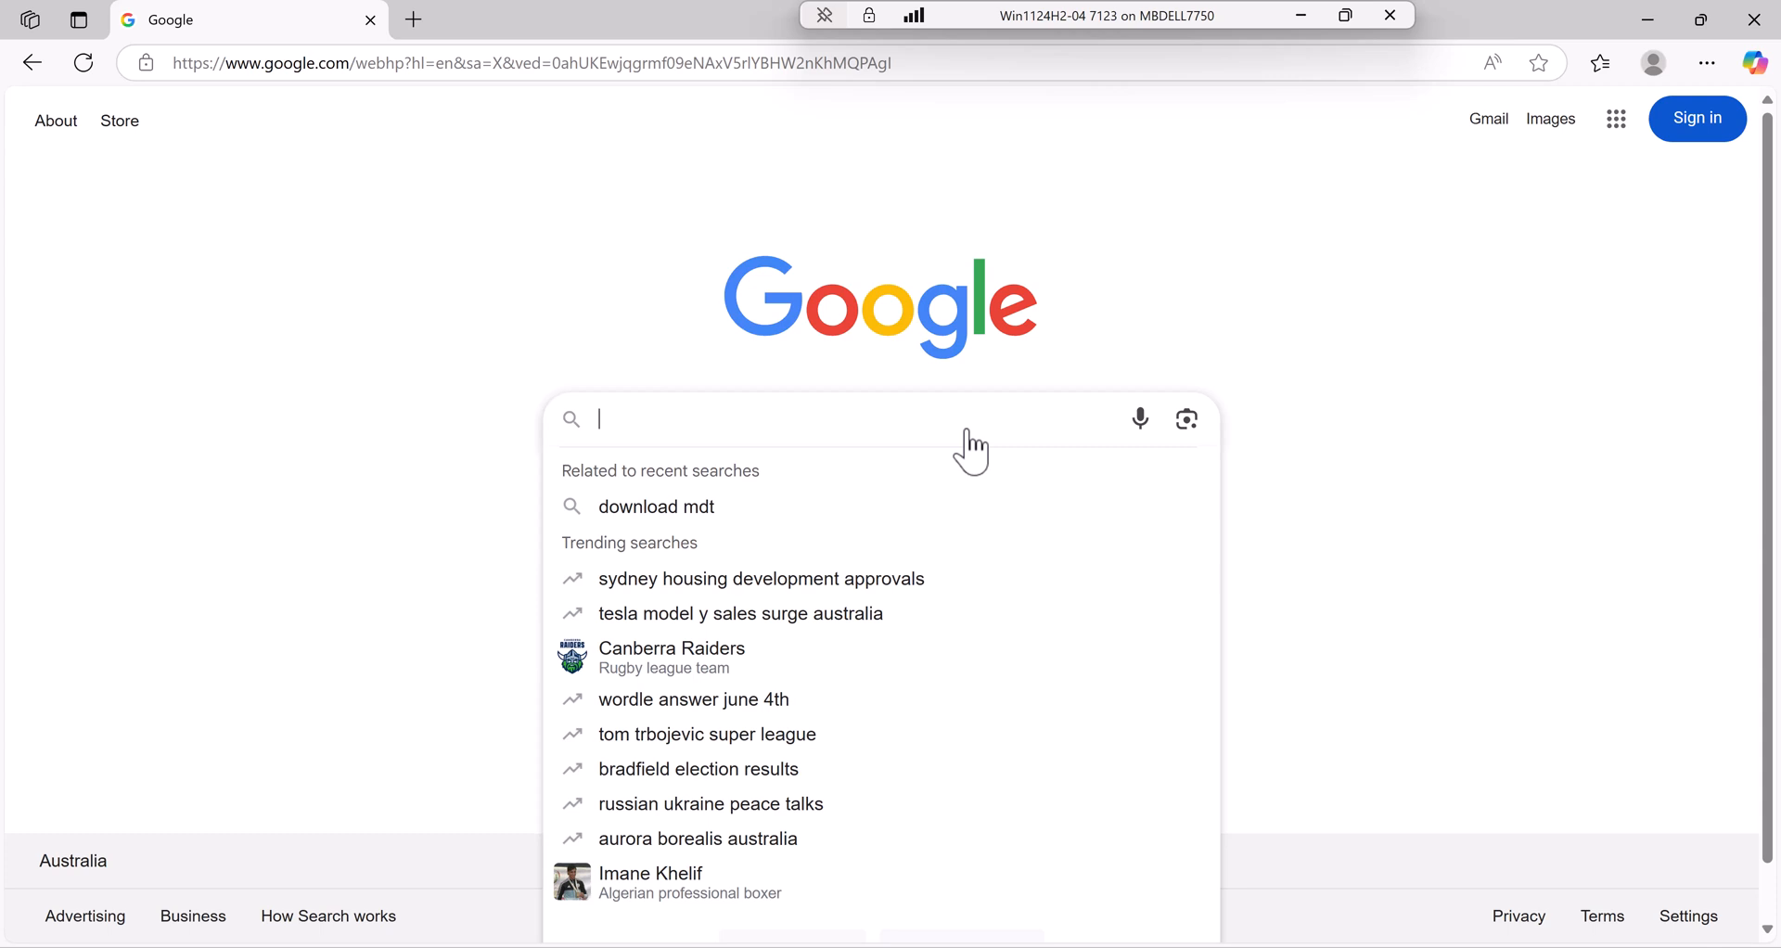
type("download")
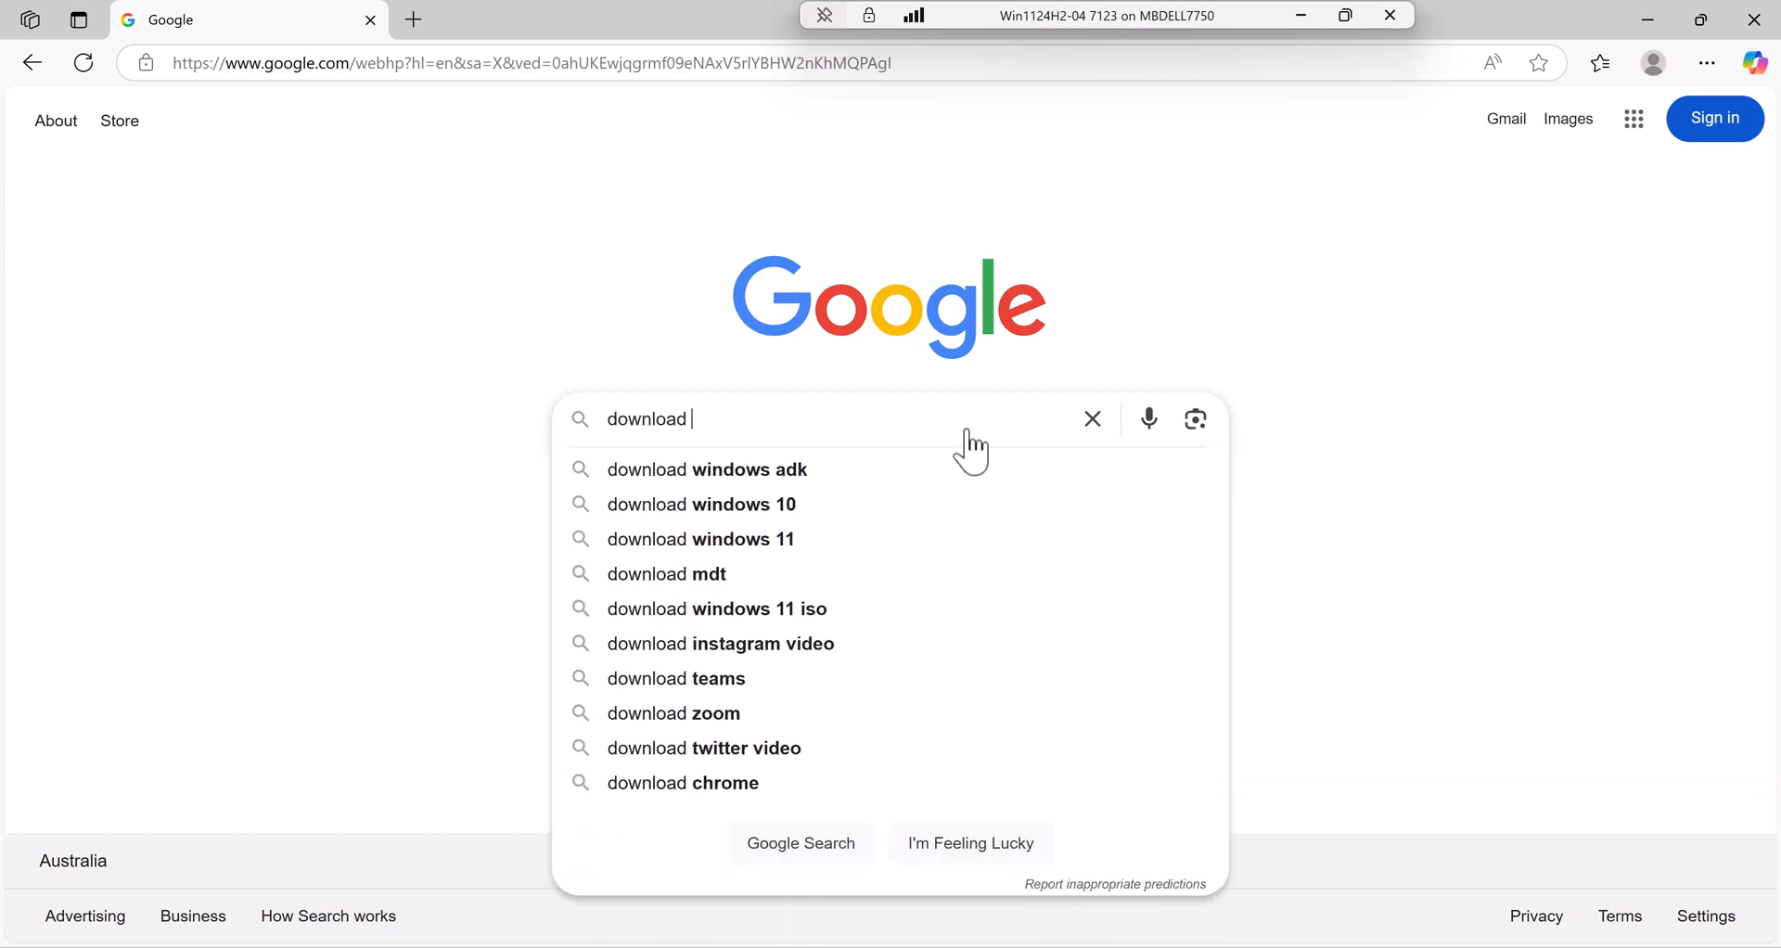
left_click(705, 470)
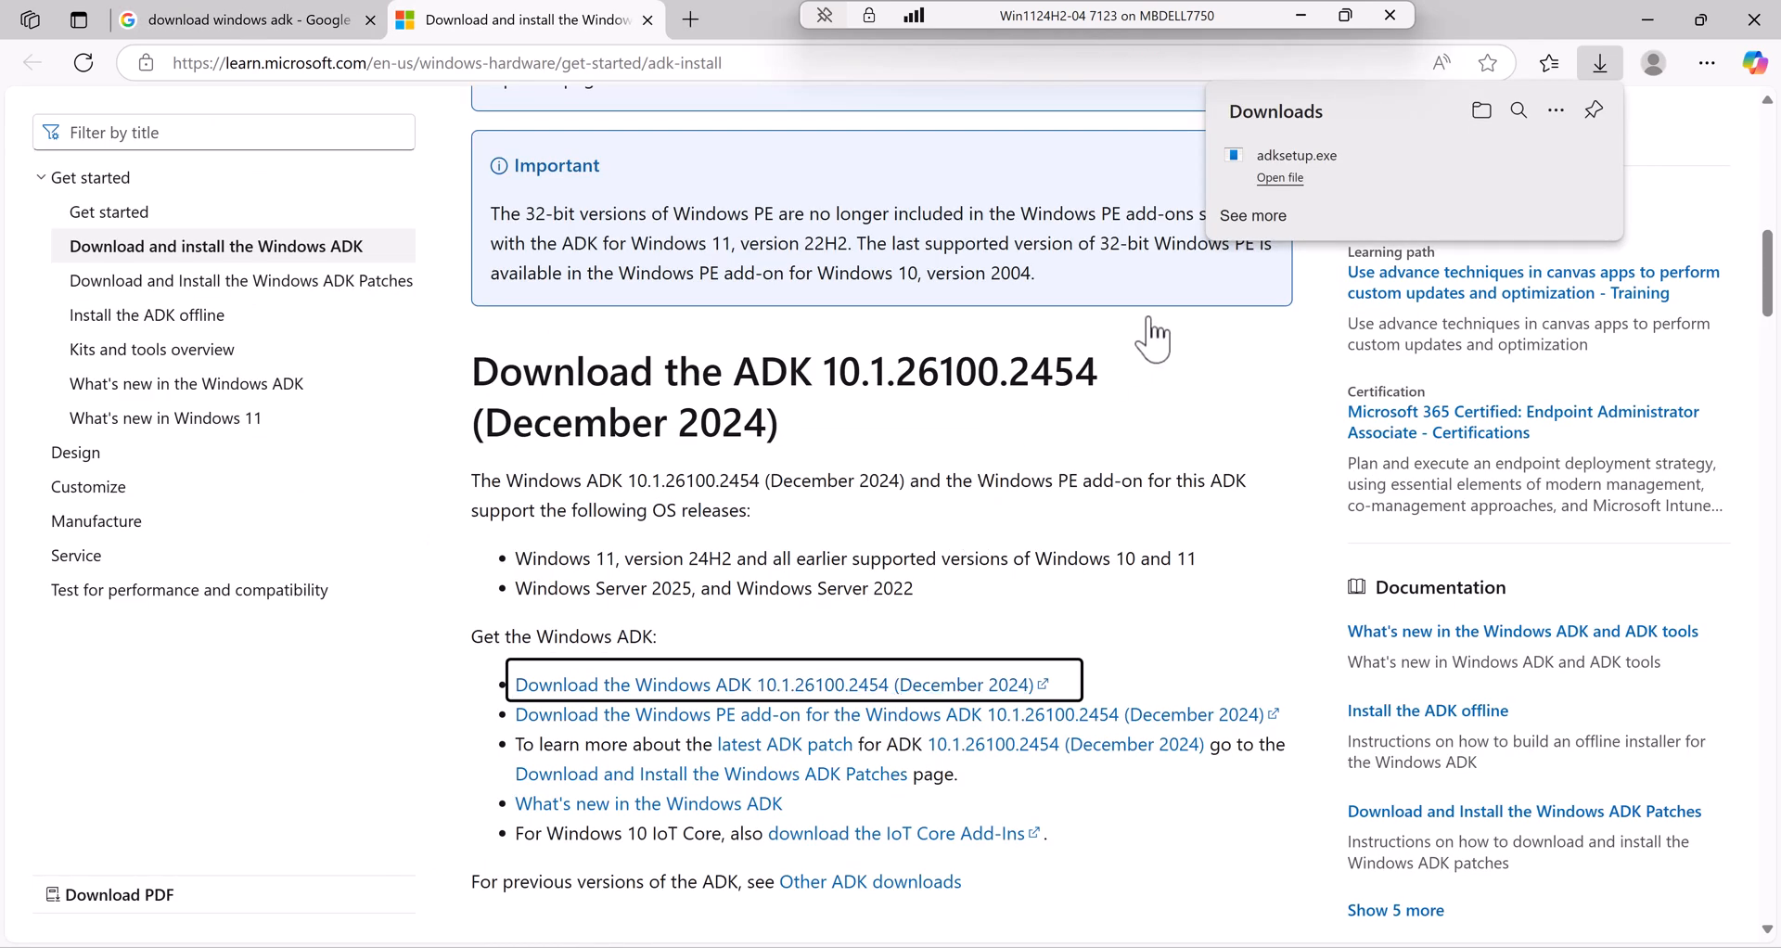
left_click(1278, 177)
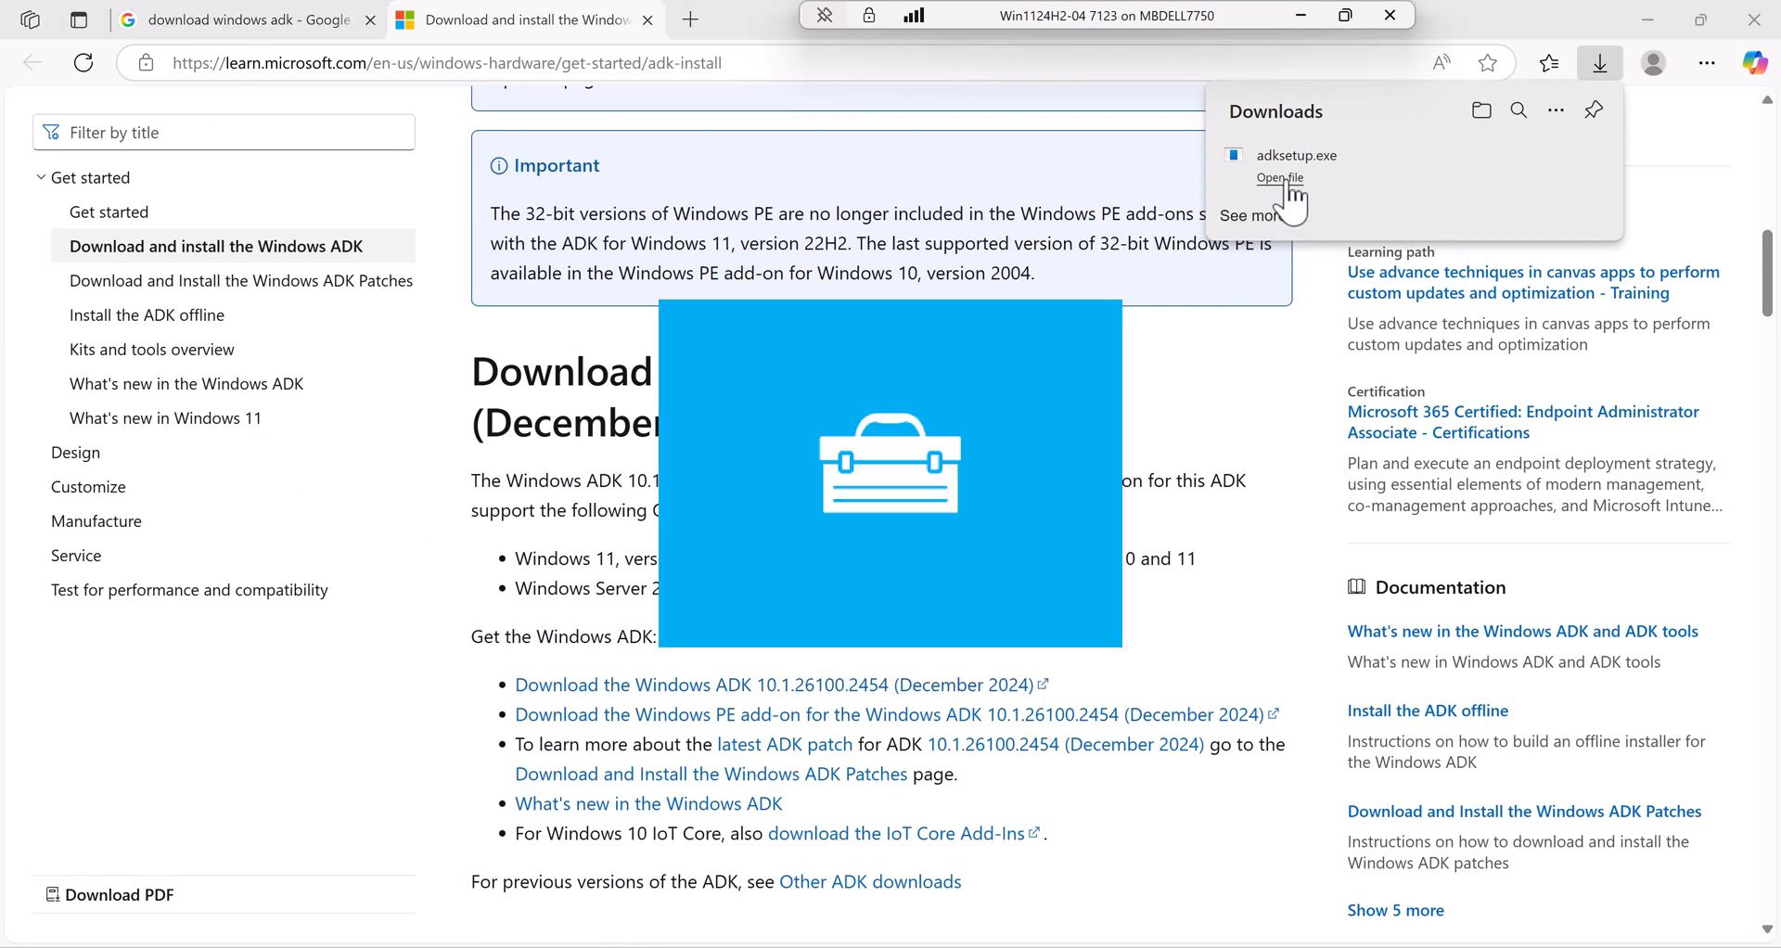
- Advance ADK Setup with the default install location and privacy choice, accepting the license terms
left_click(1278, 178)
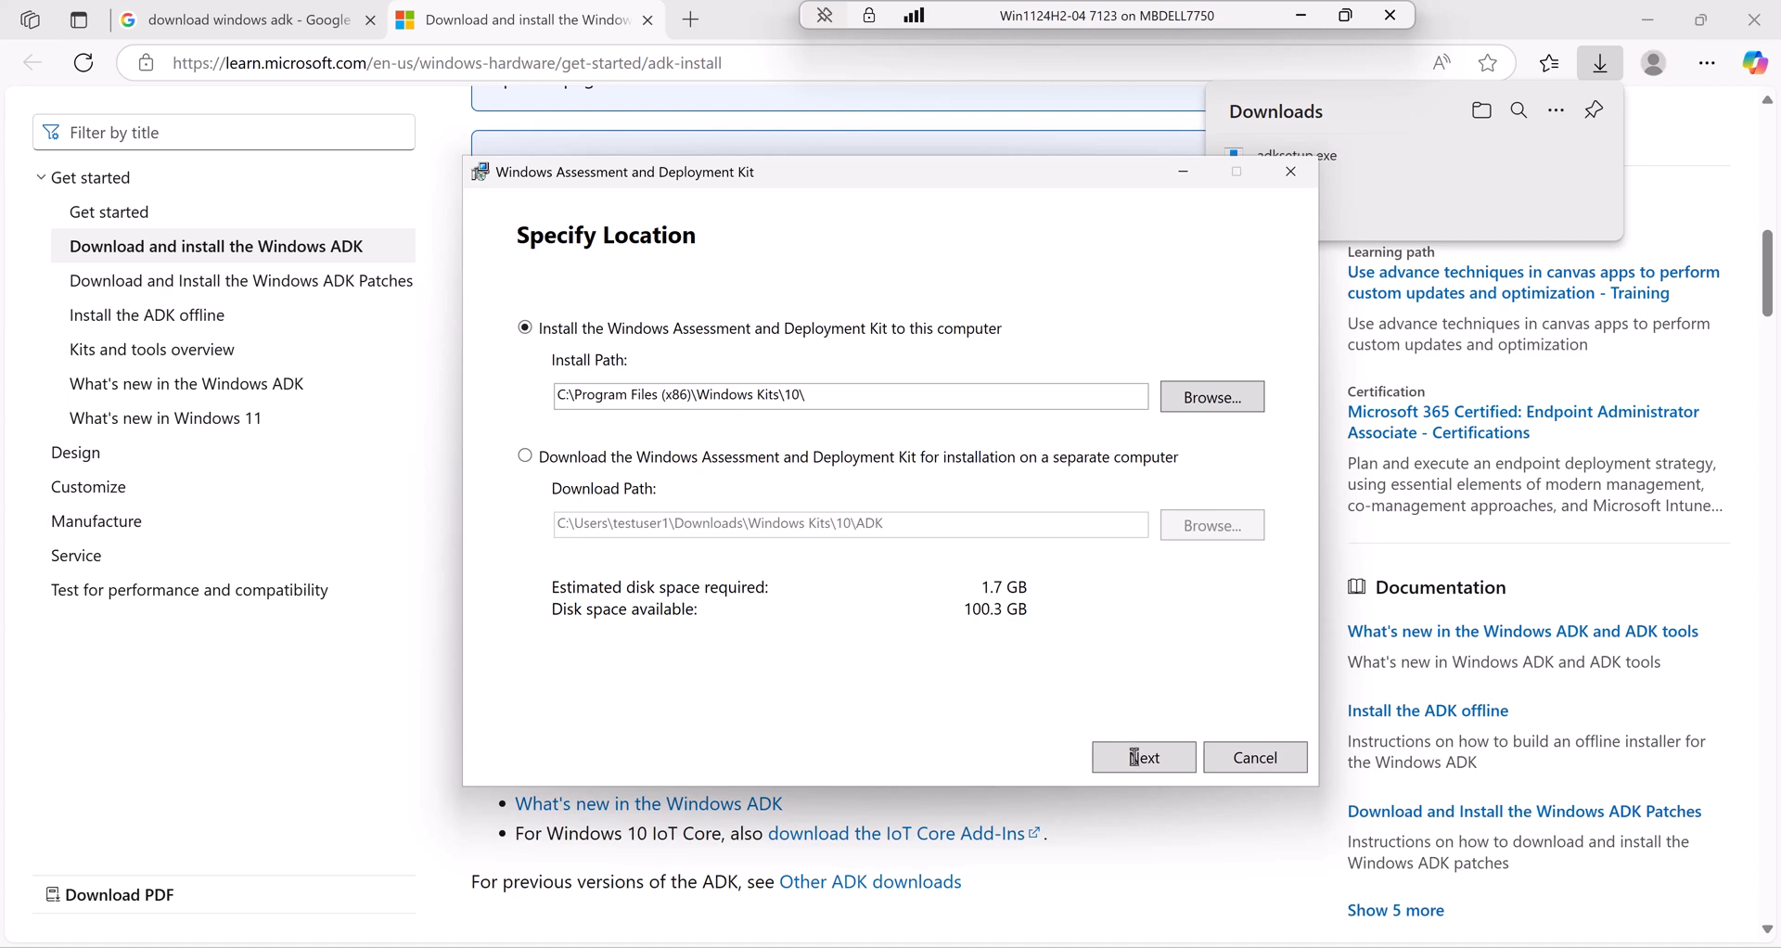
left_click(1142, 757)
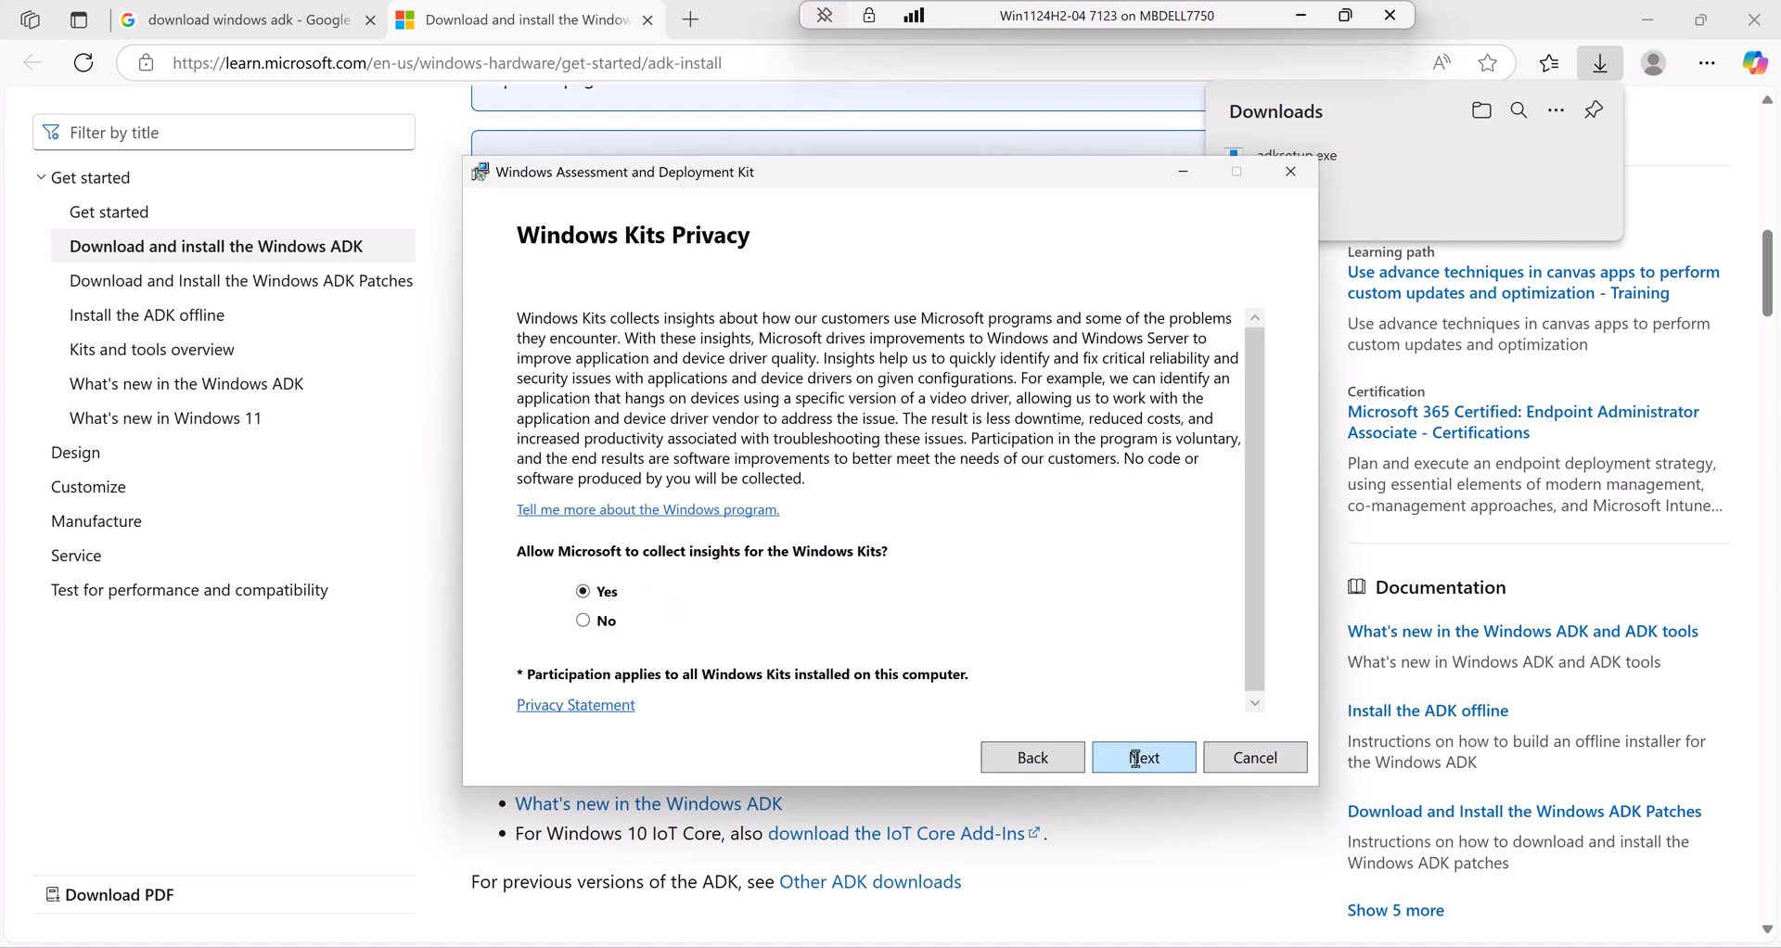
left_click(1142, 757)
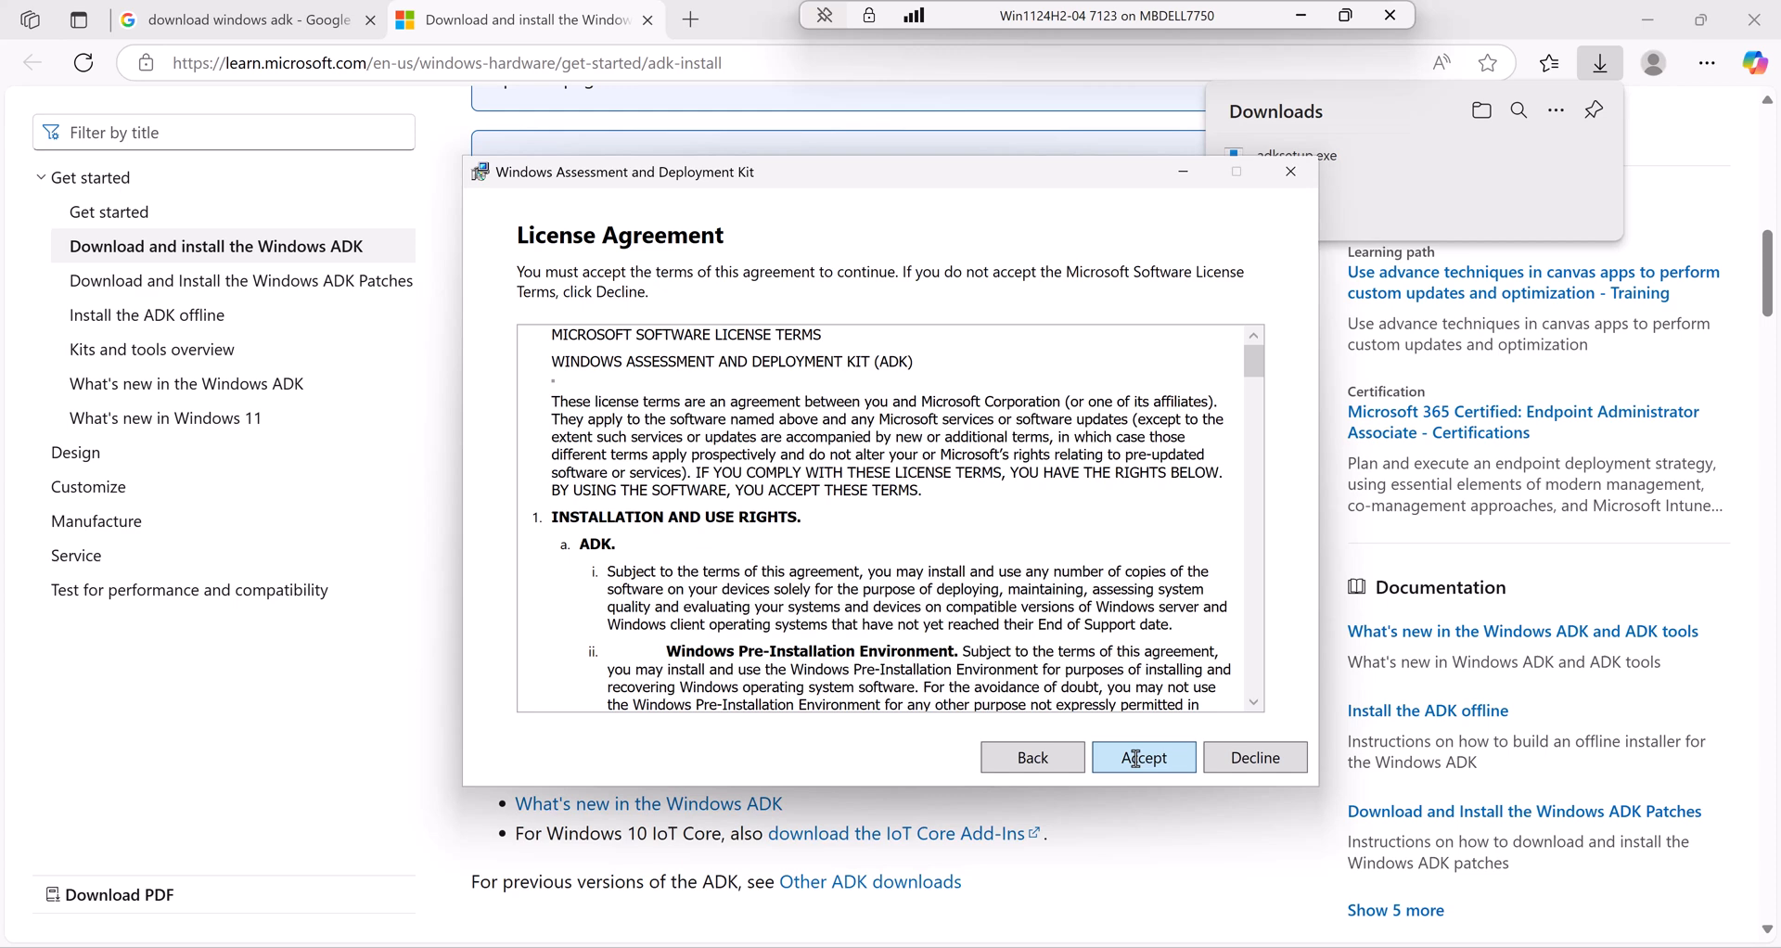
left_click(1142, 757)
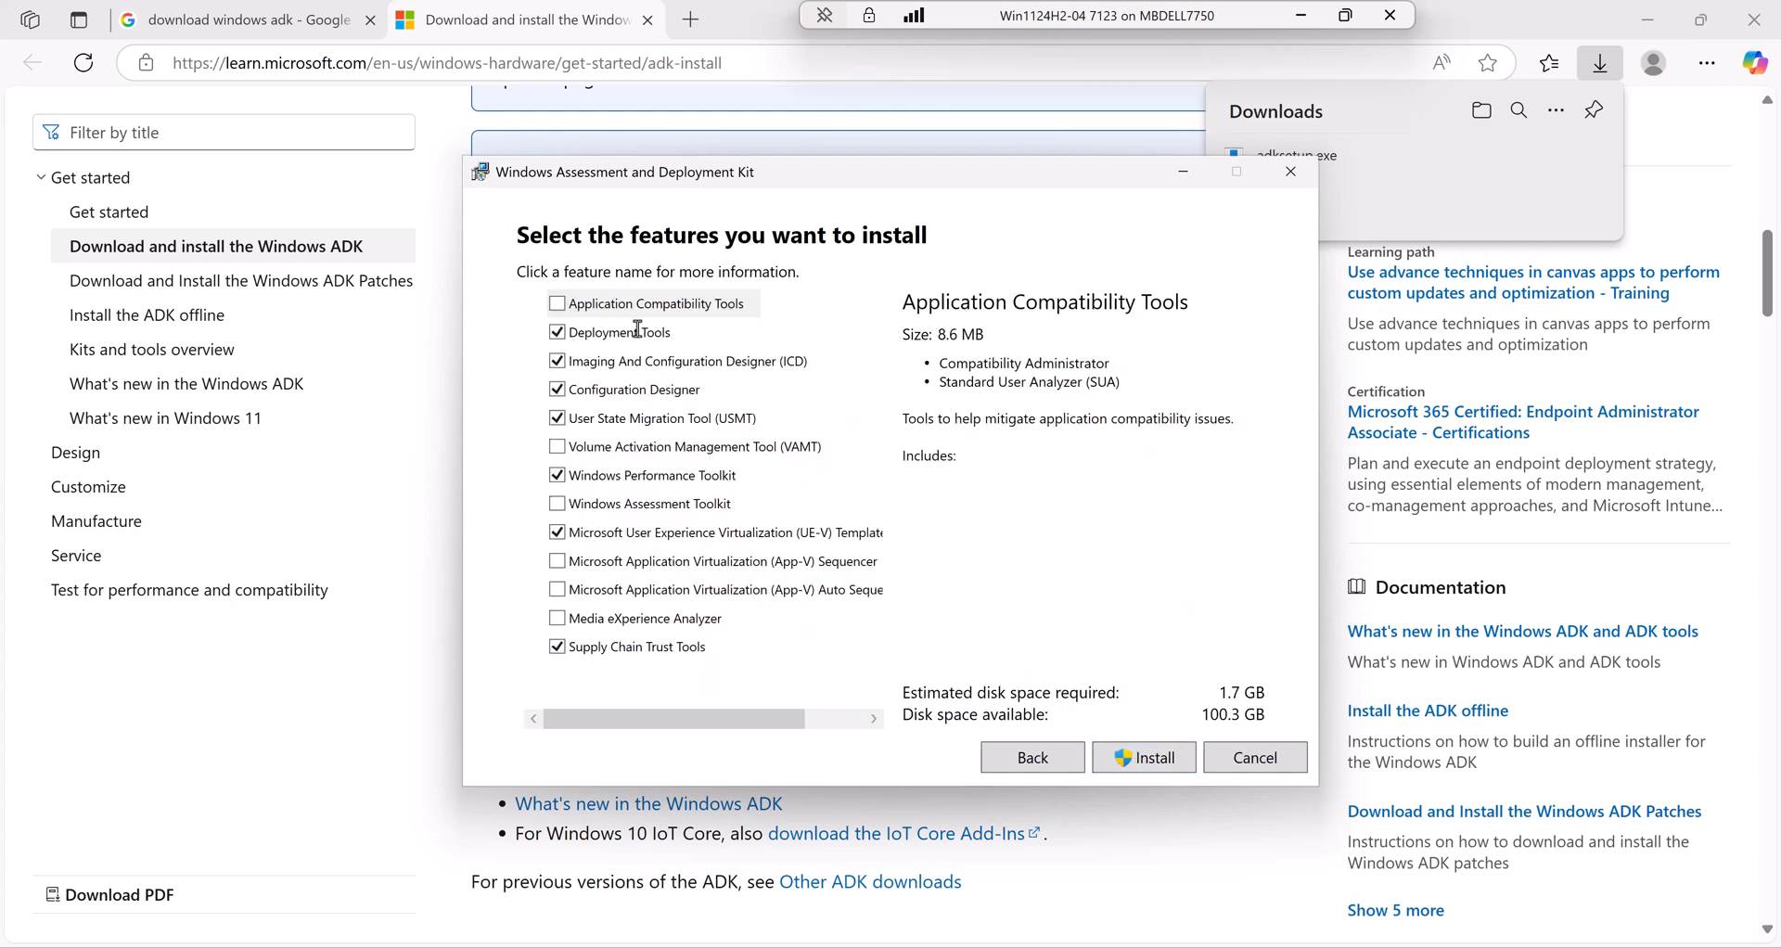
- Install only Deployment Tools, leaving out Windows Performance Toolkit and UE-V templates
left_click(624, 332)
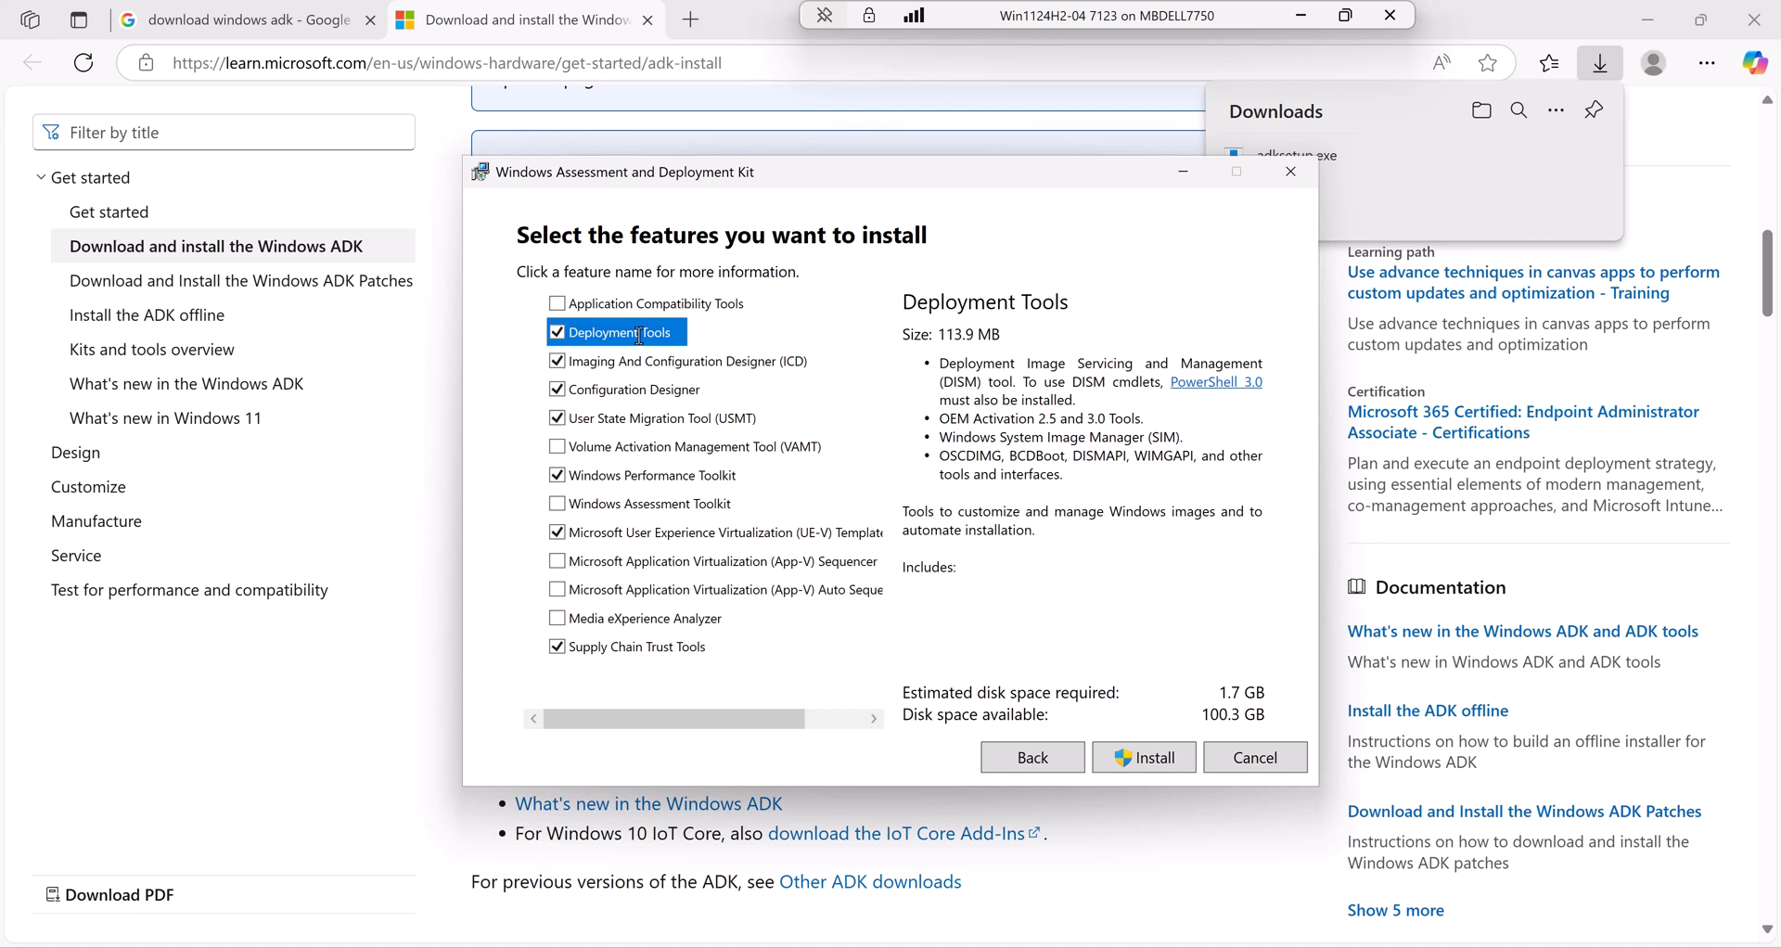
mouse_move(1030, 378)
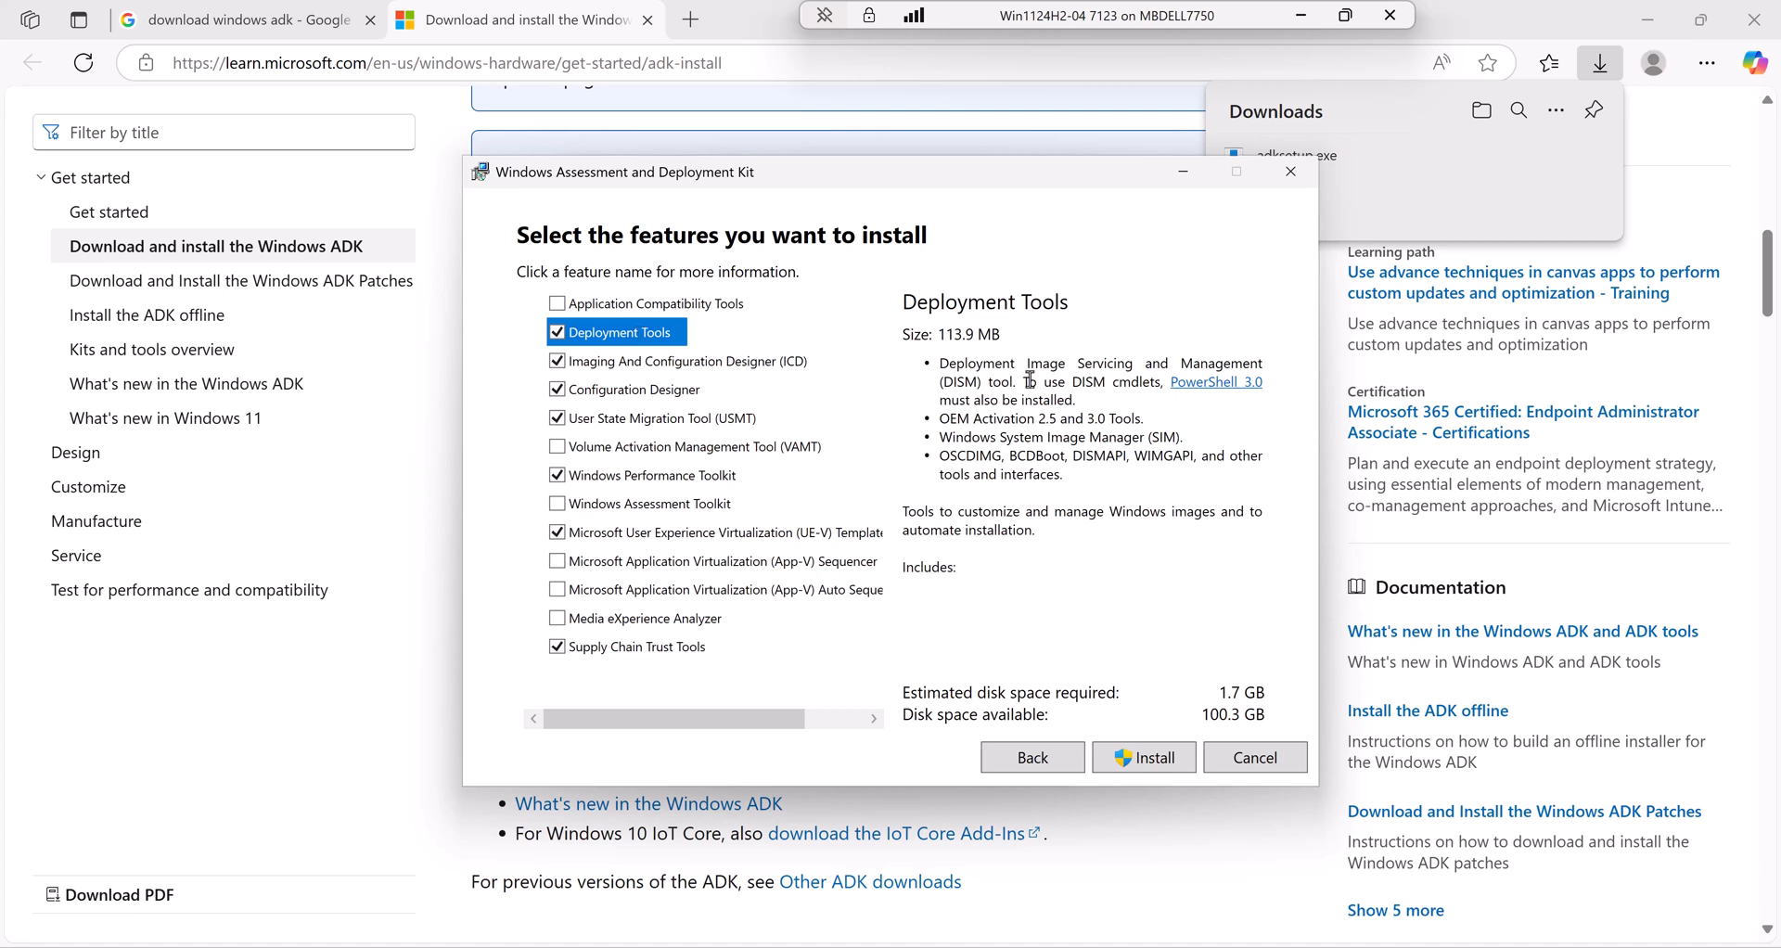
mouse_move(996, 424)
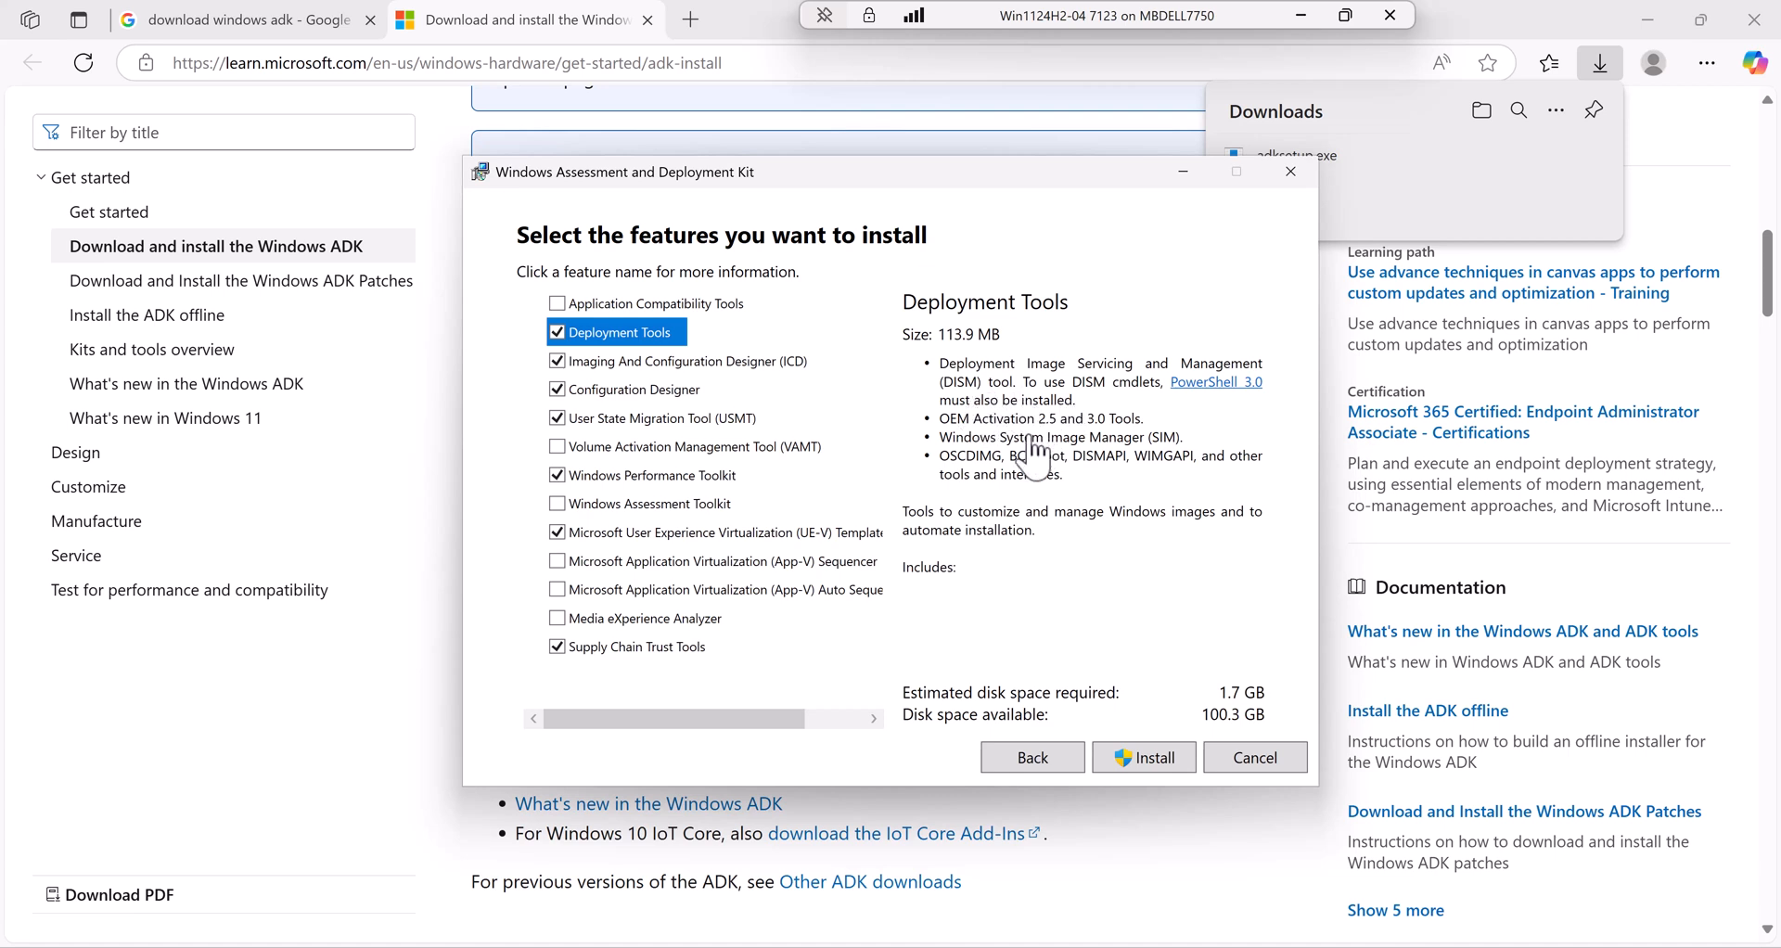
mouse_move(1096, 449)
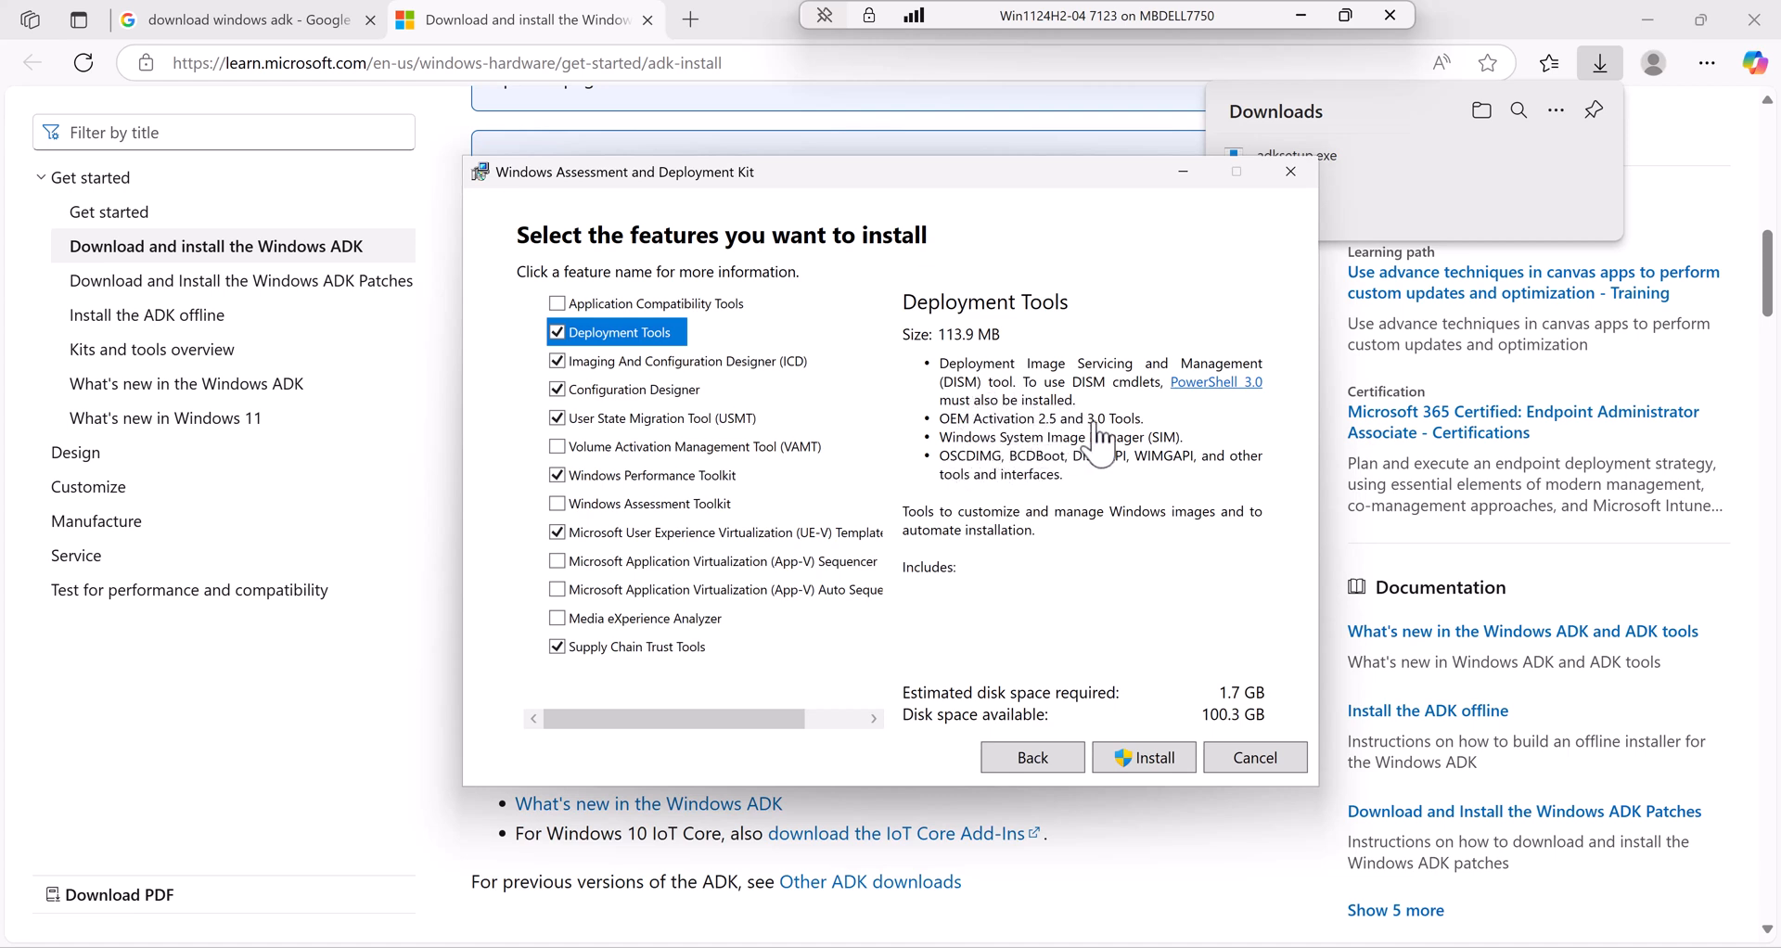
mouse_move(1173, 451)
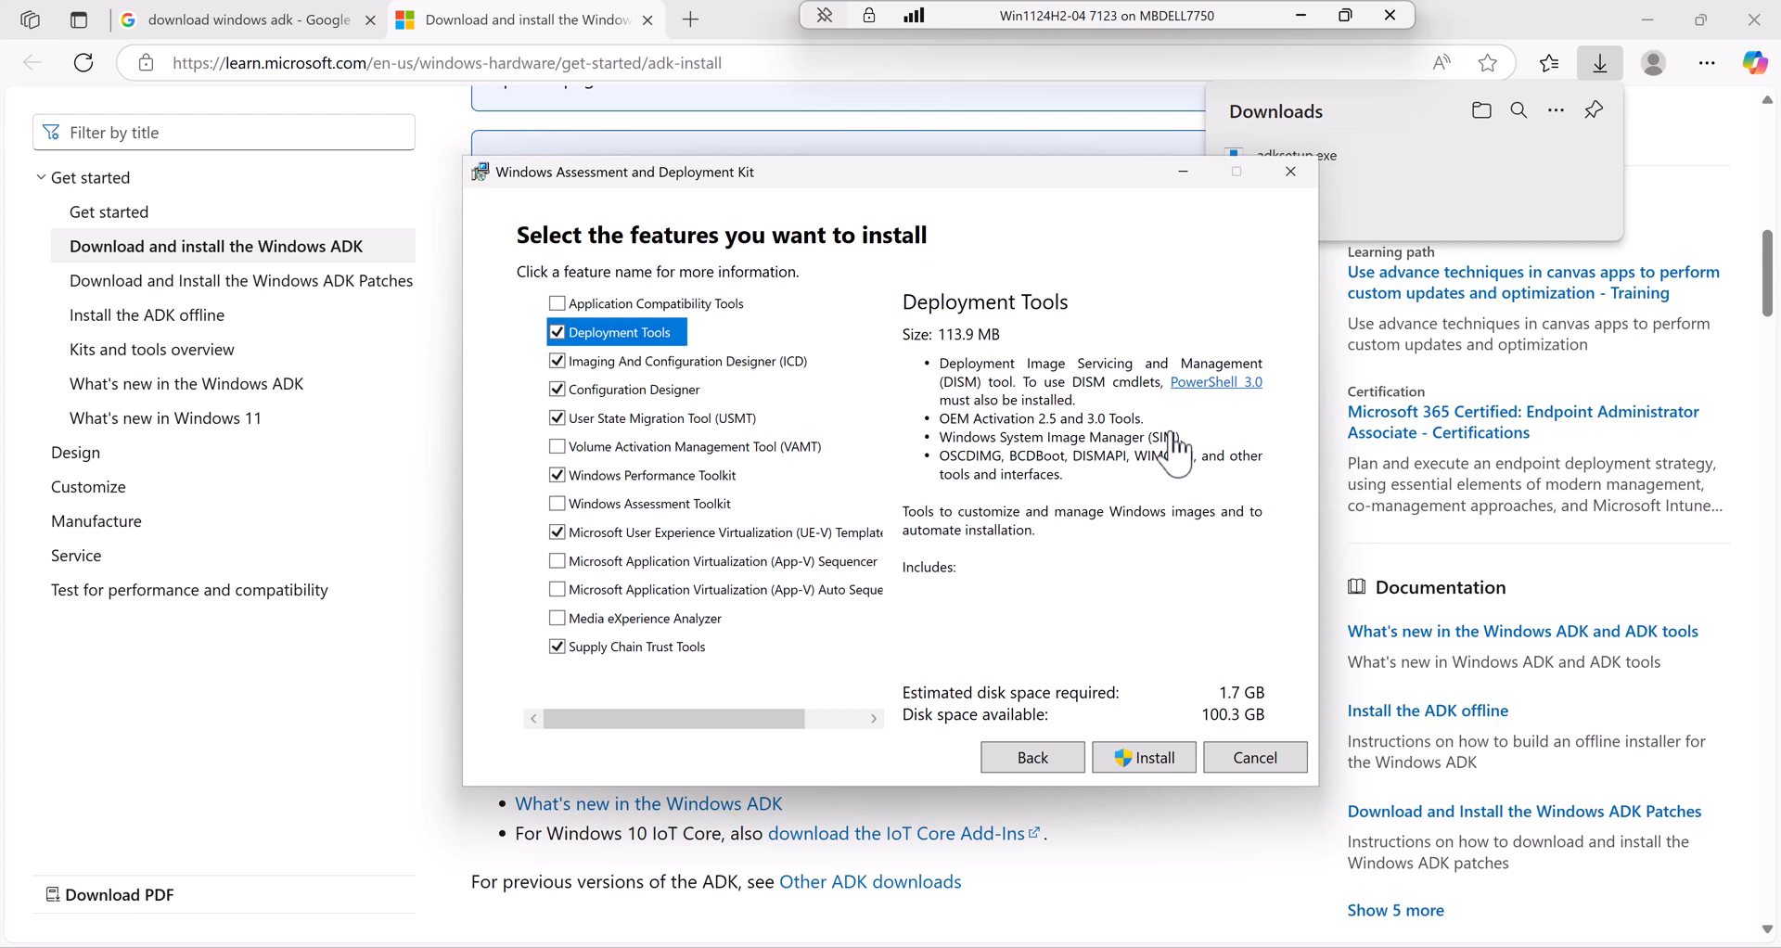
mouse_move(1198, 455)
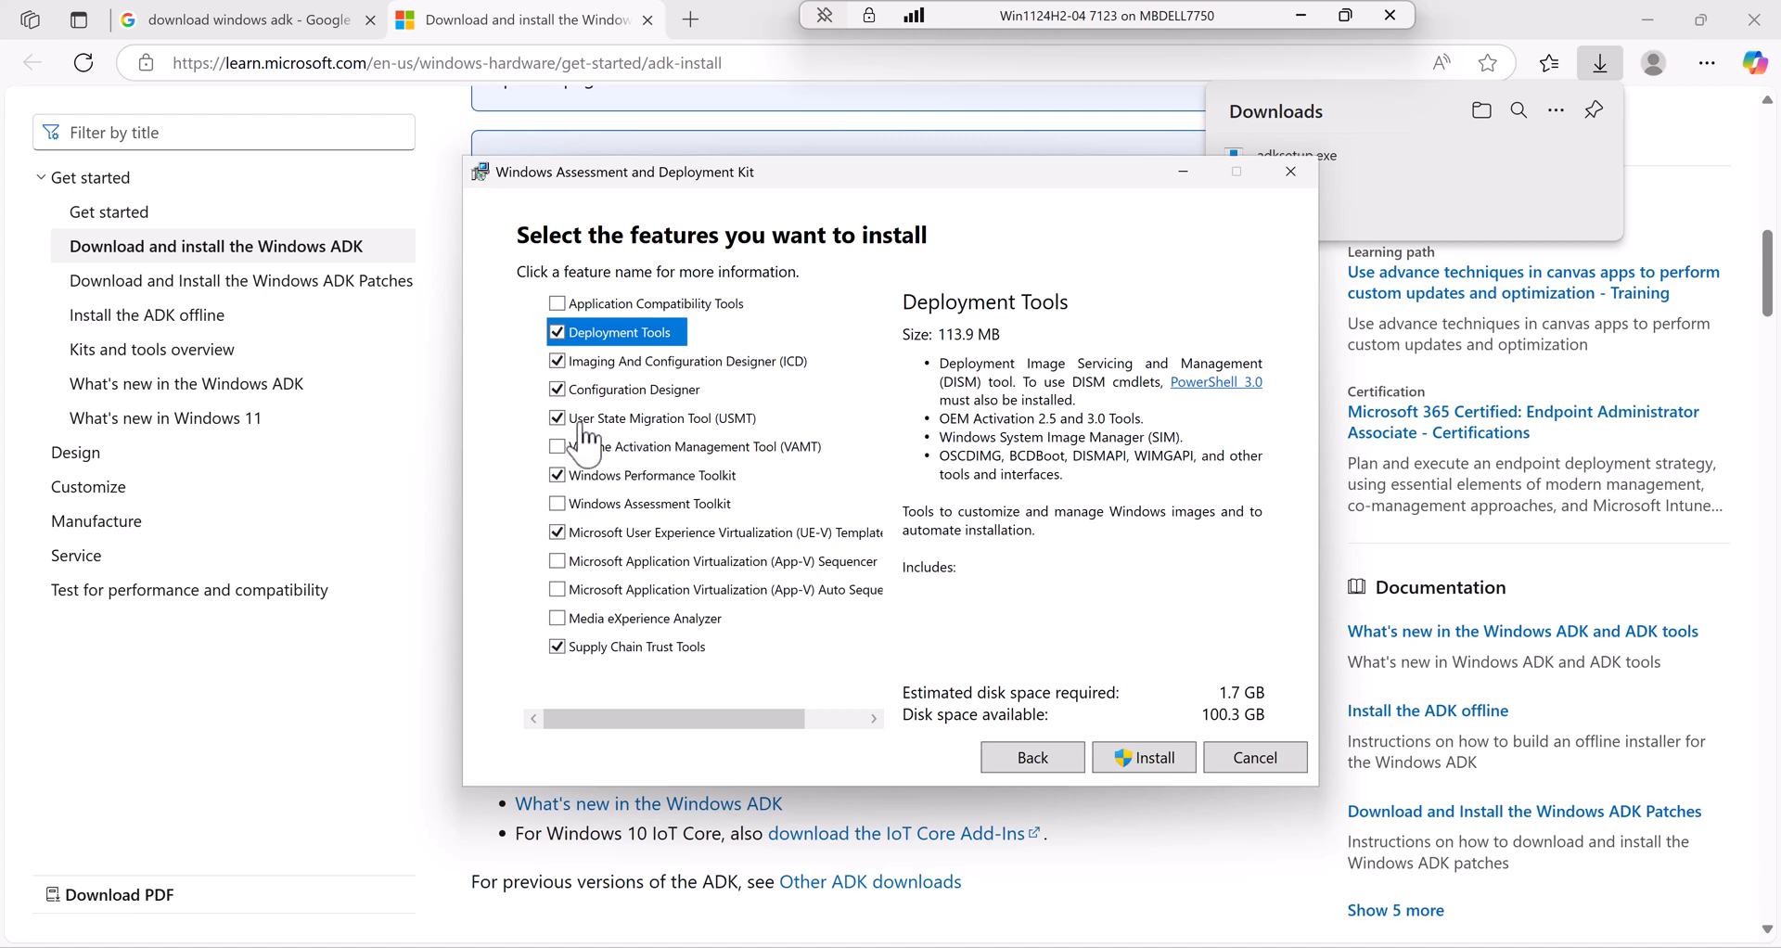
left_click(634, 390)
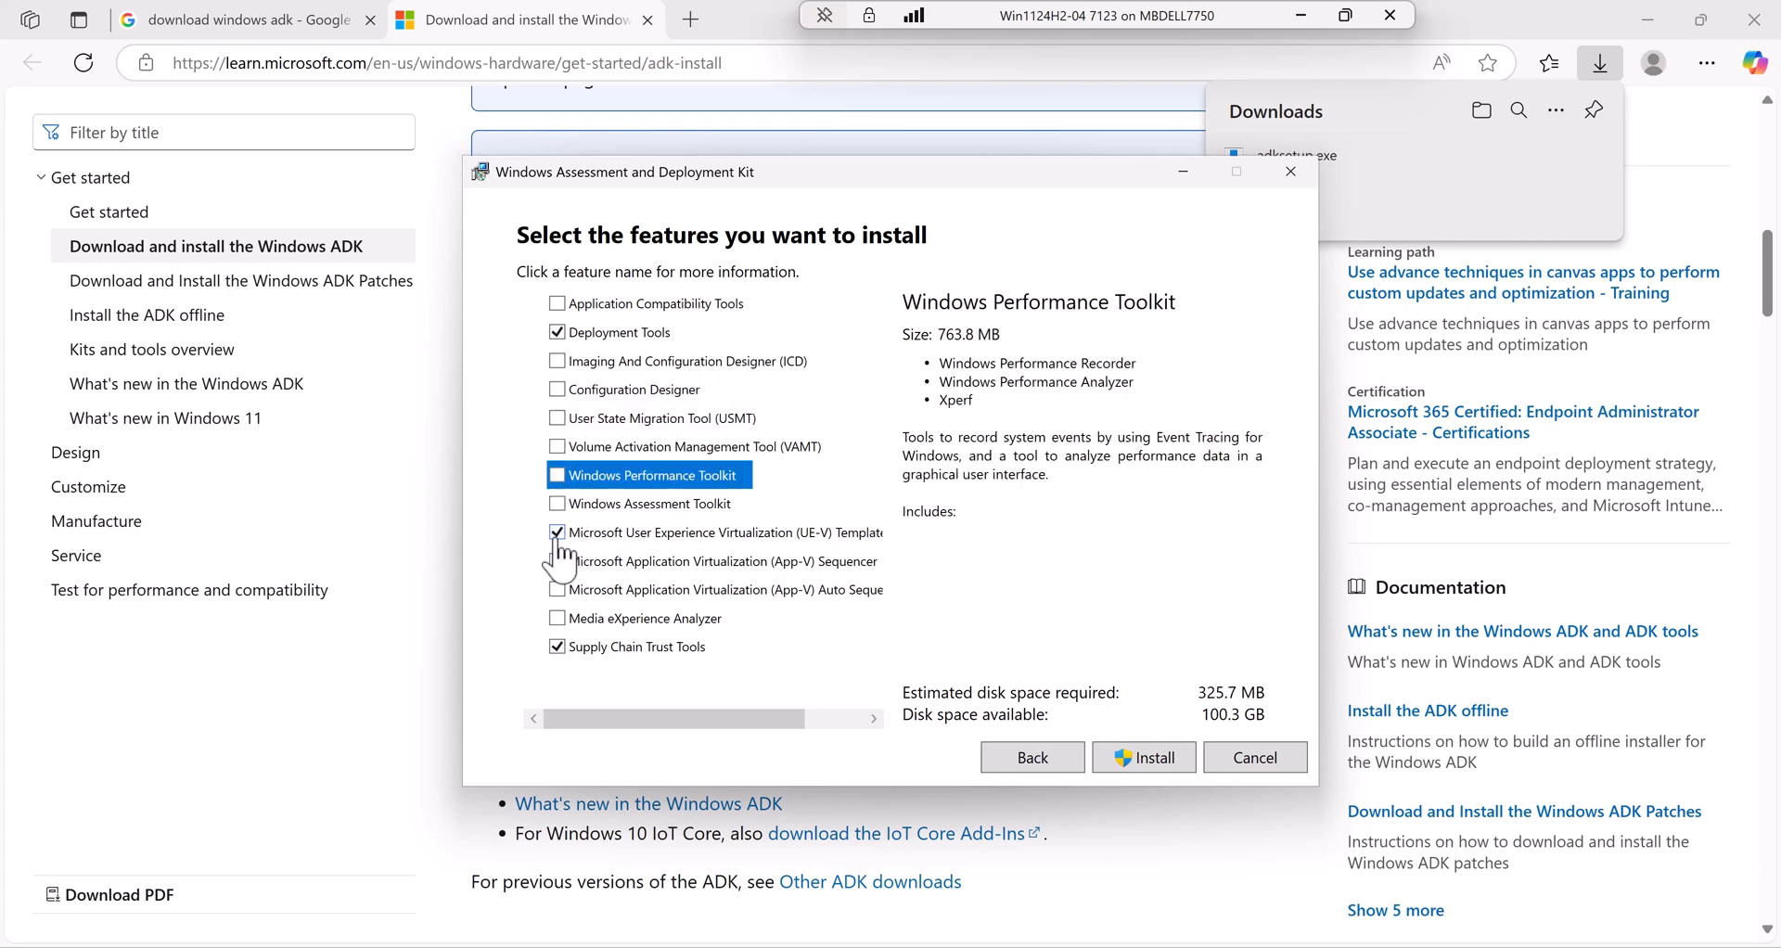
left_click(611, 646)
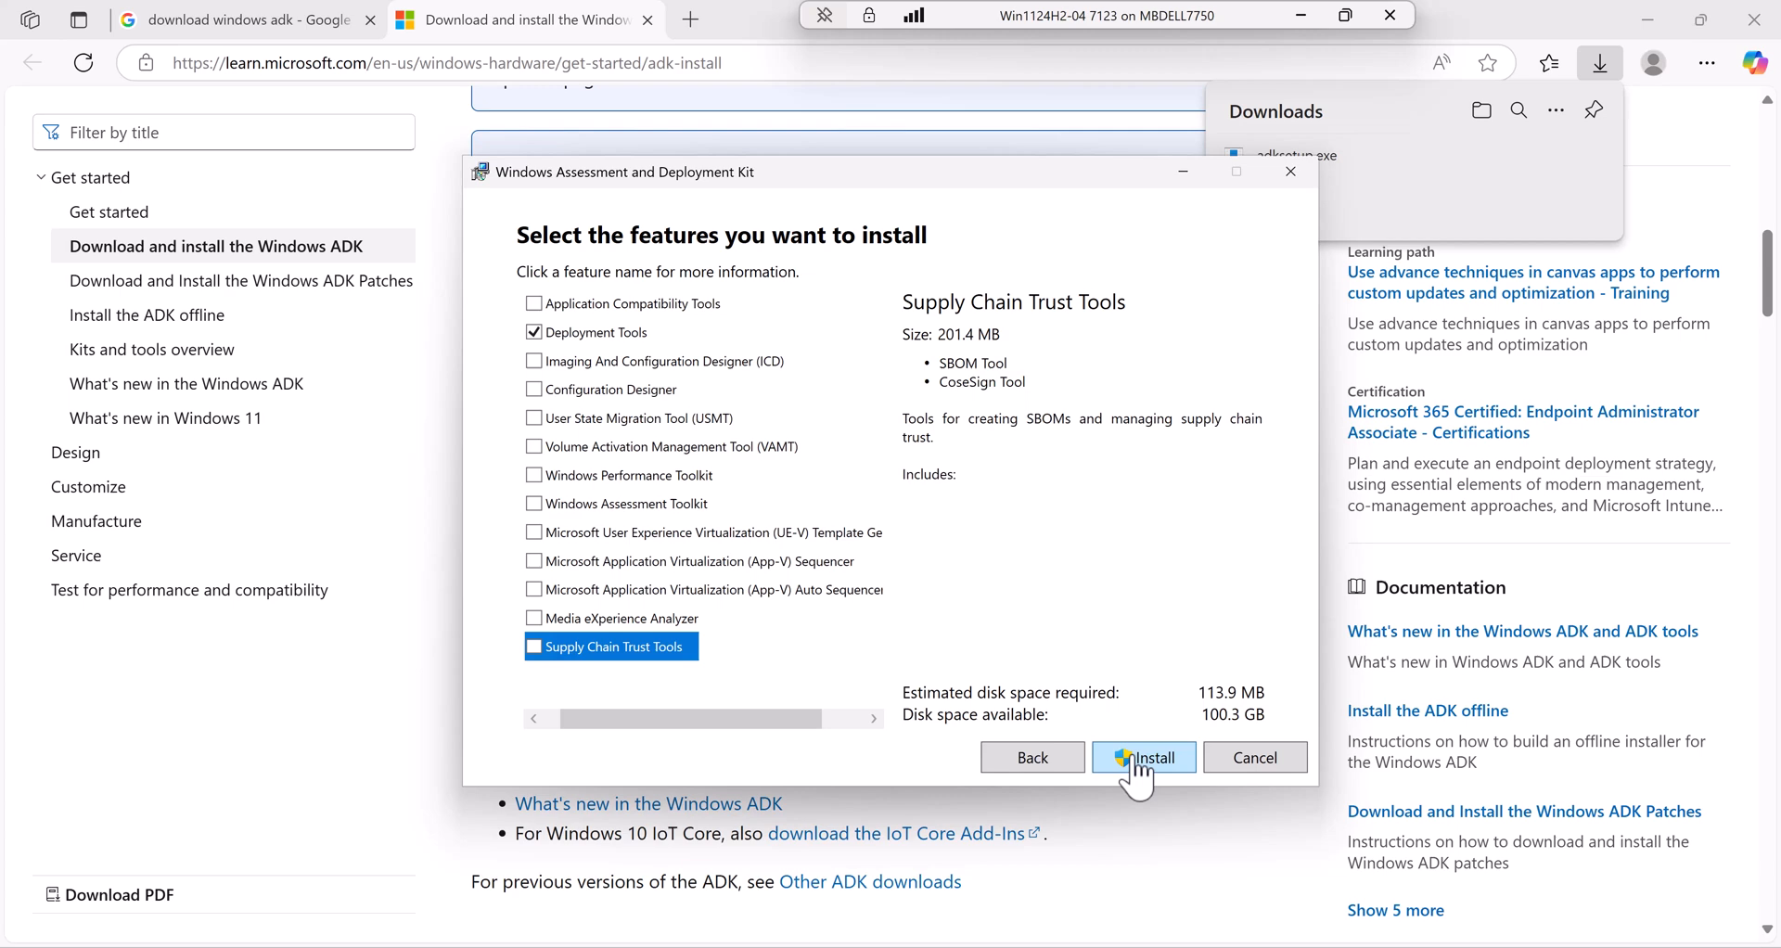
left_click(1143, 757)
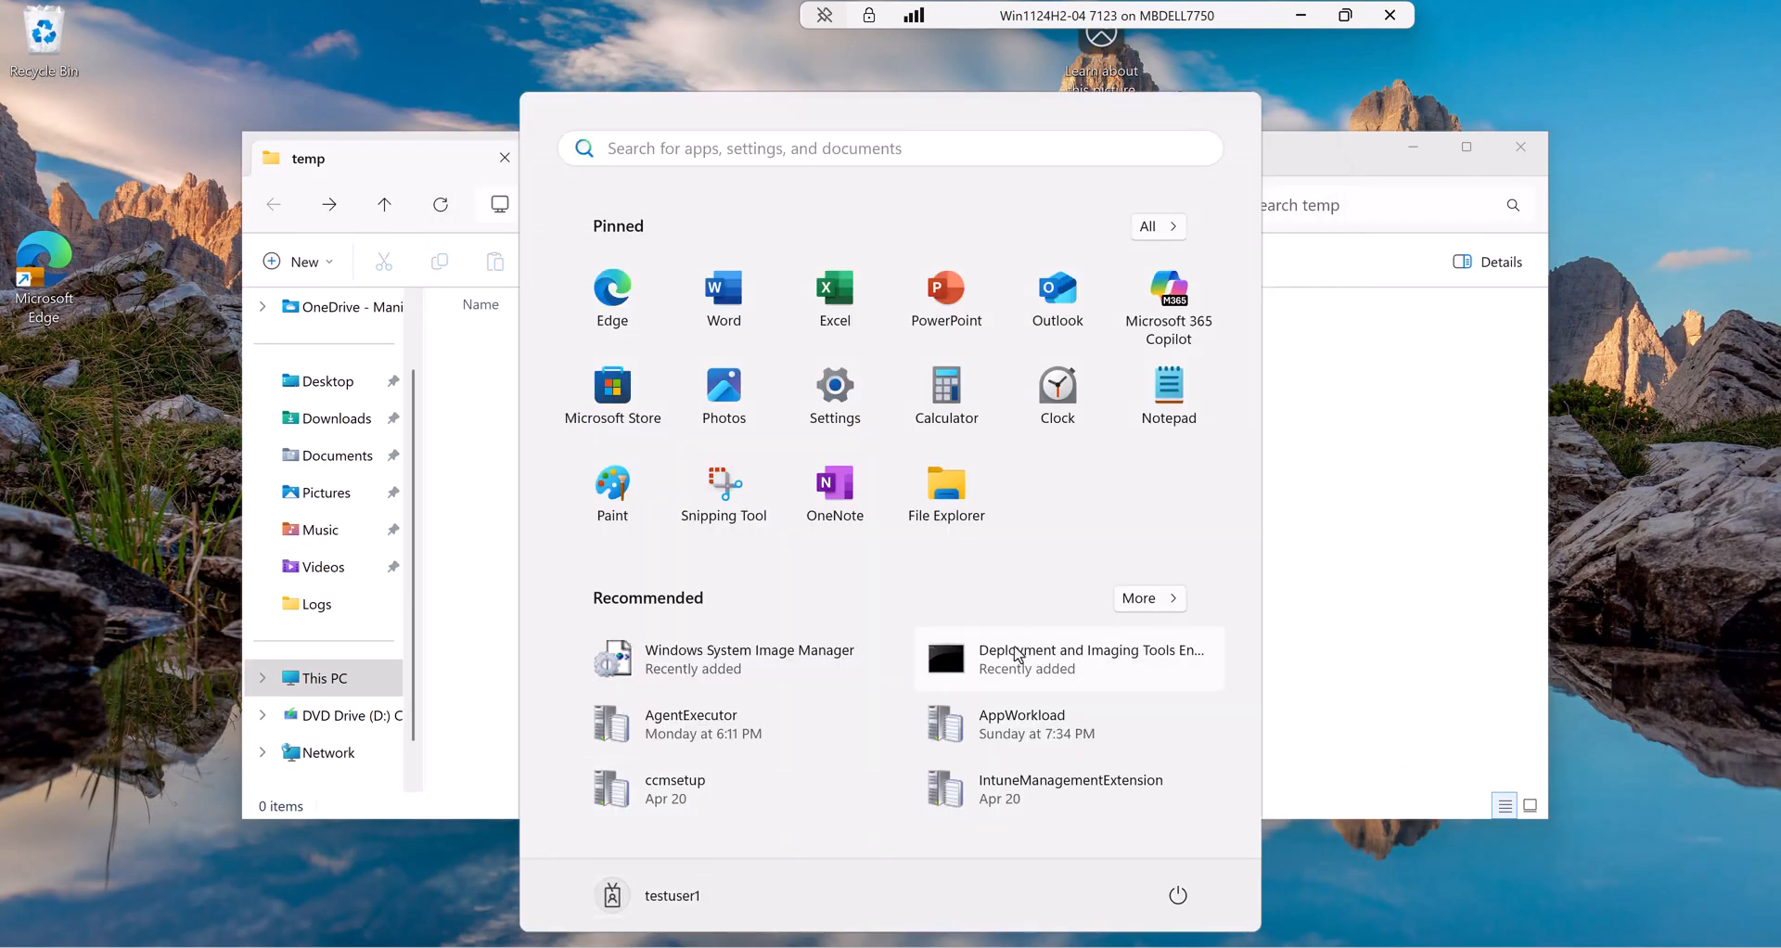
- Run the Deployment and Imaging Tools Environment as administrator from Start
right_click(1068, 658)
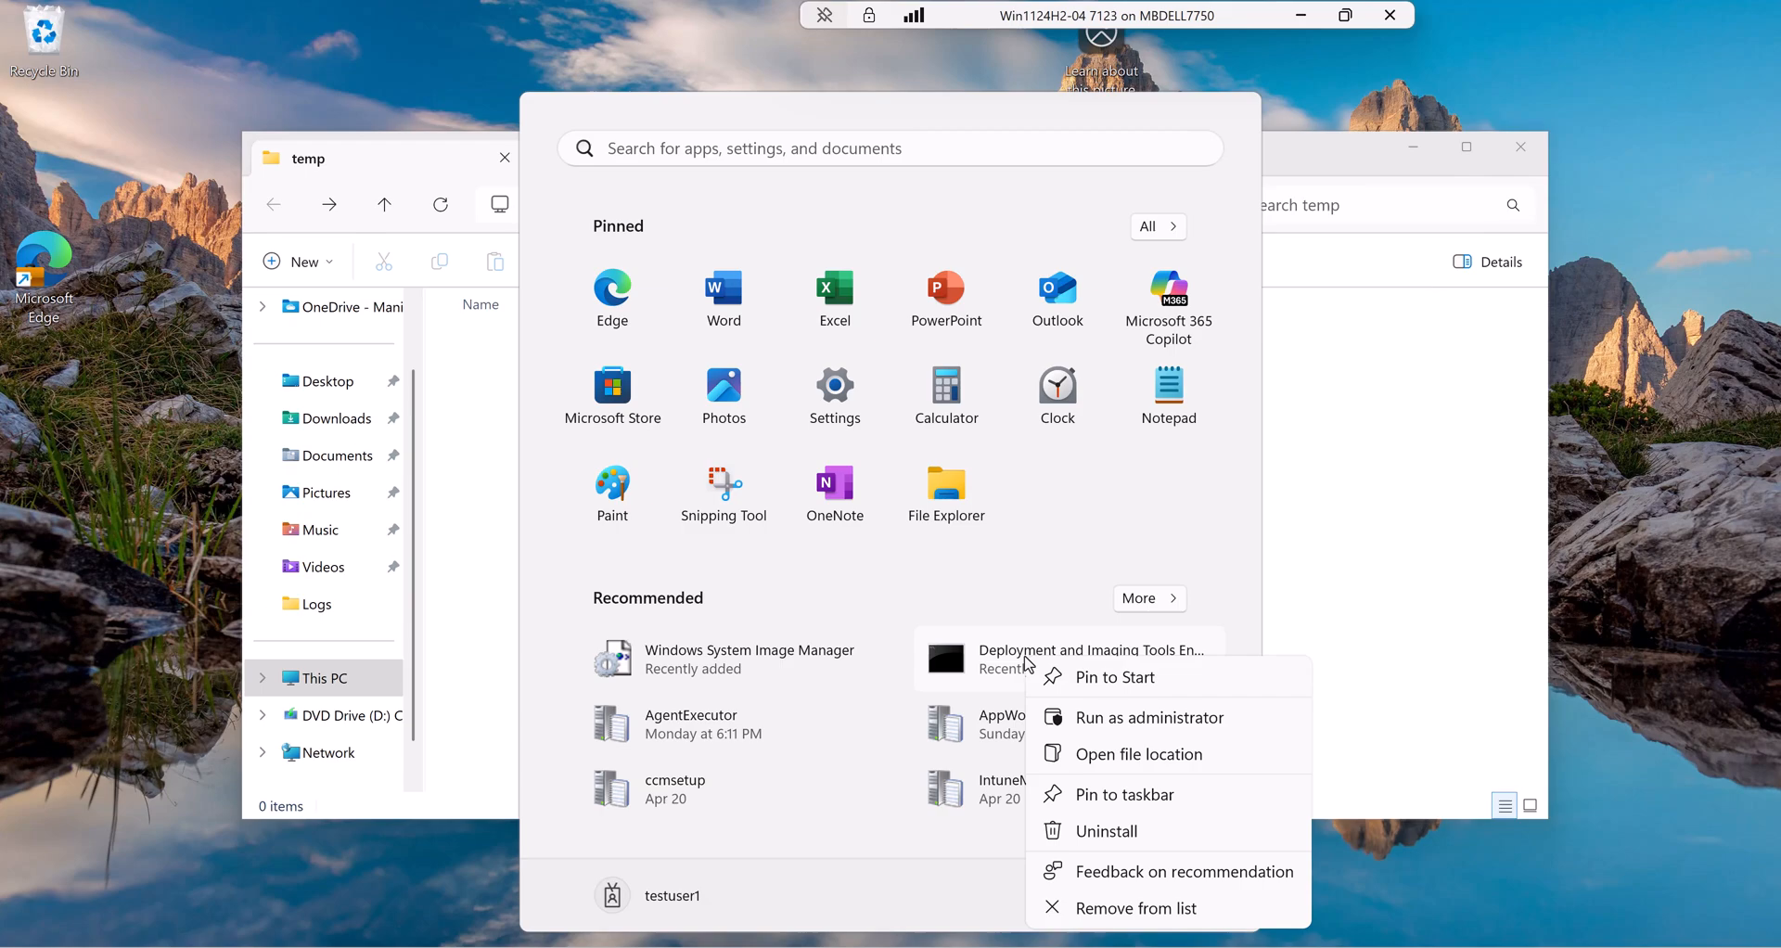
left_click(1091, 658)
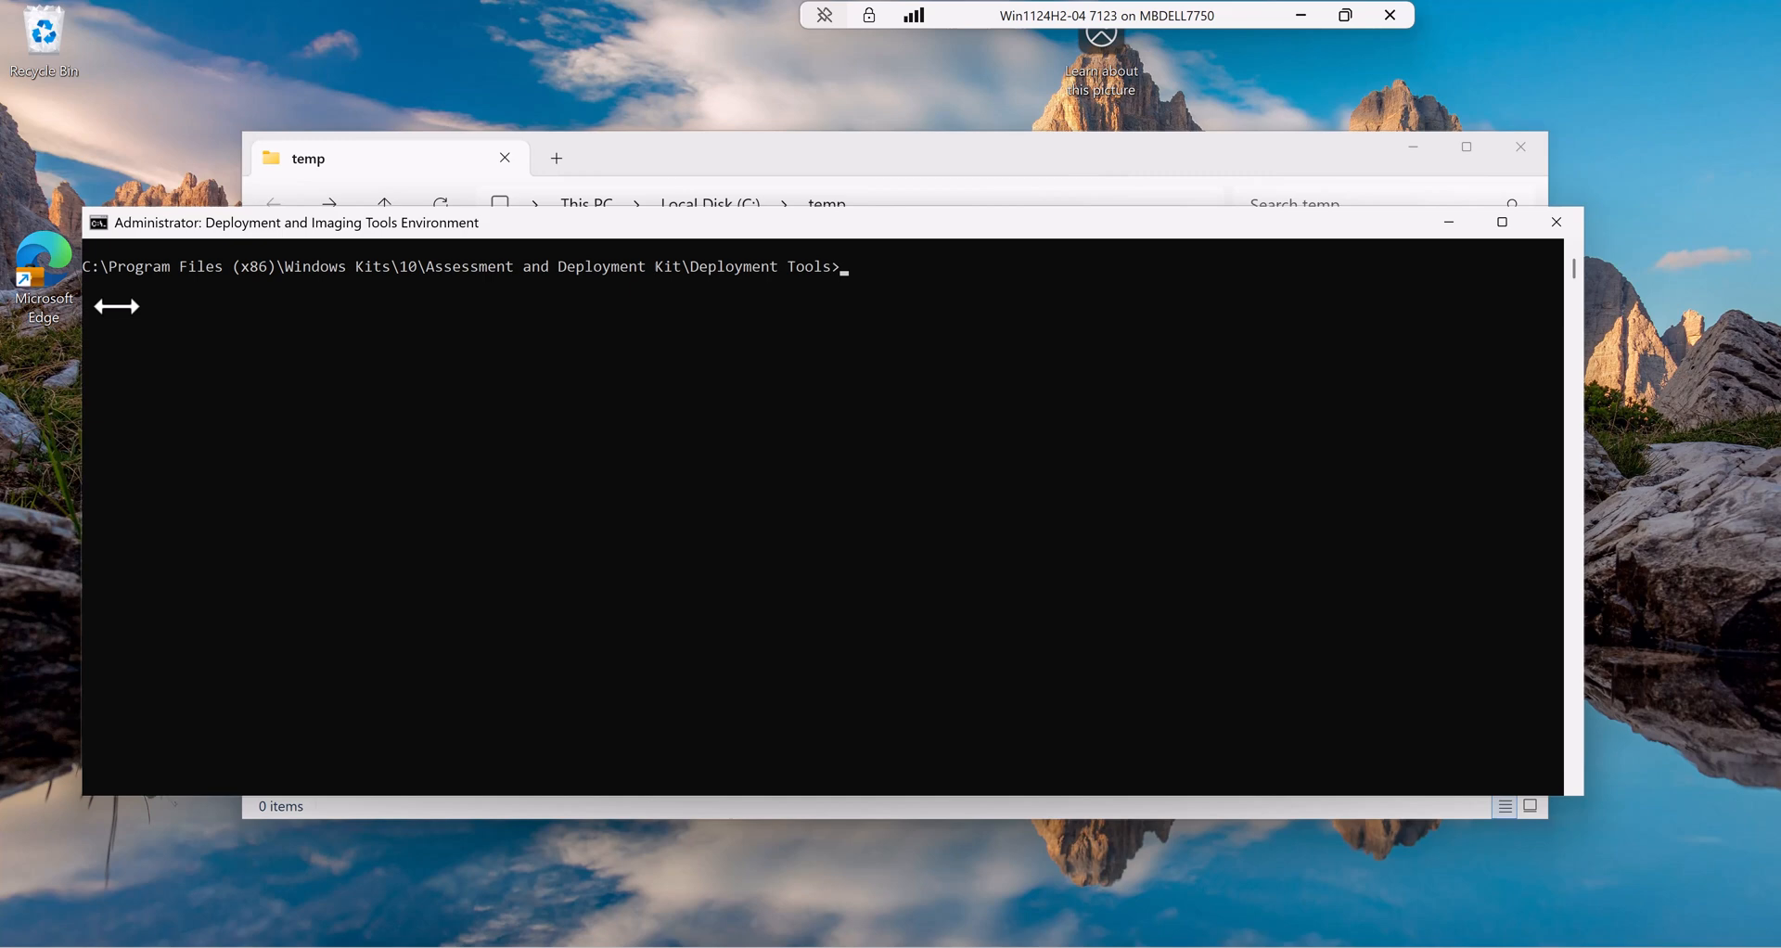
mouse_move(354, 277)
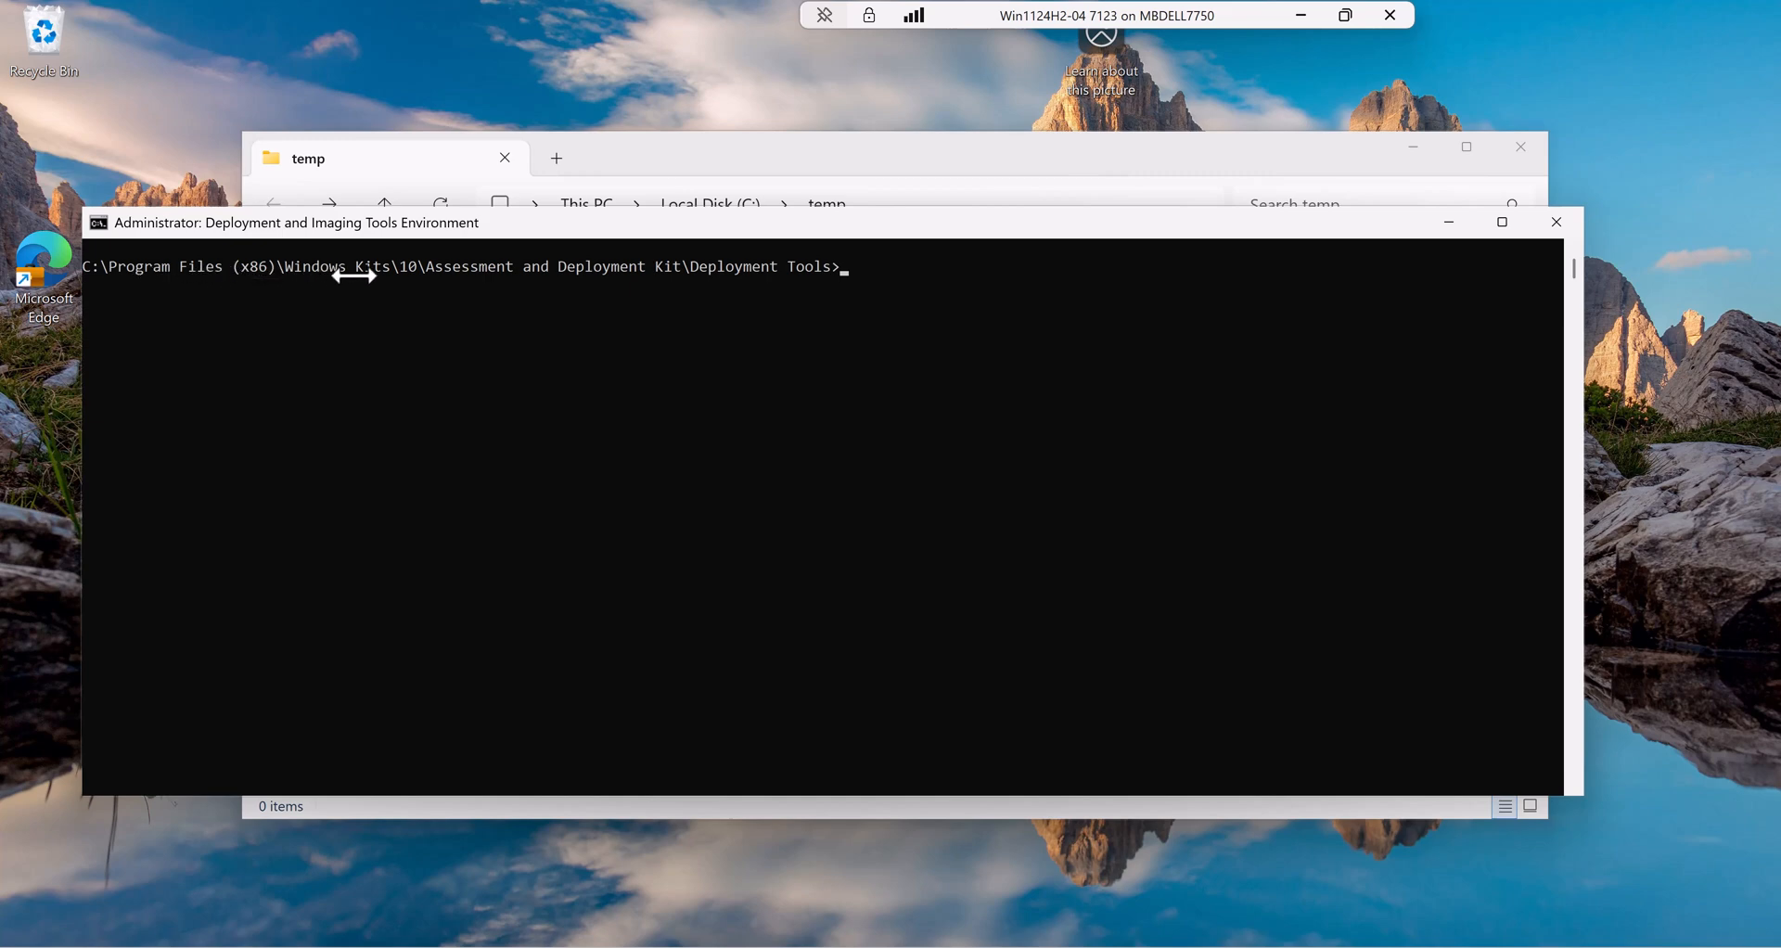
mouse_move(623, 274)
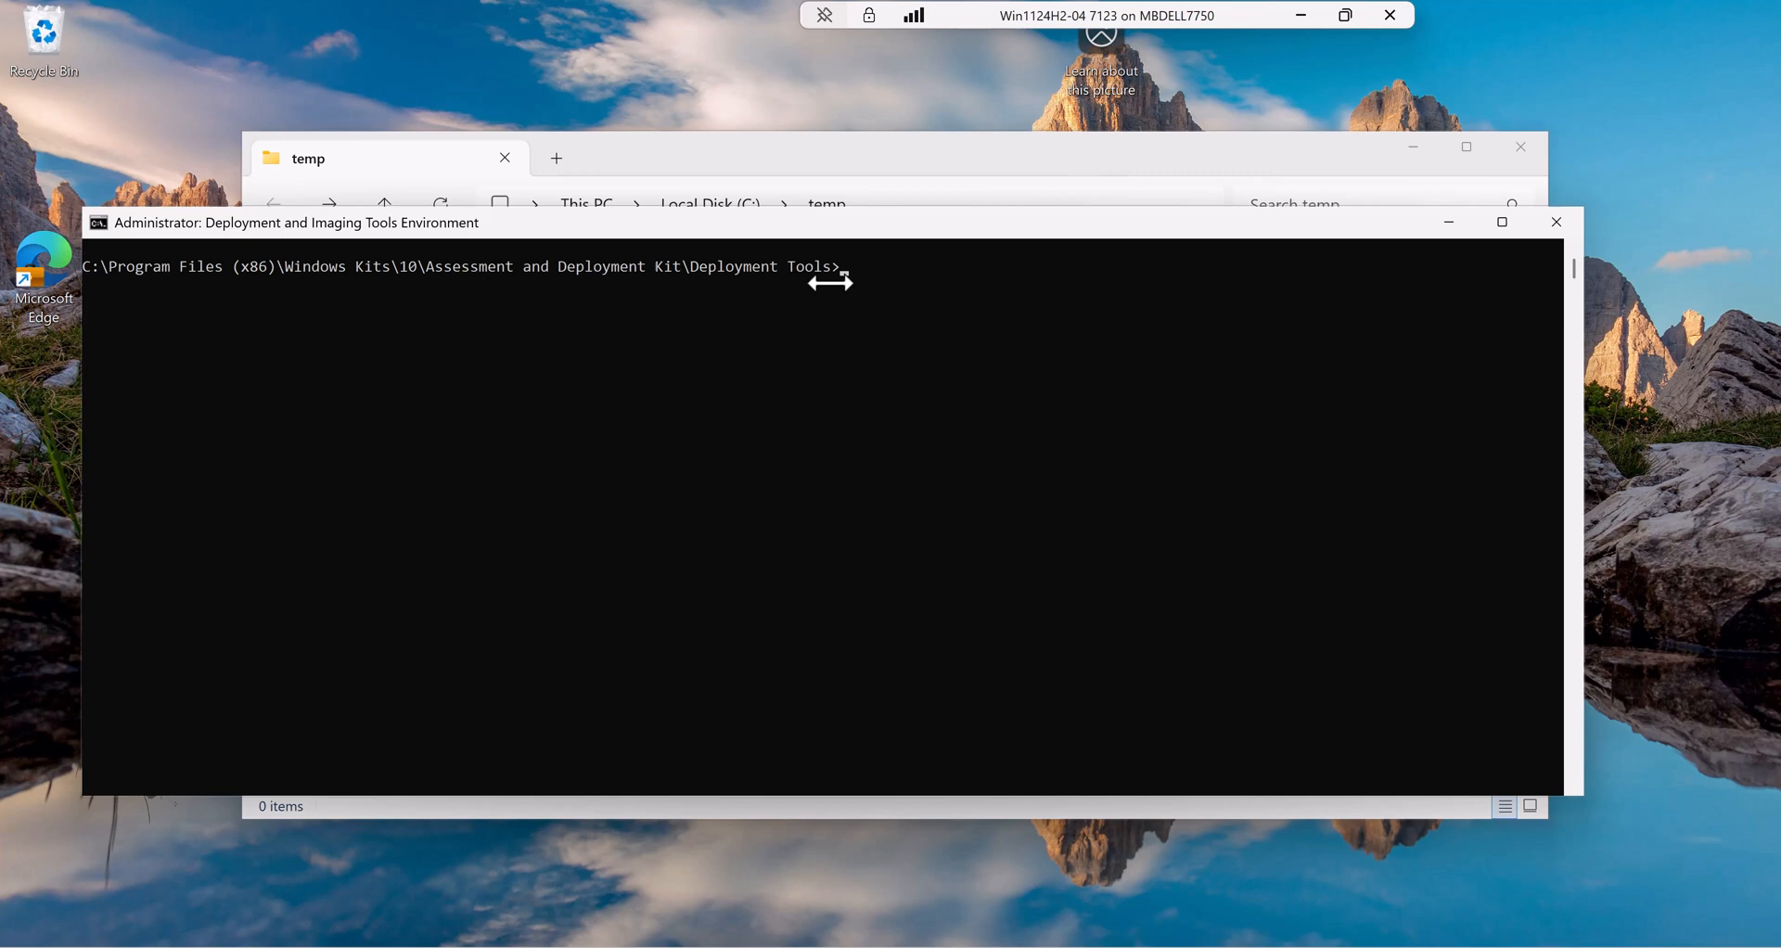
- Change into amd64\Licensing\OA30, list oa3tool.exe and request its help with oa3tool.exe /
type("dir")
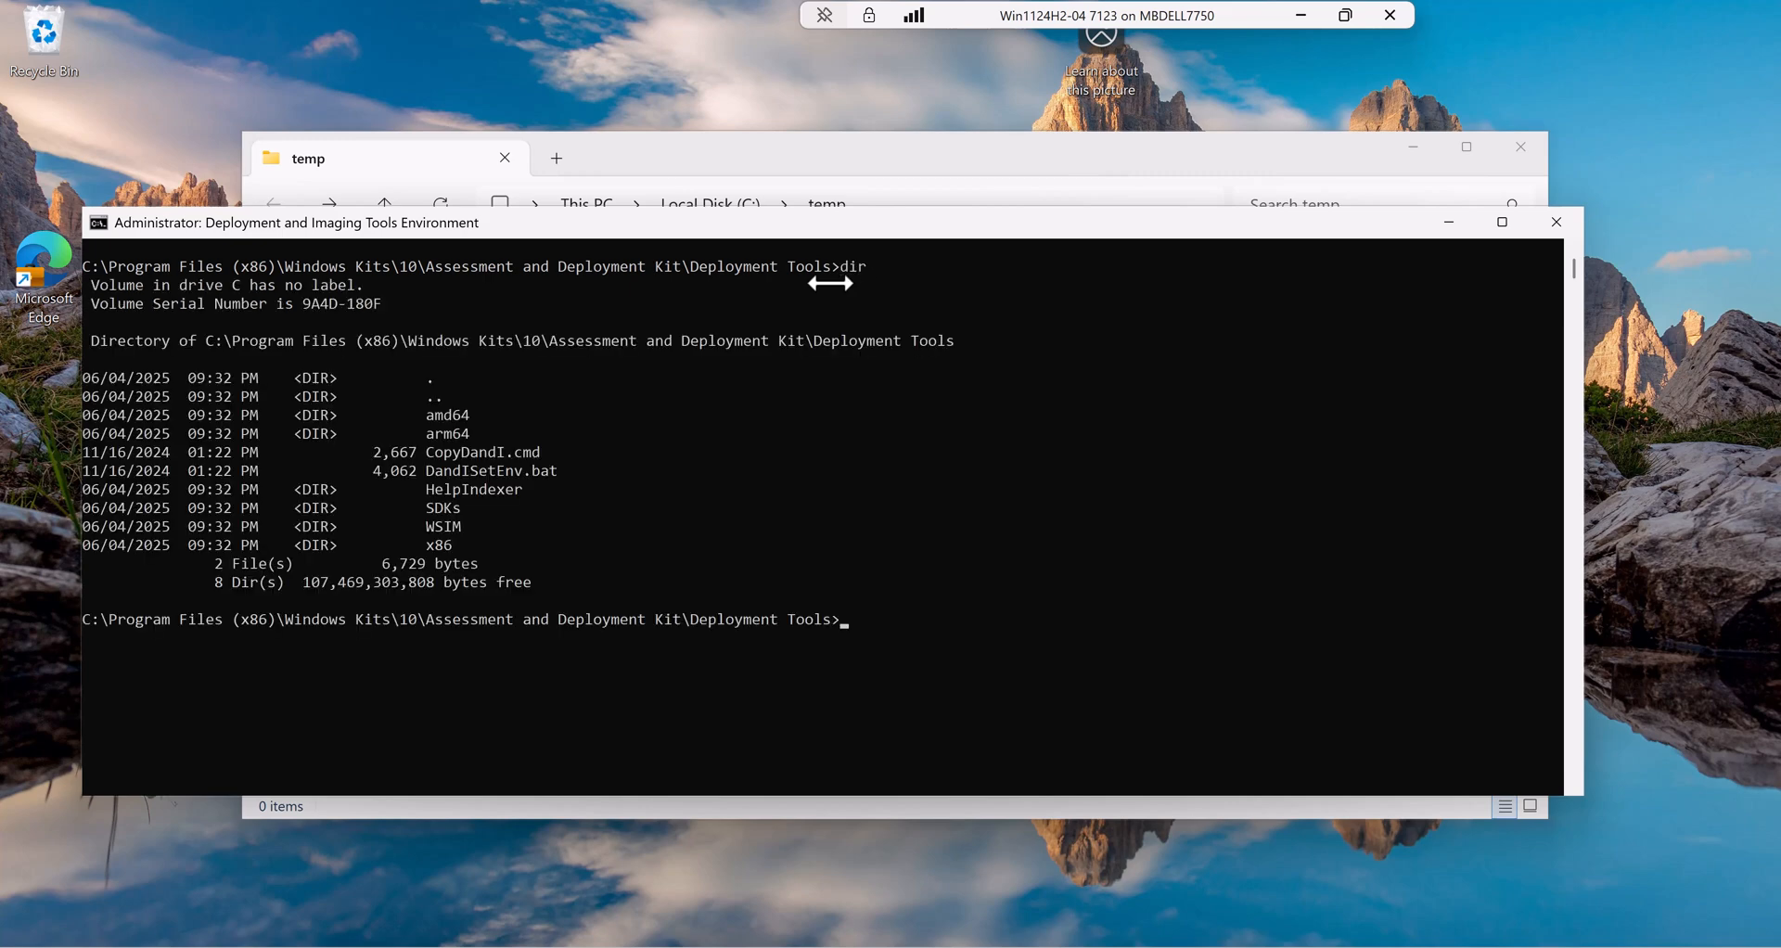
type("cd amd64")
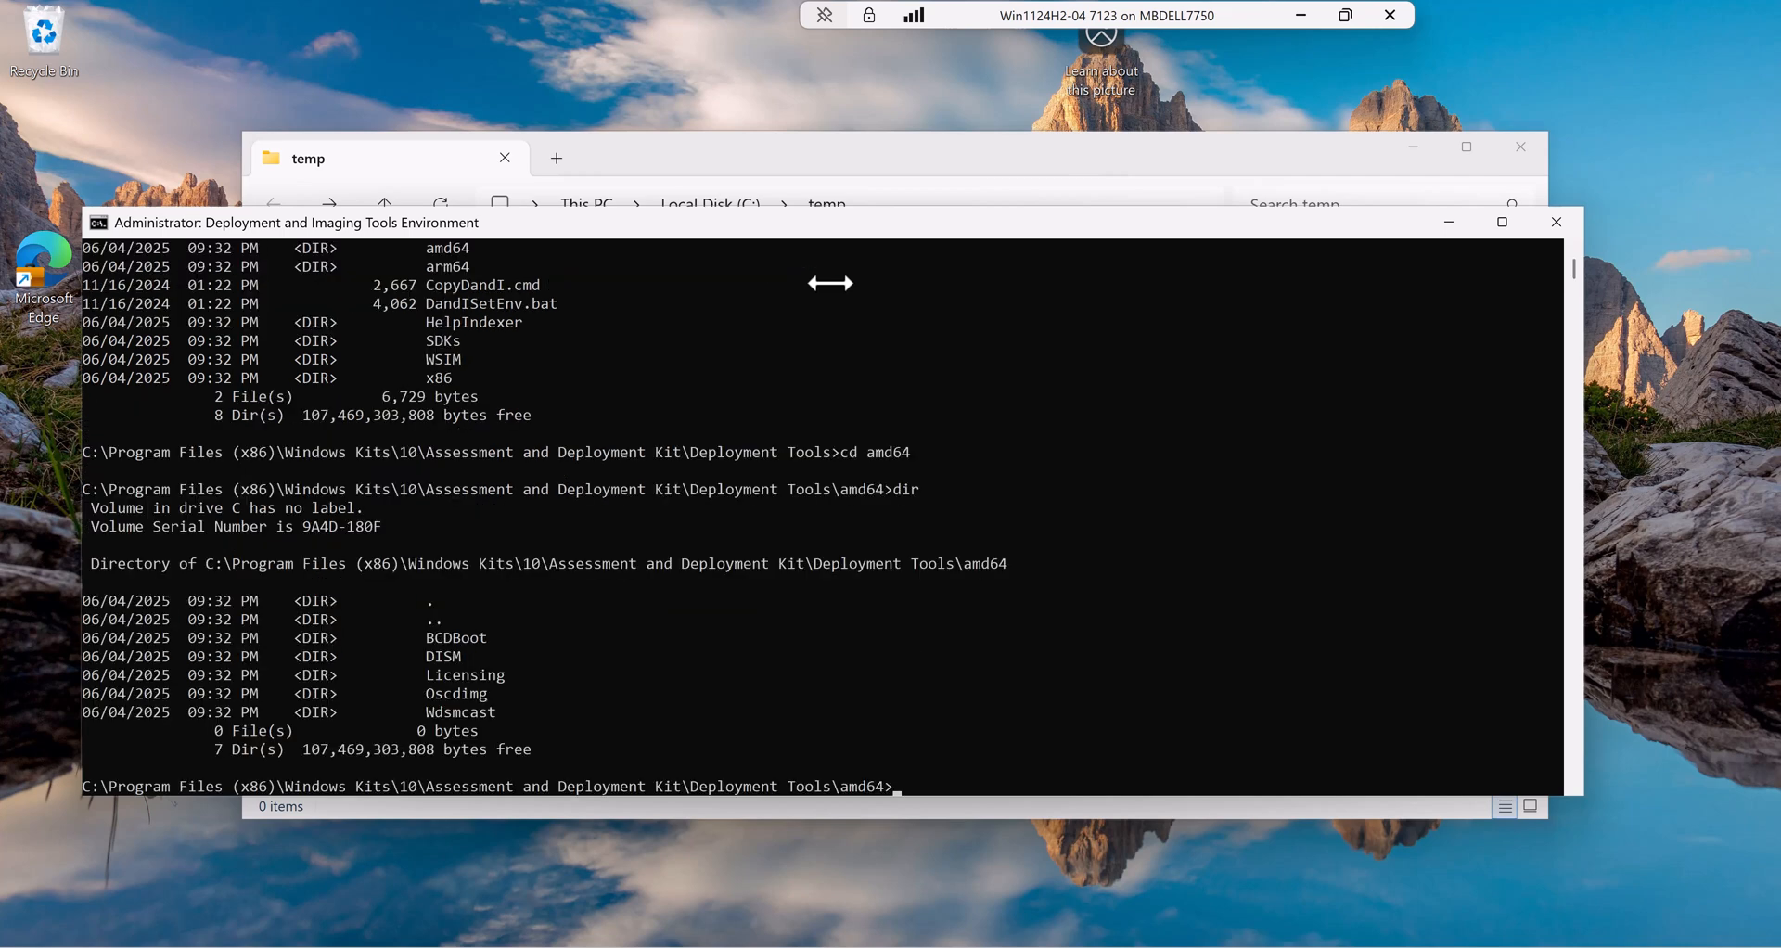
type("cd licensing")
type("dir")
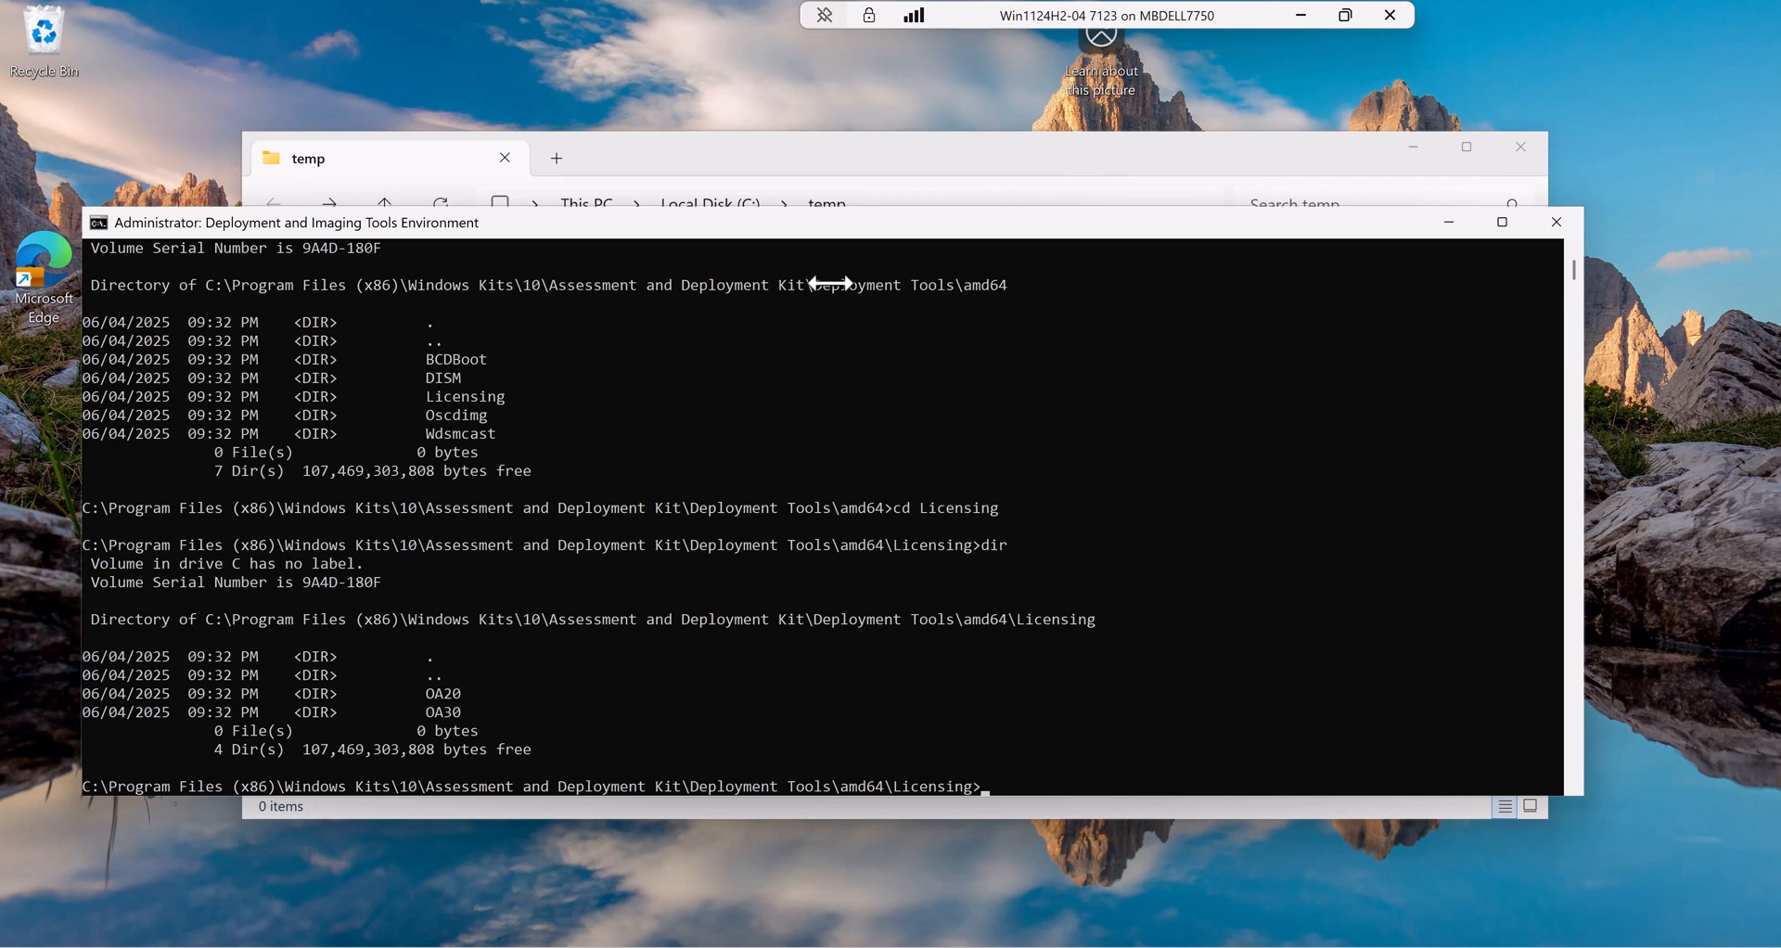
type("cd")
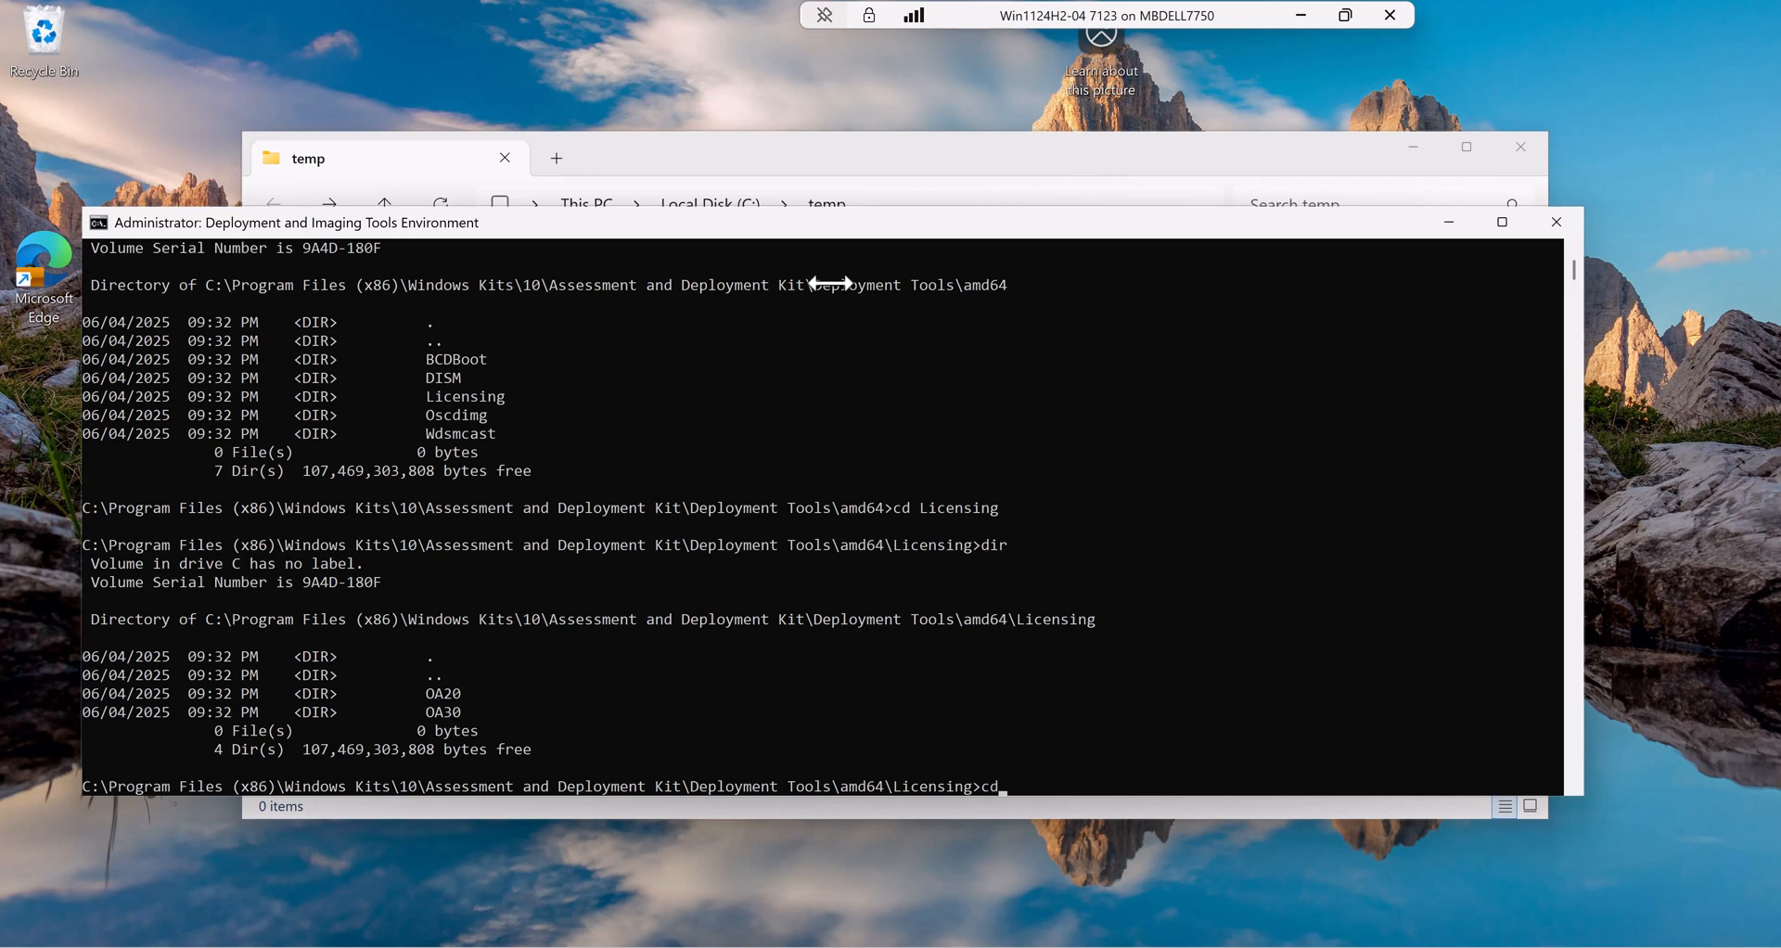
type("OA30")
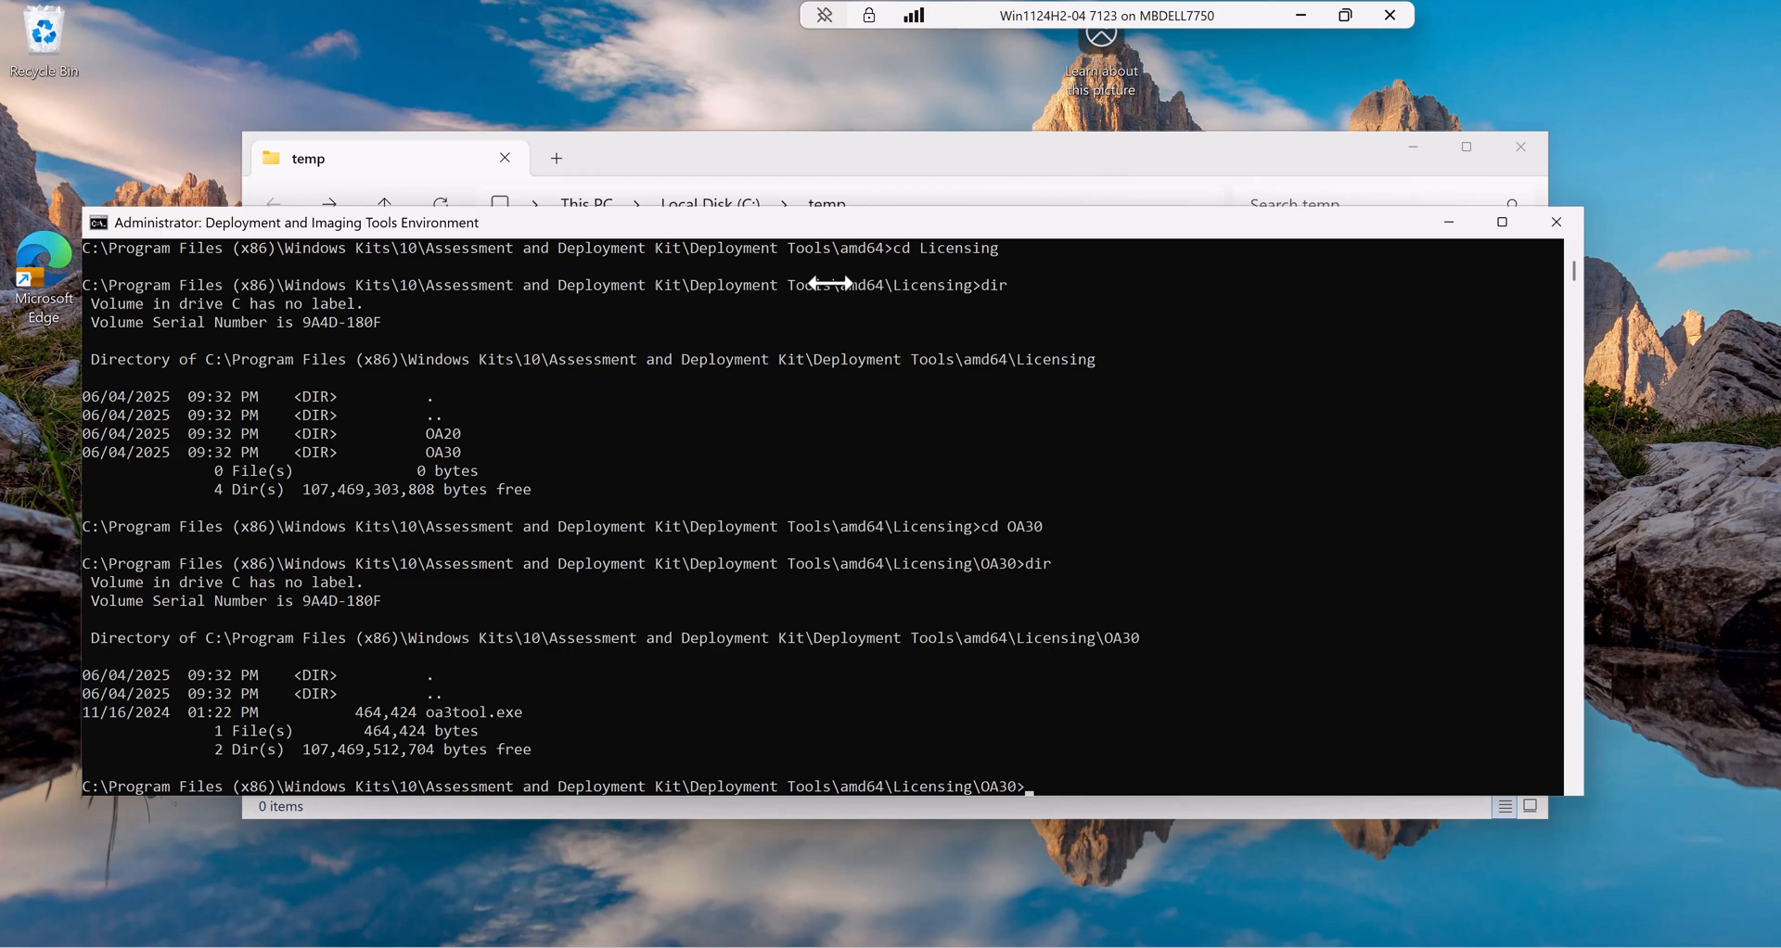
type("dir")
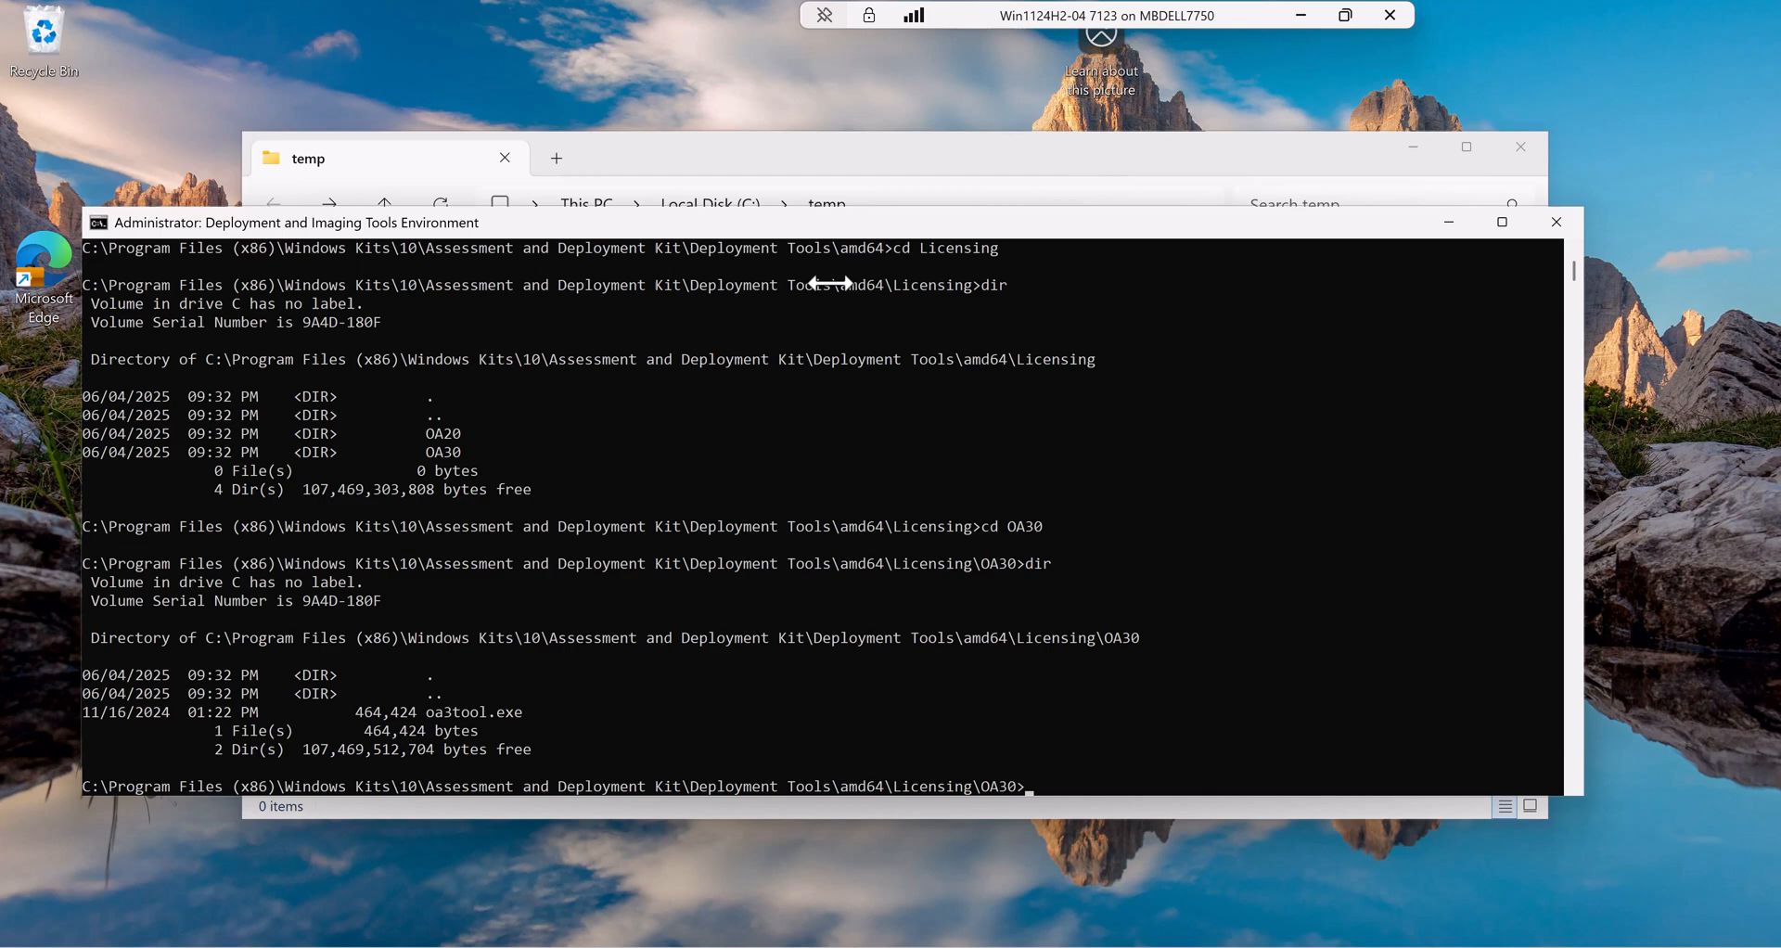
type("oa3tool.exe /")
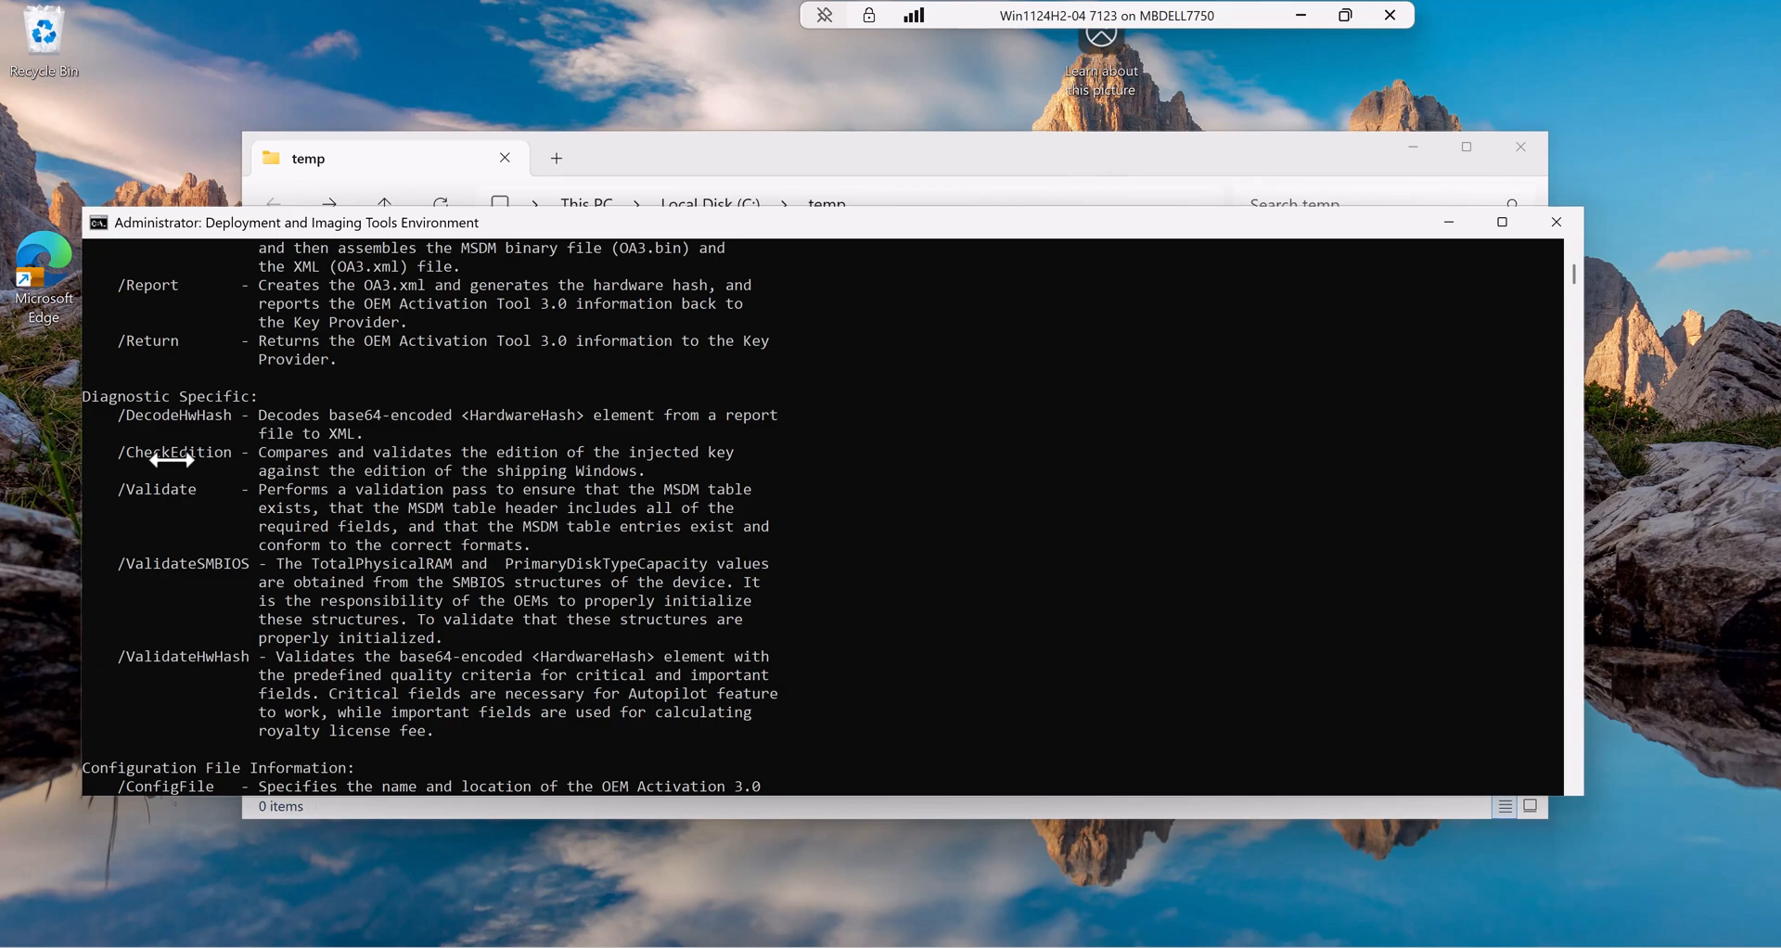
mouse_move(154, 455)
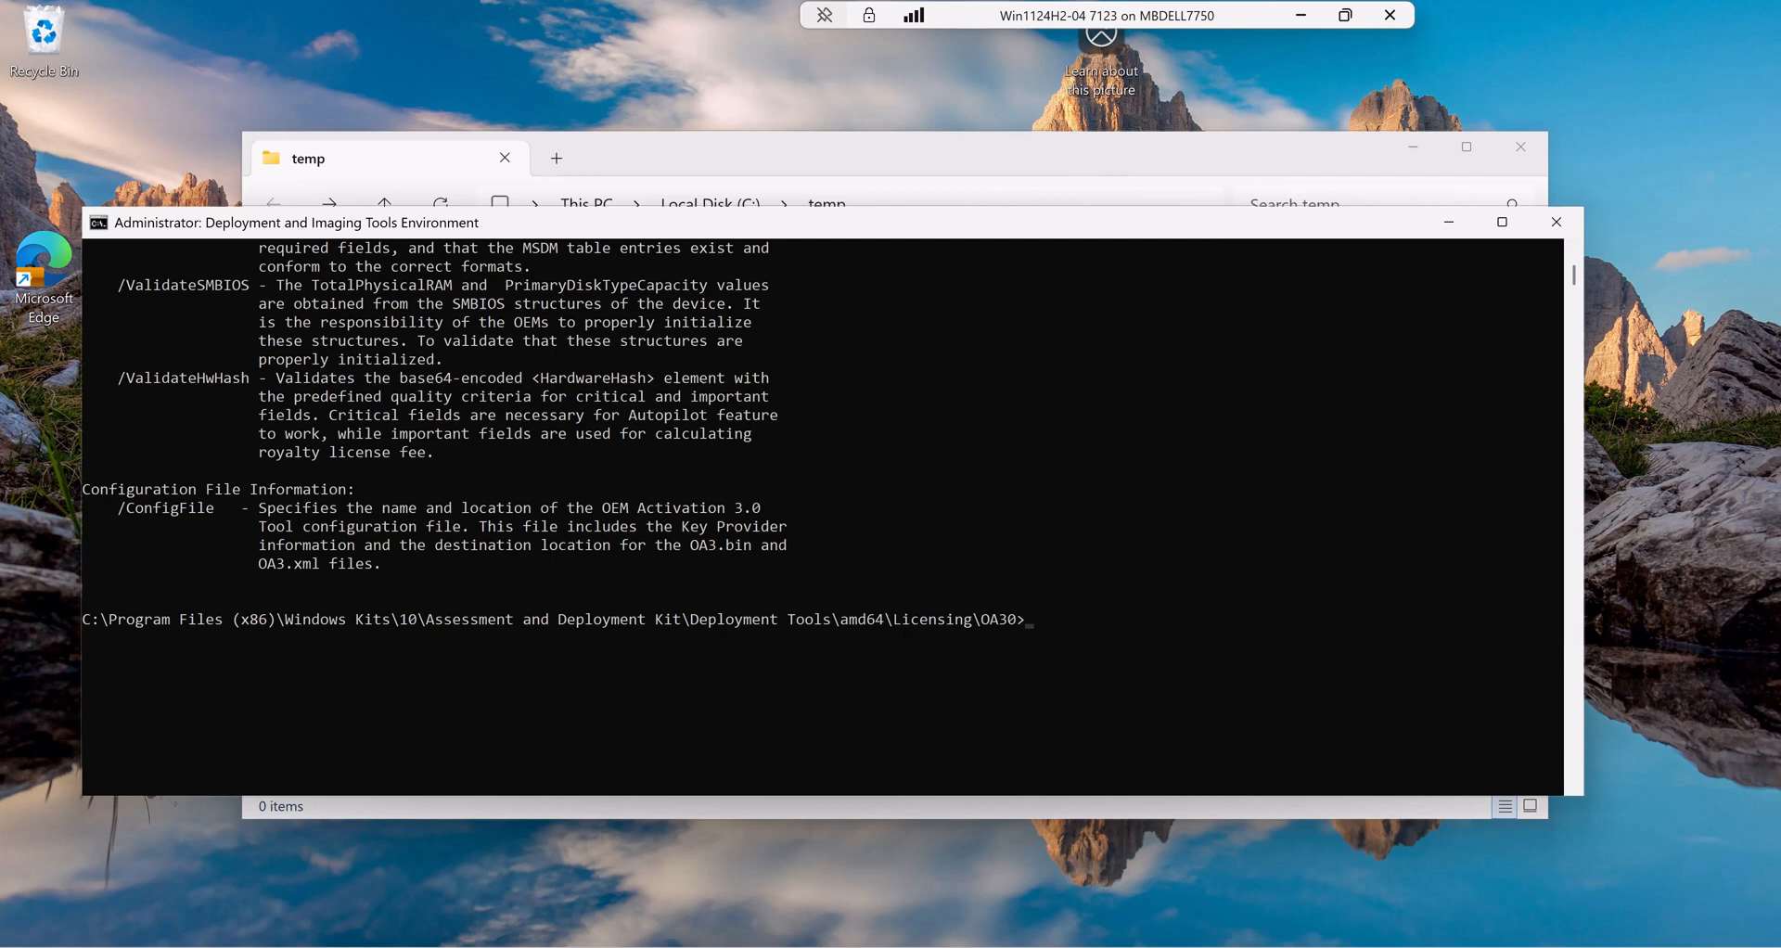
- Launch Windows PowerShell from the Start search
type("poweshel")
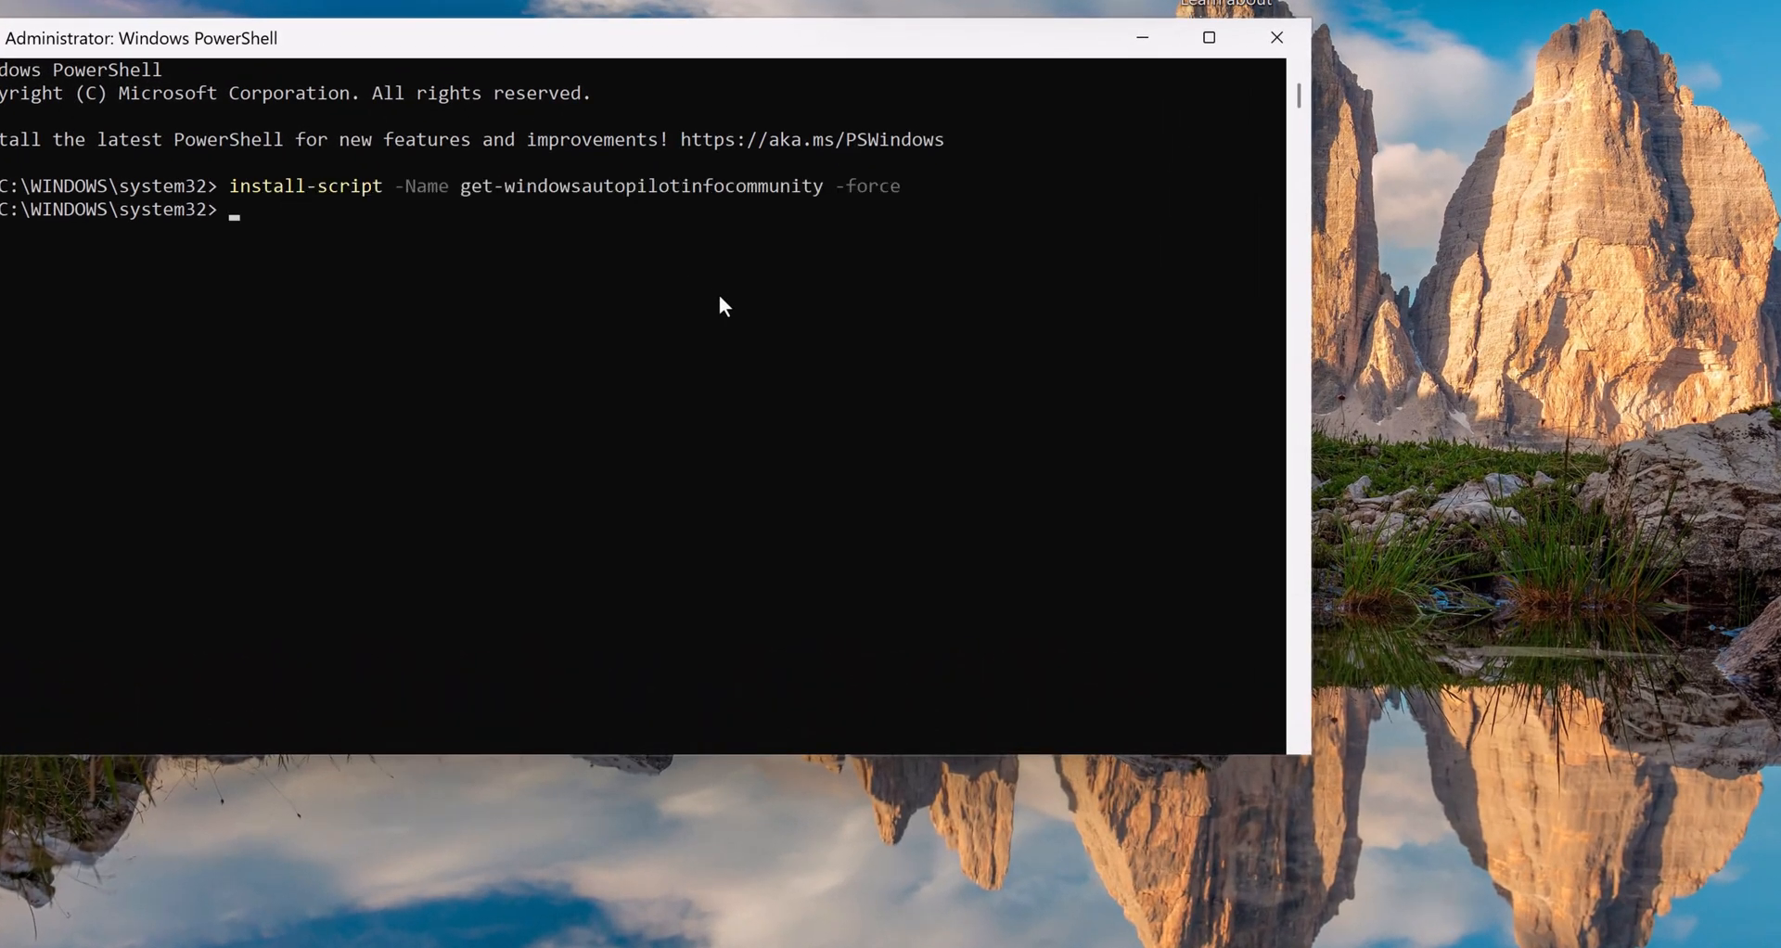
- Set the execution policy to Bypass and run get-windowsautopilotinfocommunity.ps1 with output C:\temp\hash.csv
type("set-executionpolicy bypass -force")
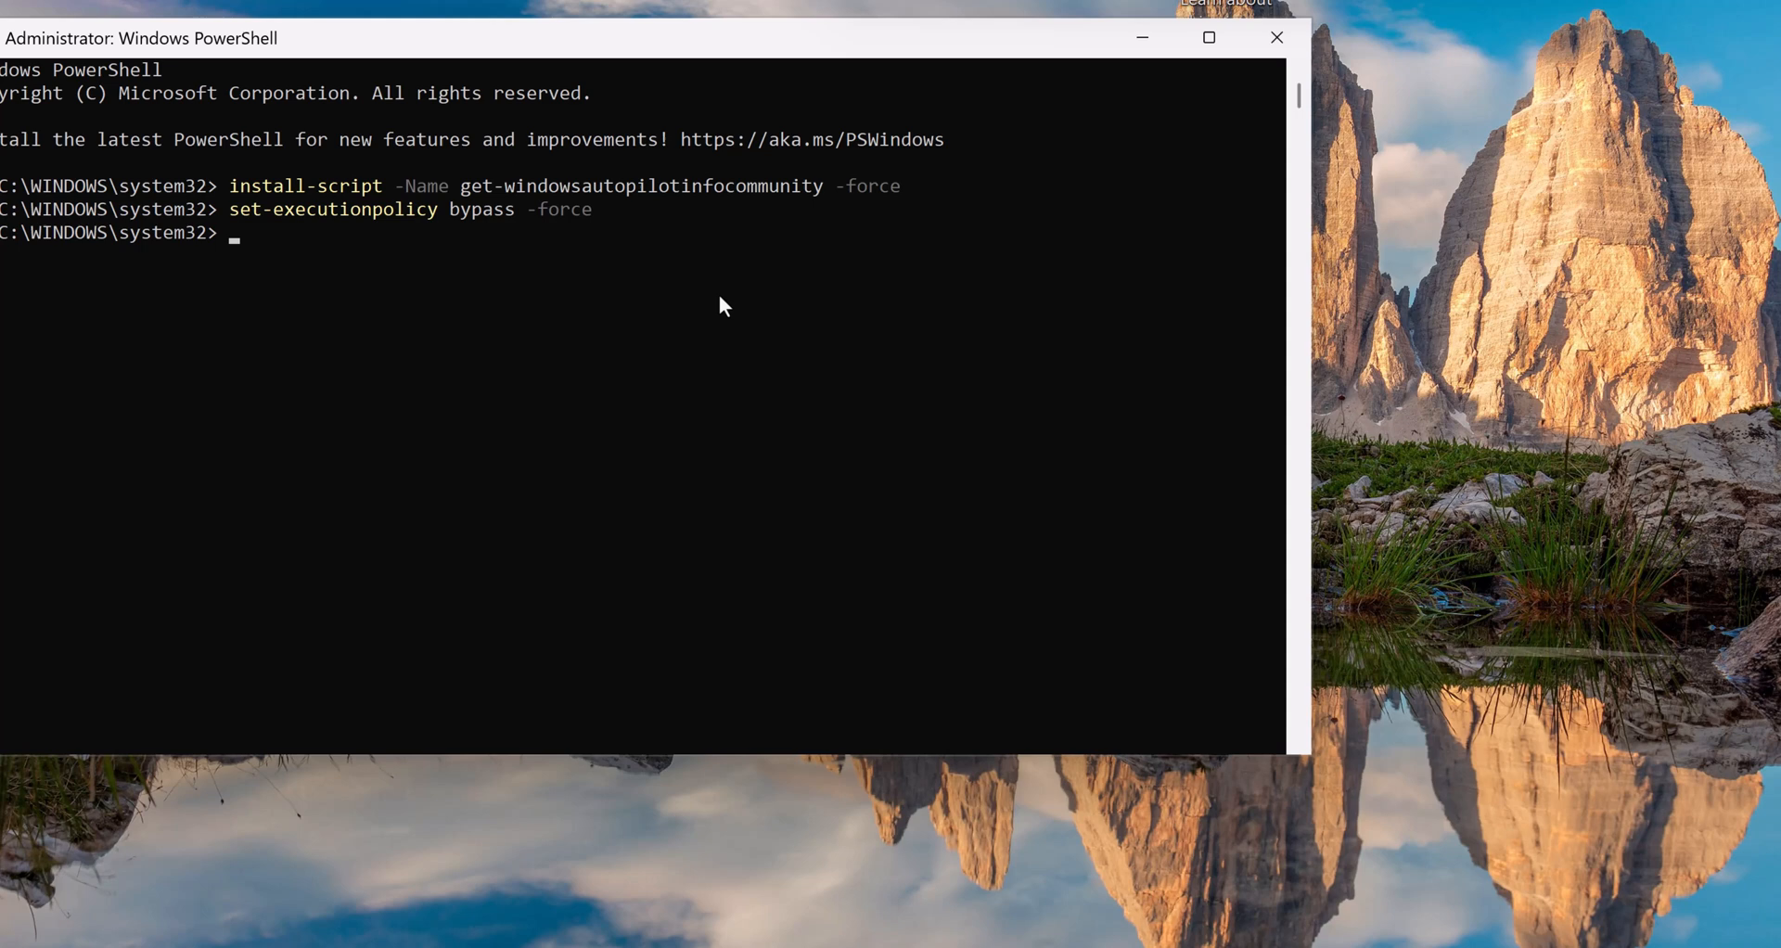
type("get-windowsautopilotinfocommunity.ps1 -OutputFile")
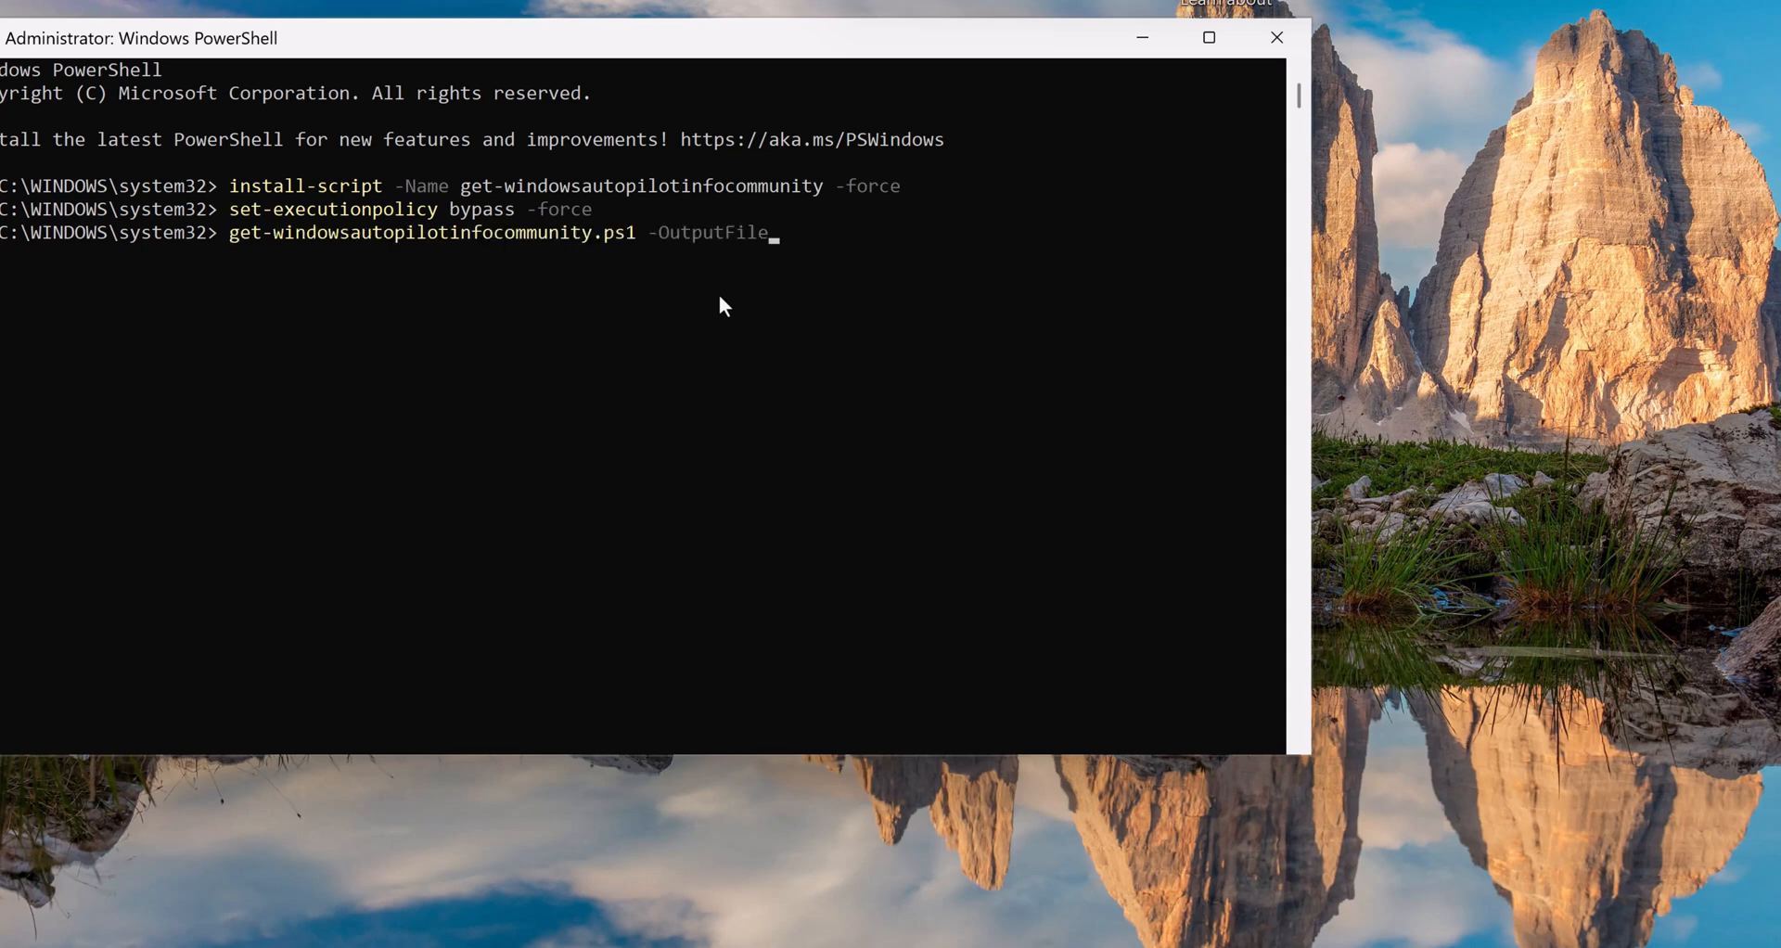
type("c:\\t")
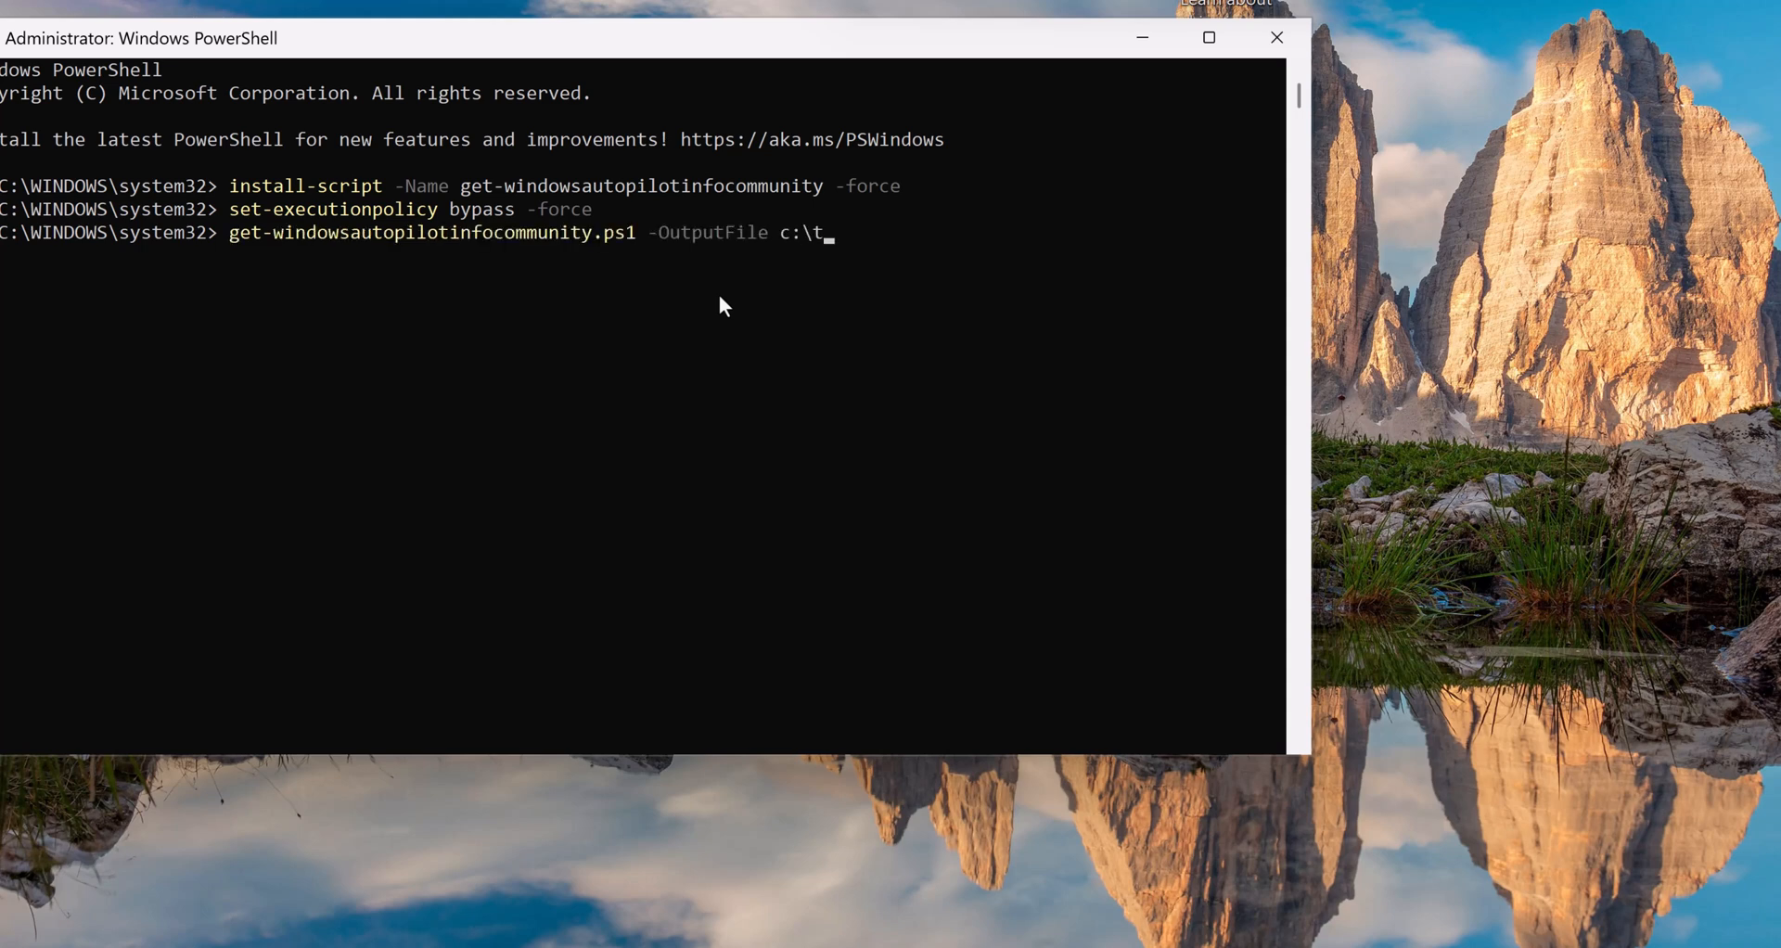
type("emp\\")
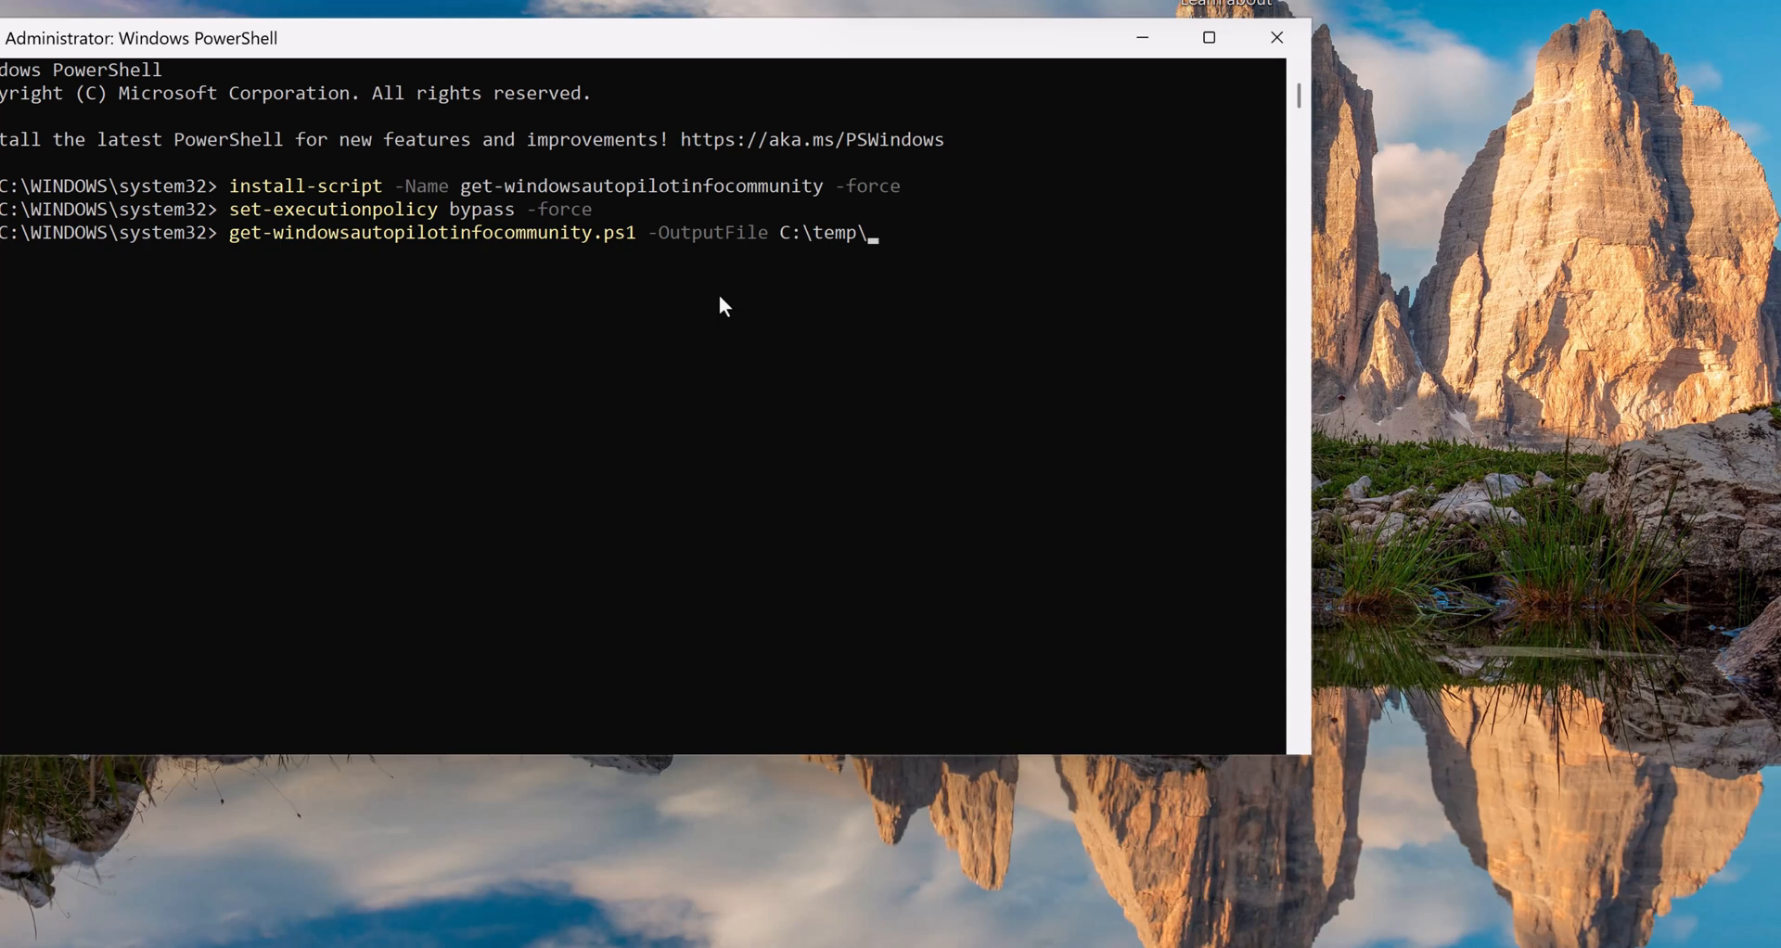
type("hash.")
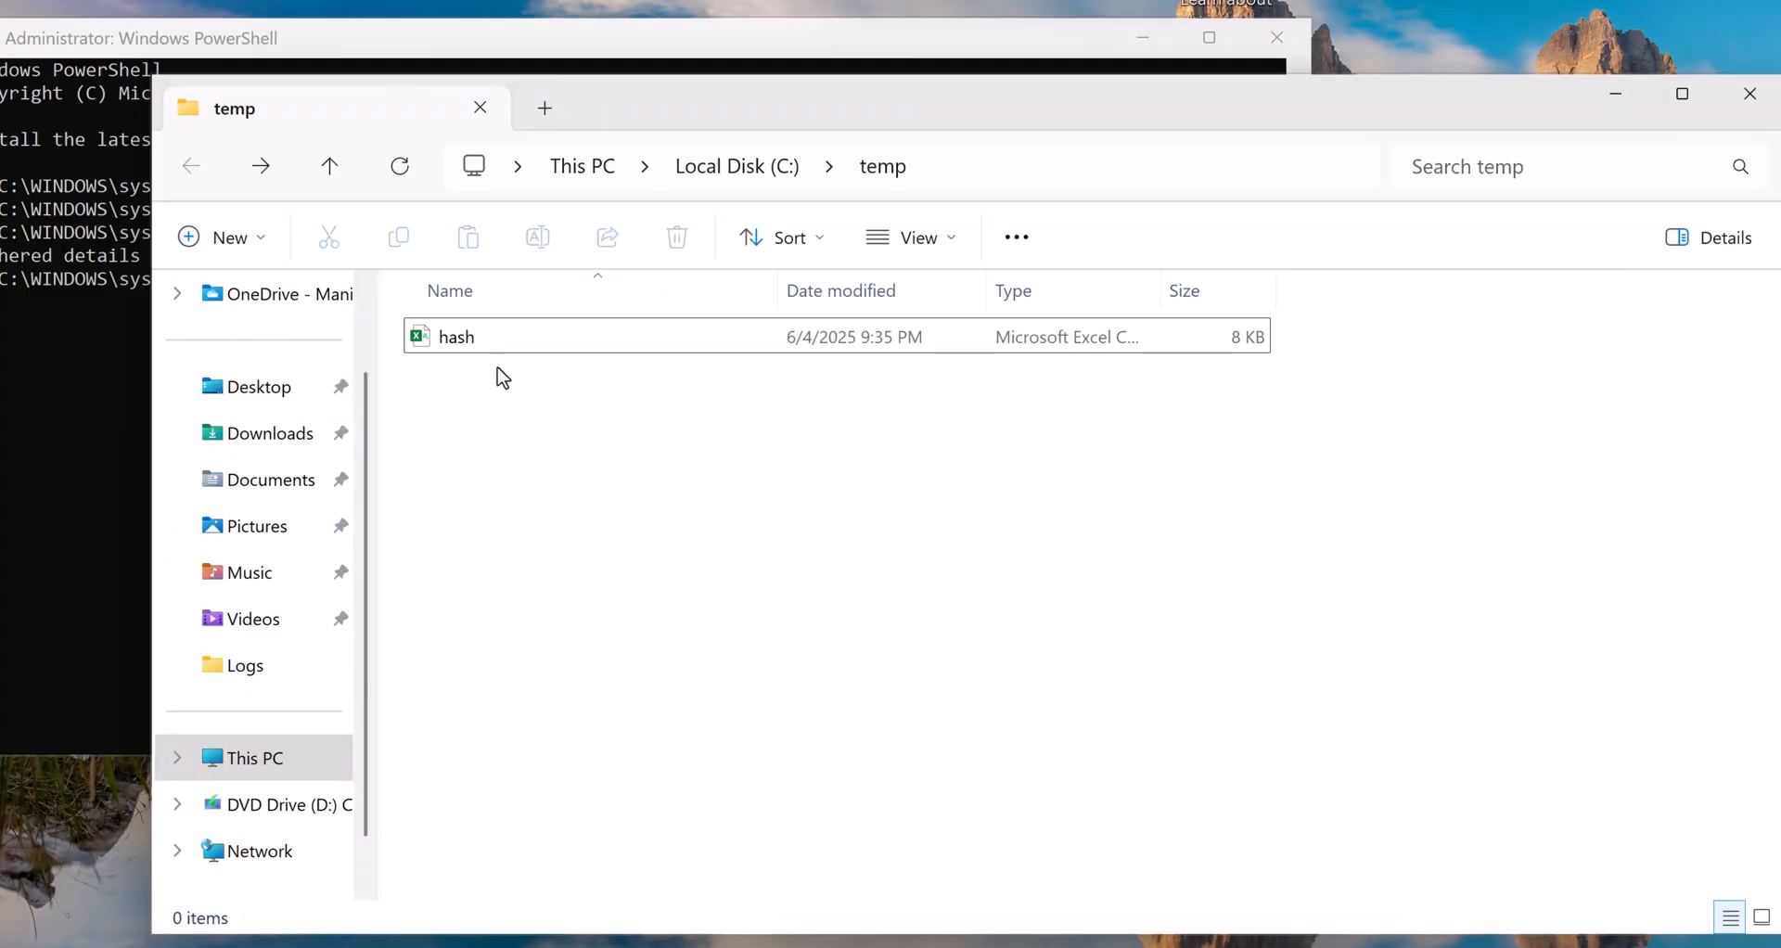
- Open hash.csv from C:\temp in Notepad via Open with > Choose another app
left_click(456, 335)
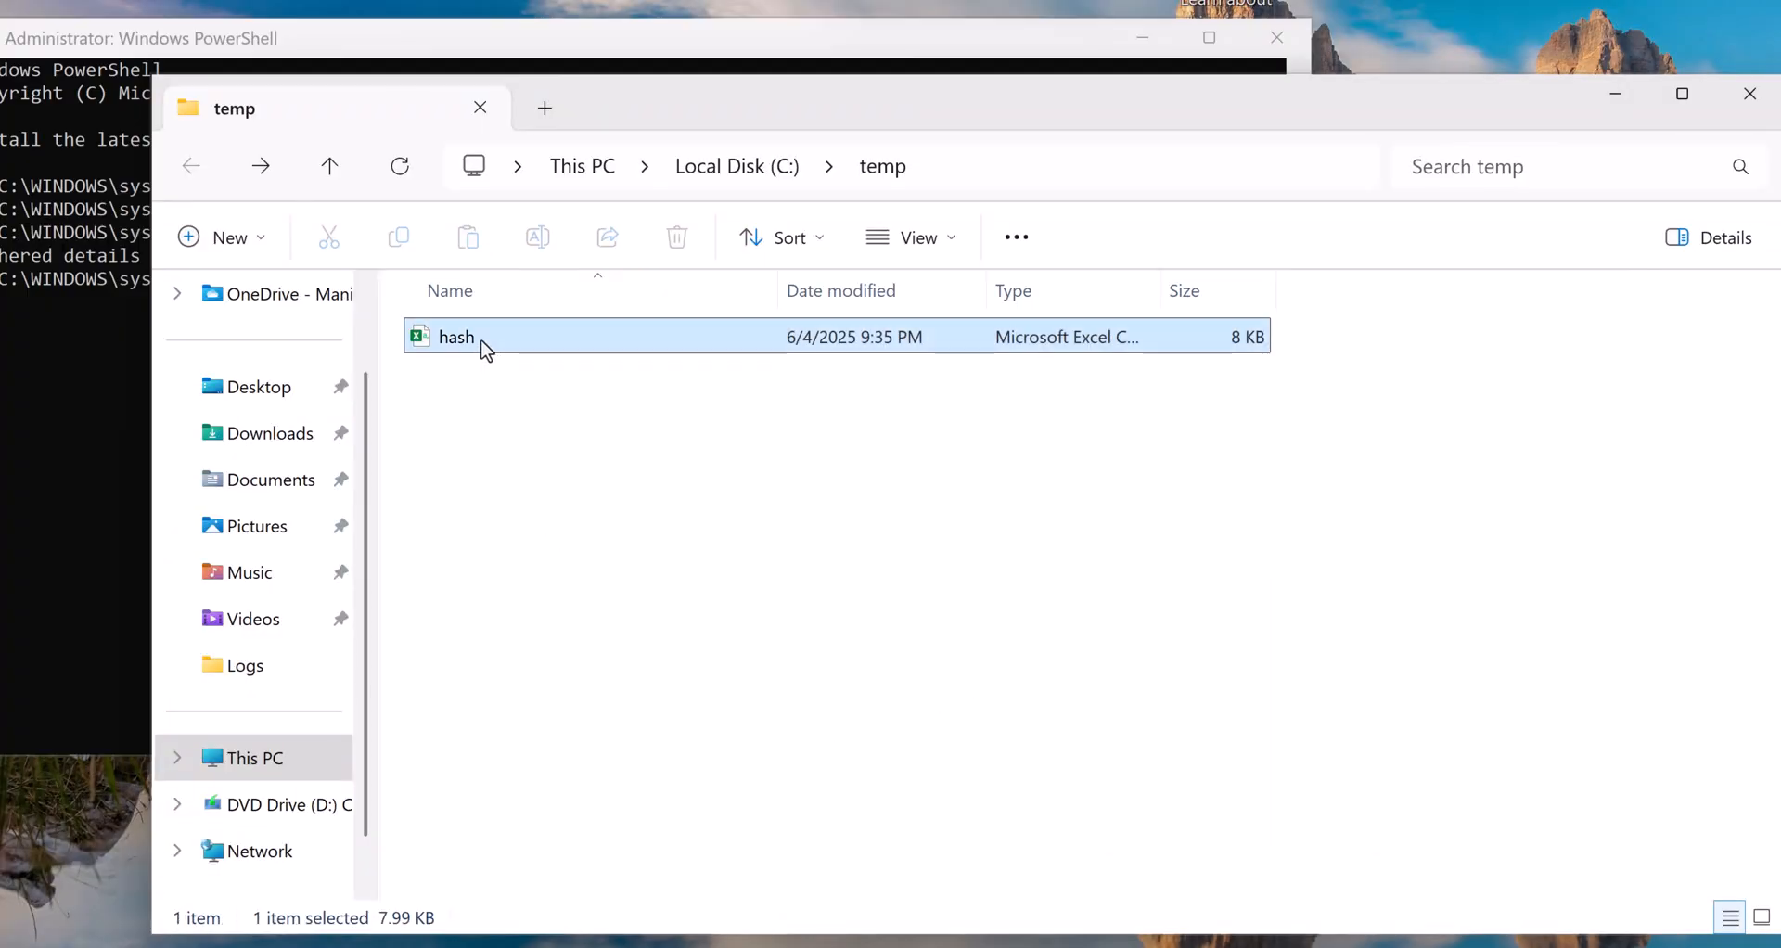
right_click(457, 336)
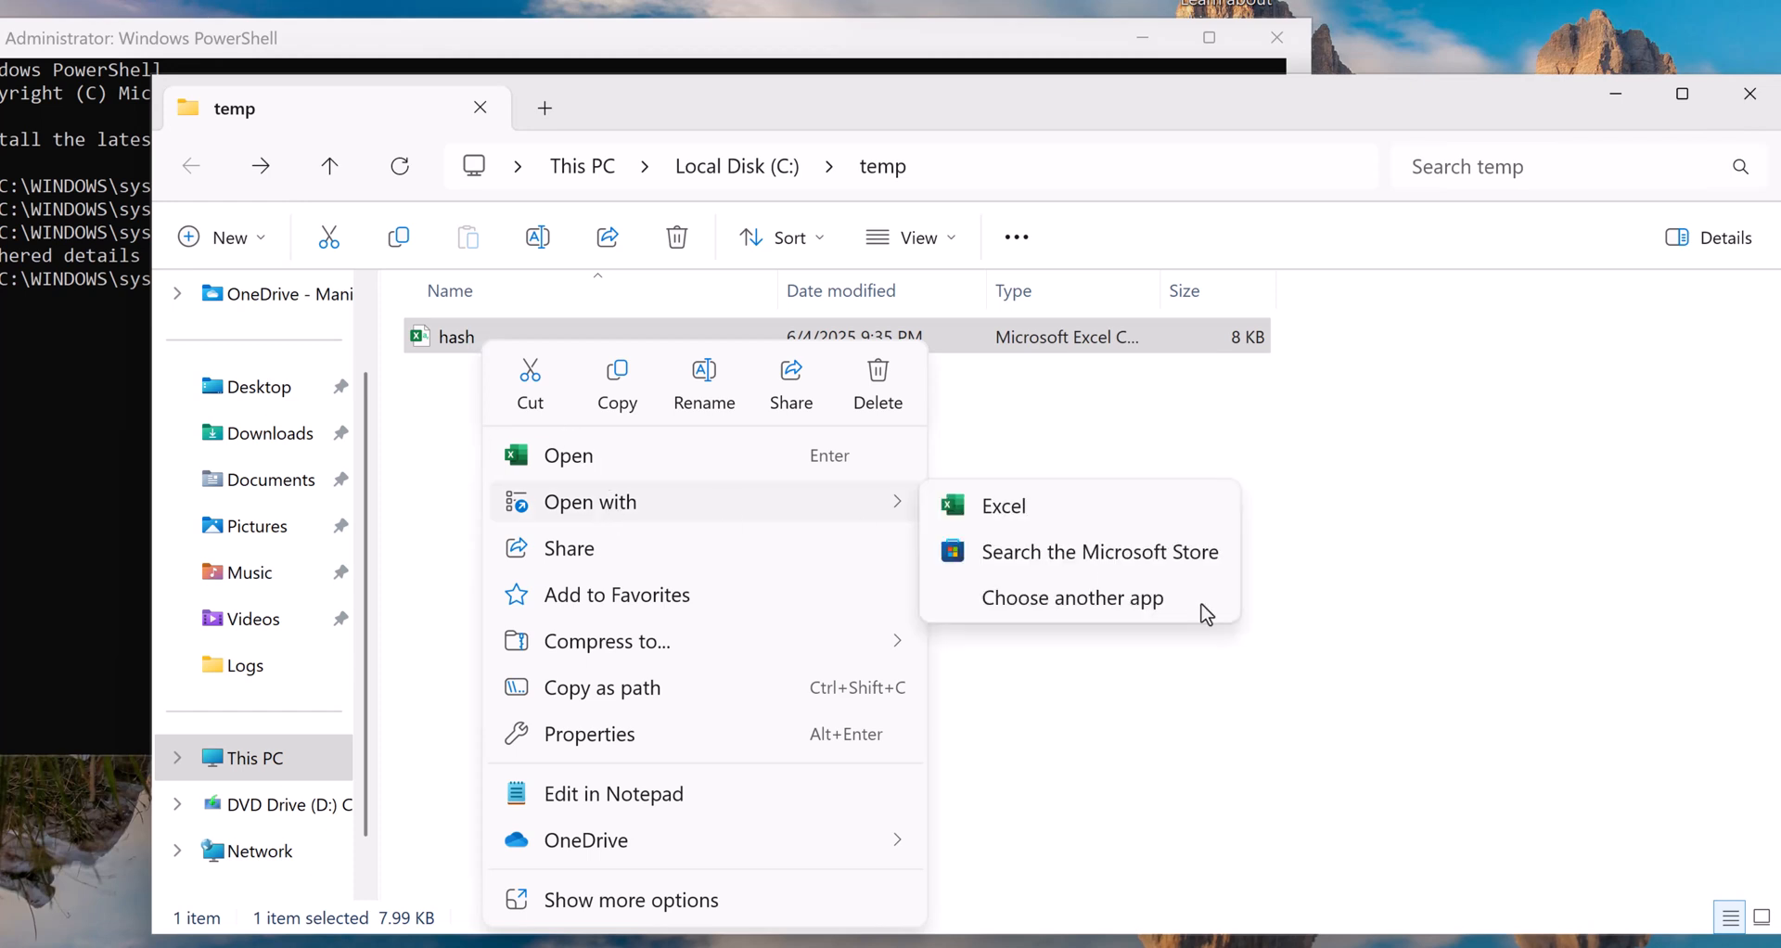
left_click(1072, 598)
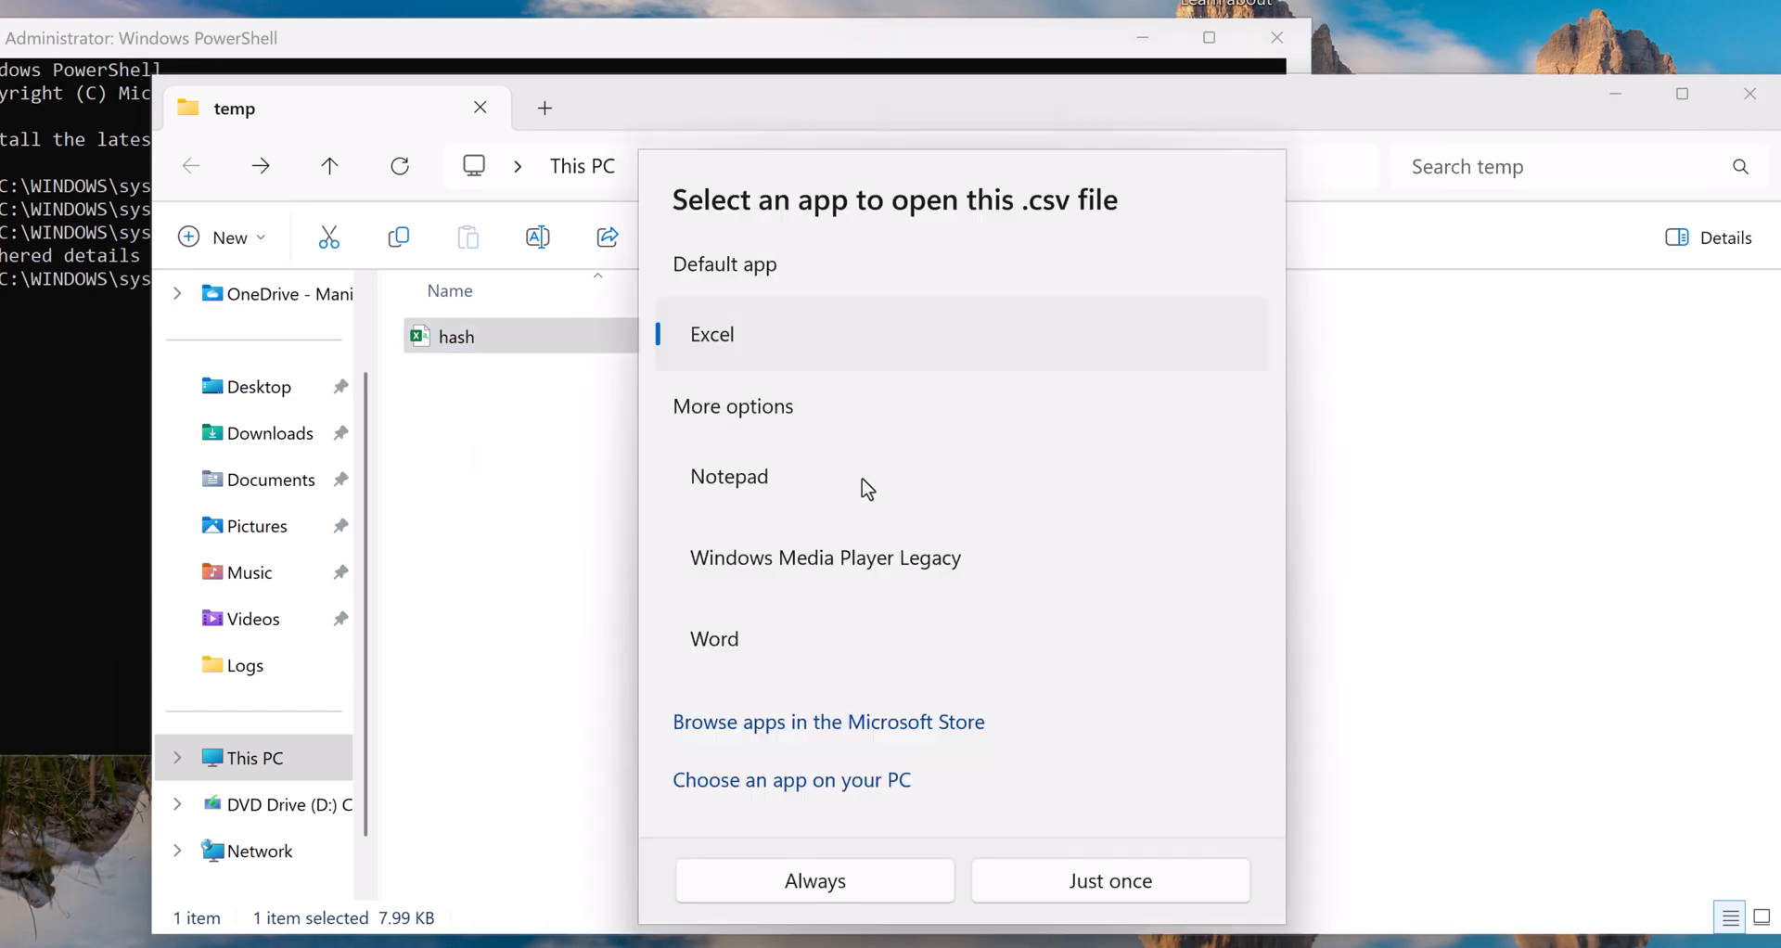
left_click(1109, 879)
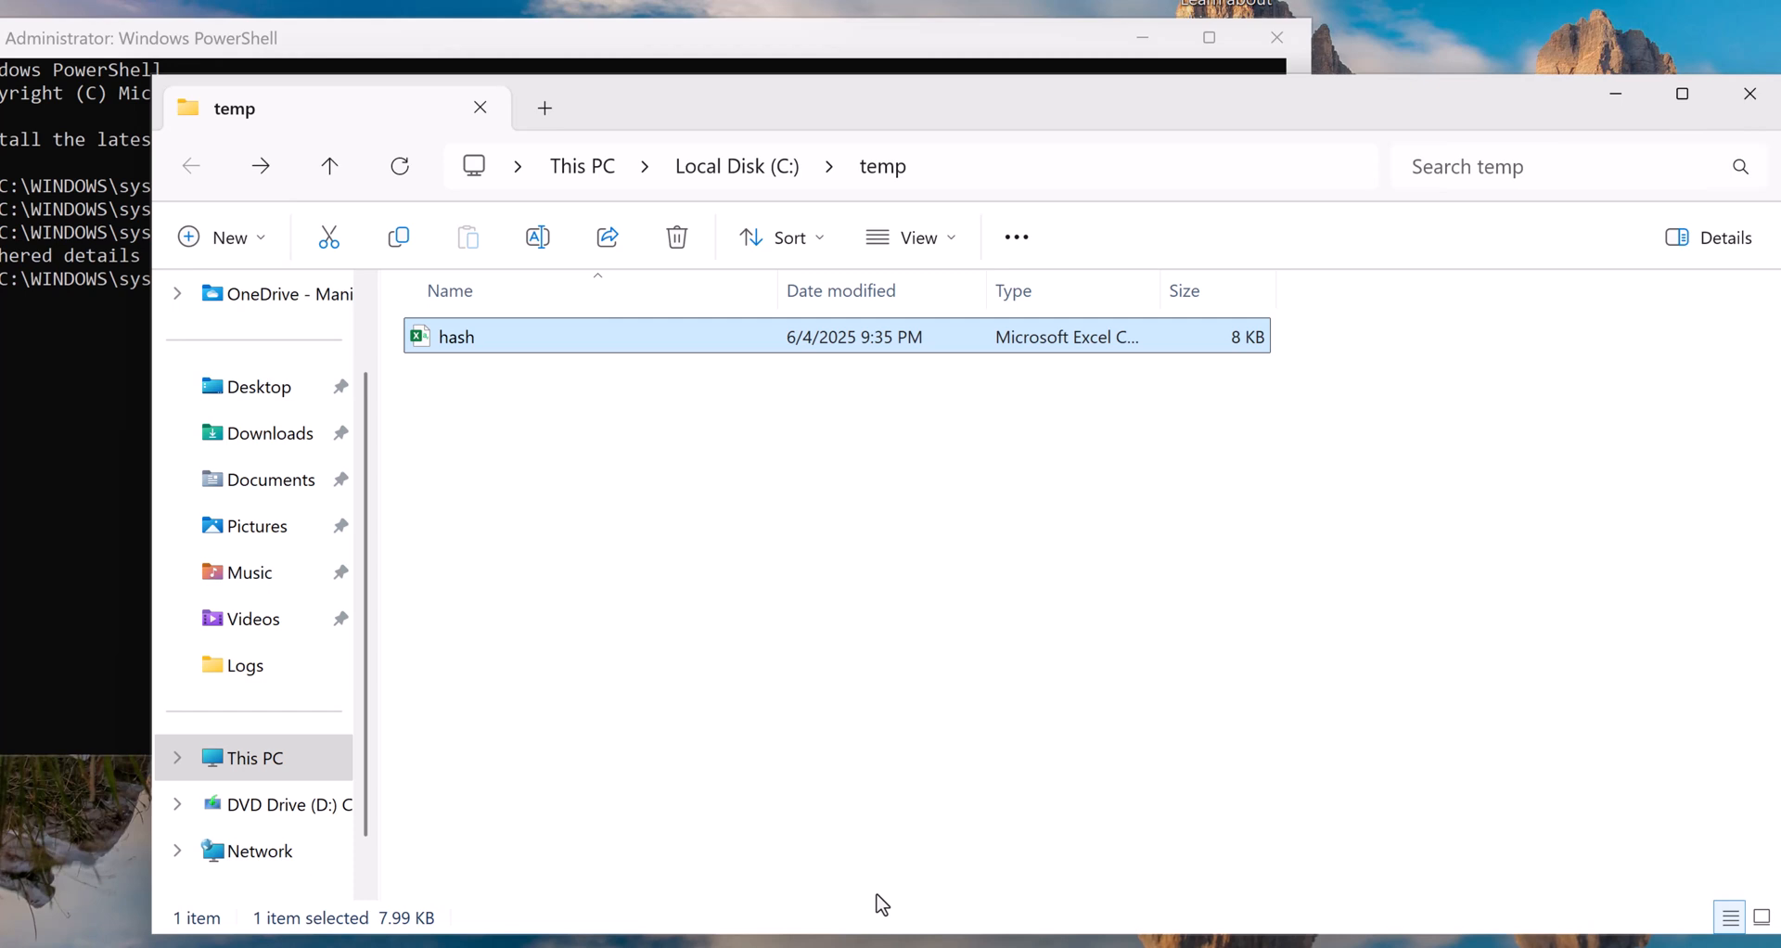
double_click(456, 336)
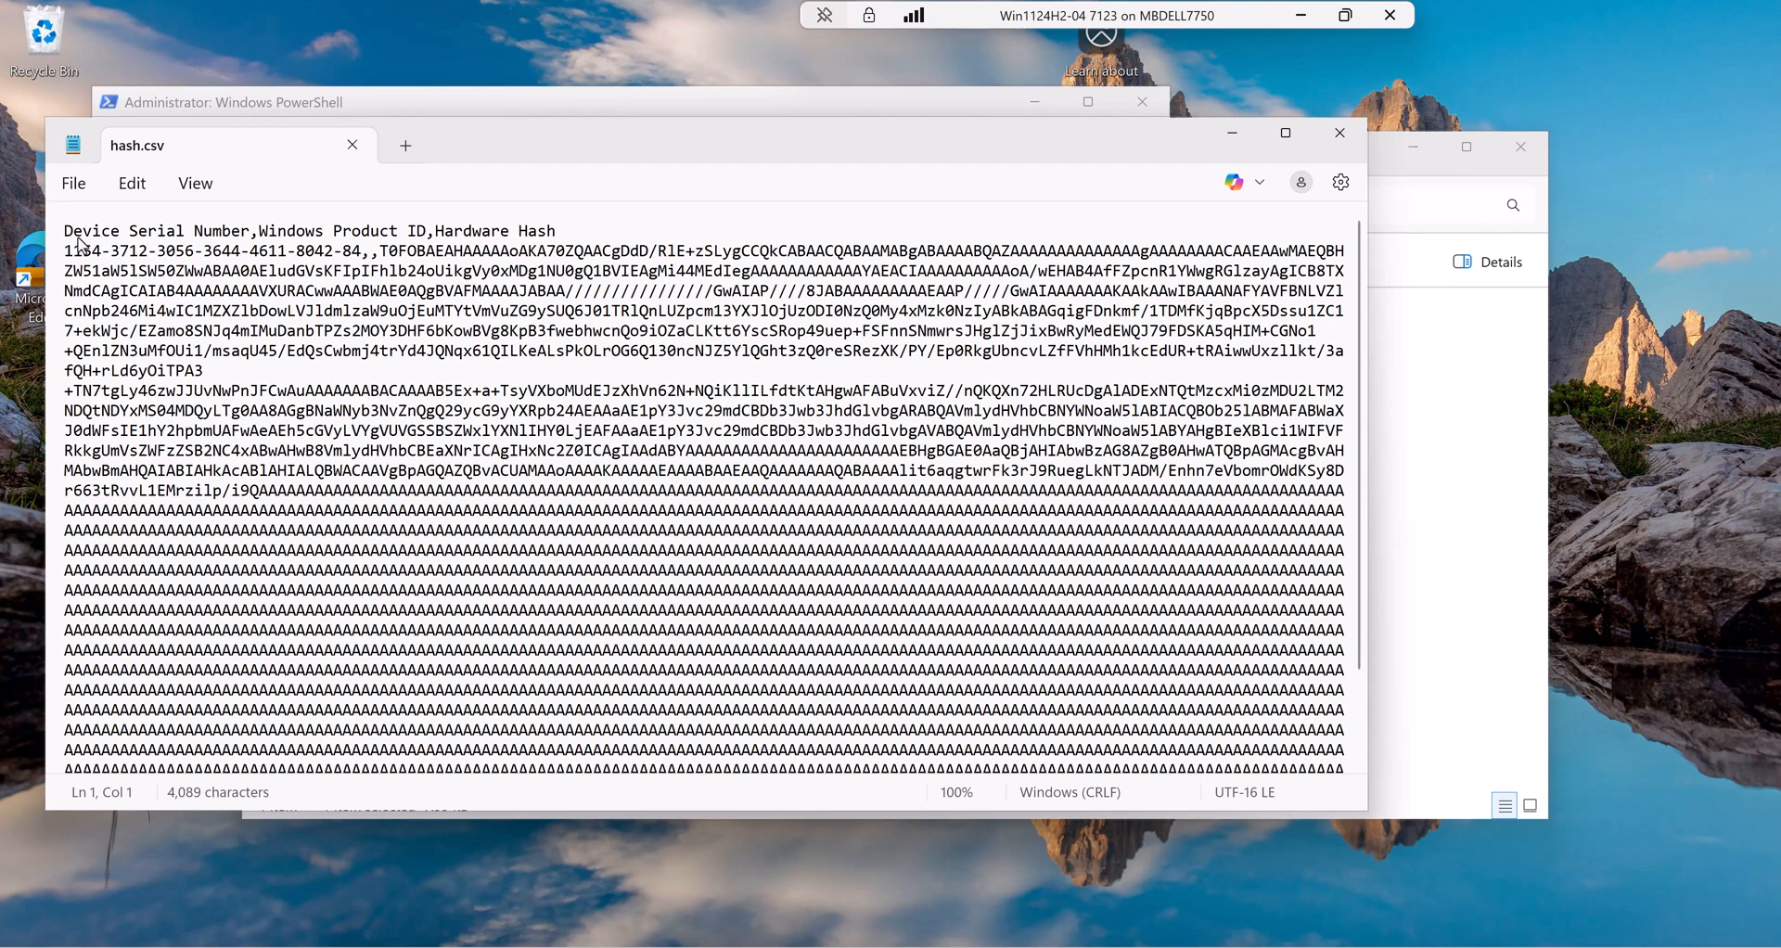
mouse_move(187, 247)
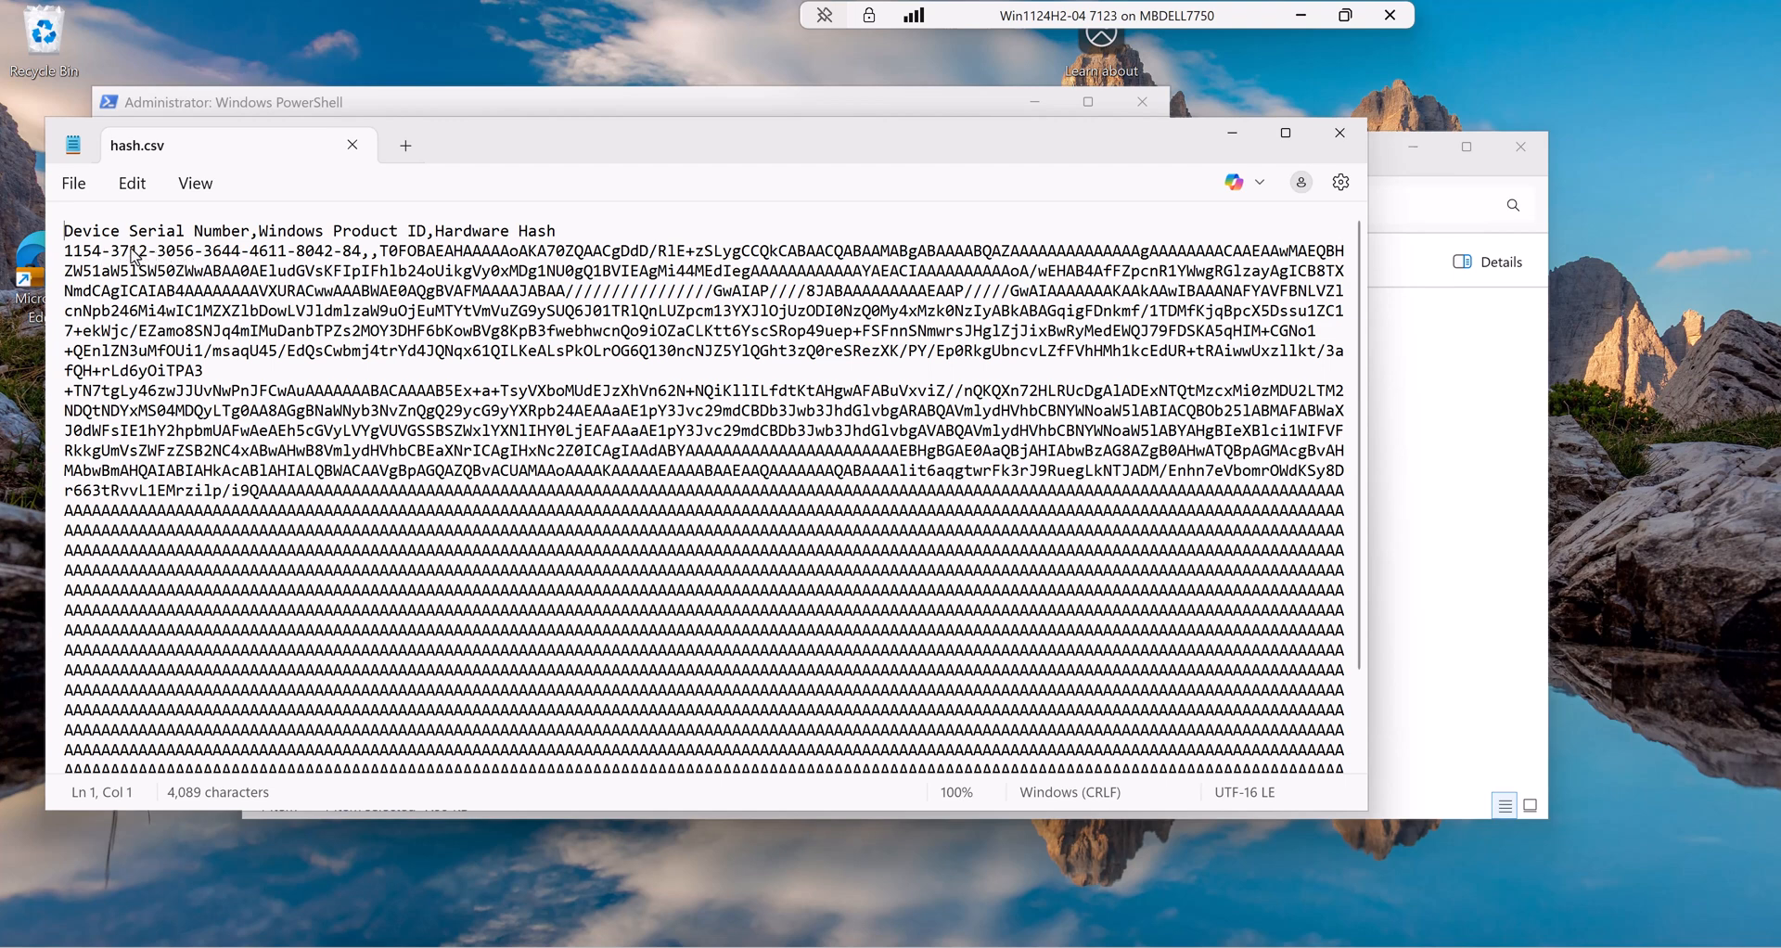
mouse_move(330, 259)
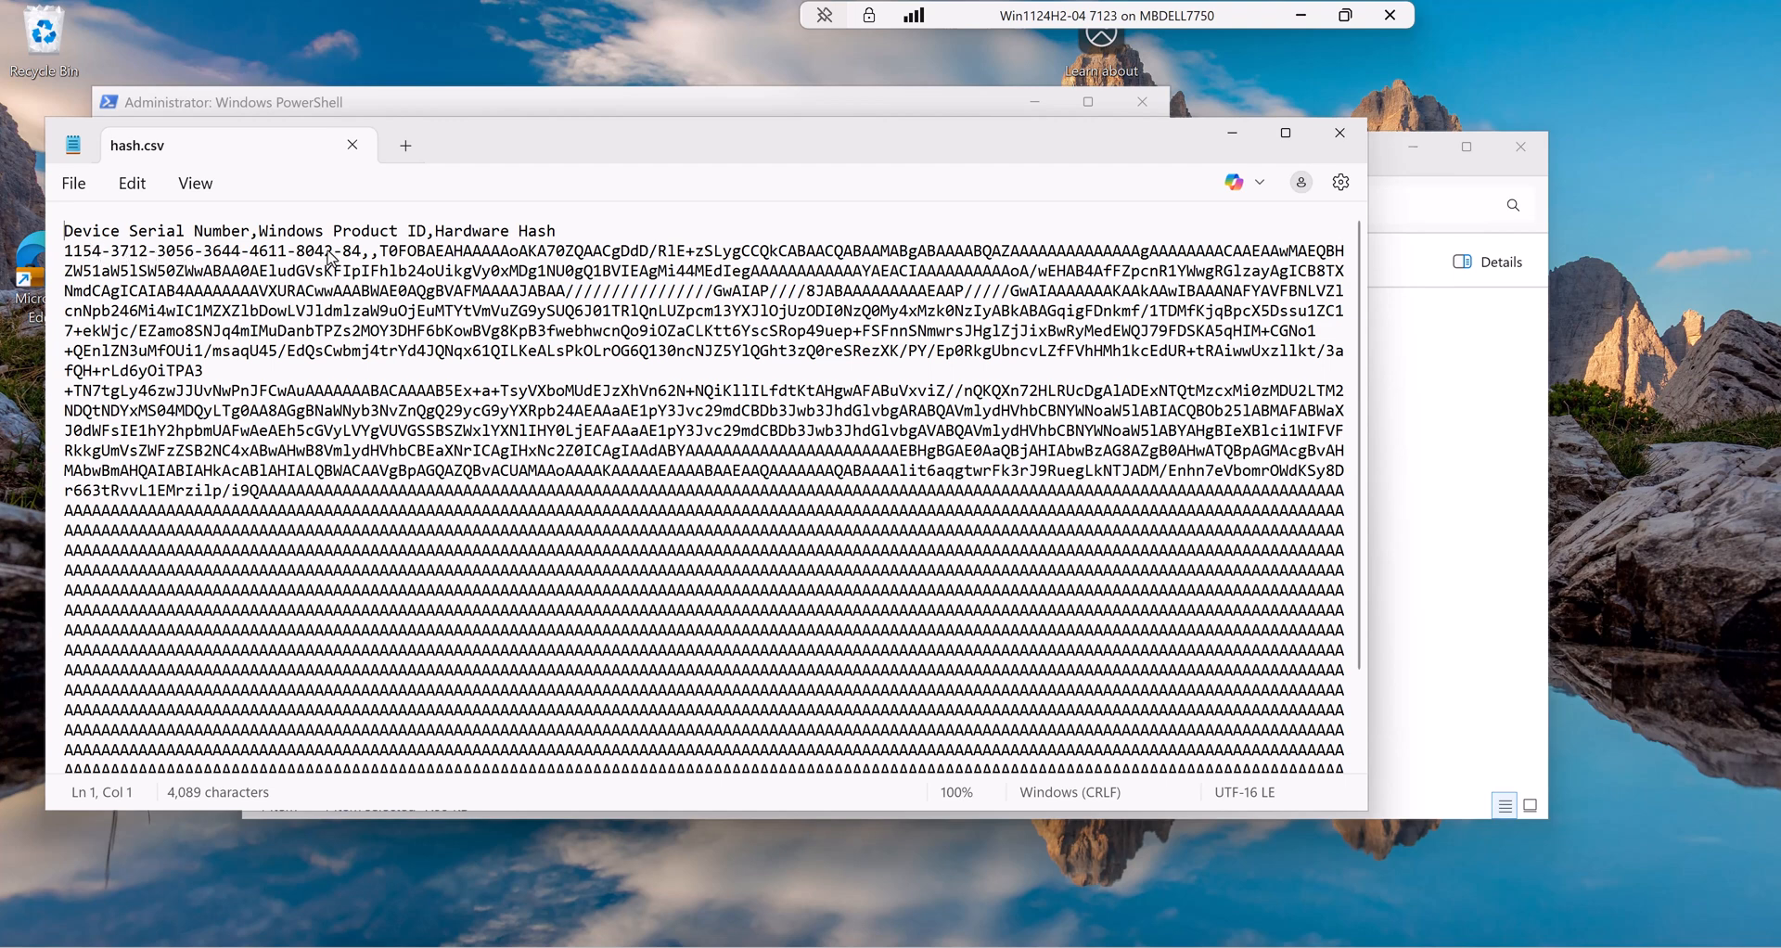
- Delete the header line and serial number fields, leaving only the hardware hash
left_click_drag(65, 230, 374, 251)
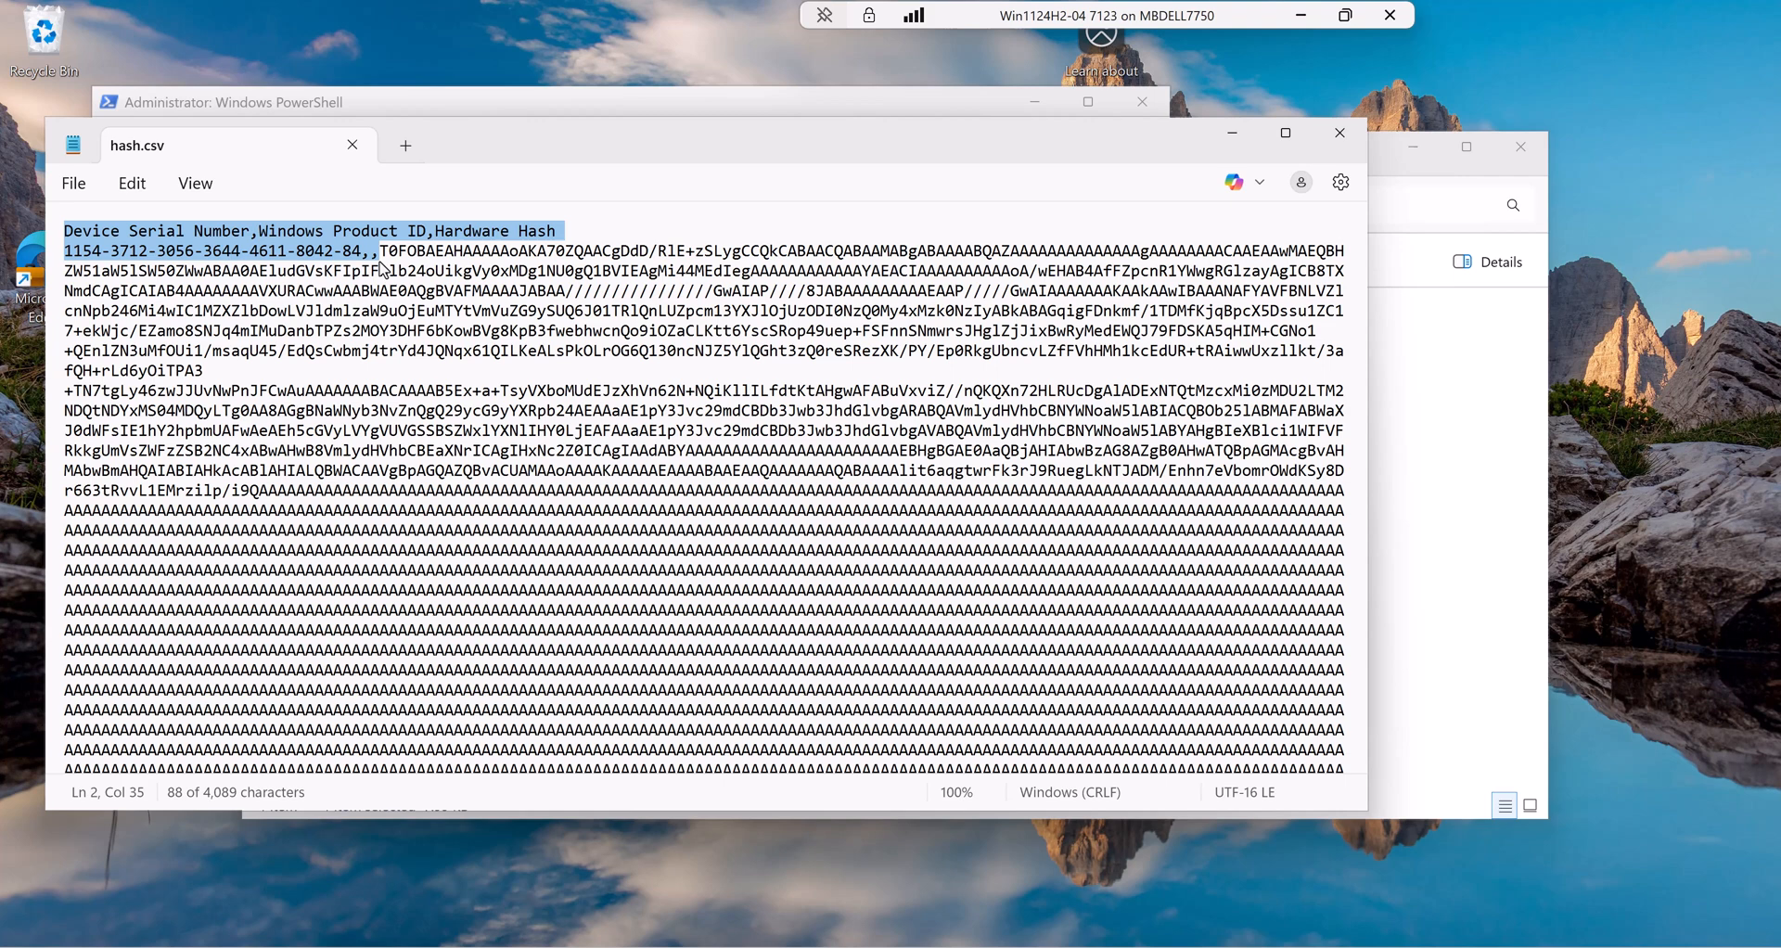
key("Delete")
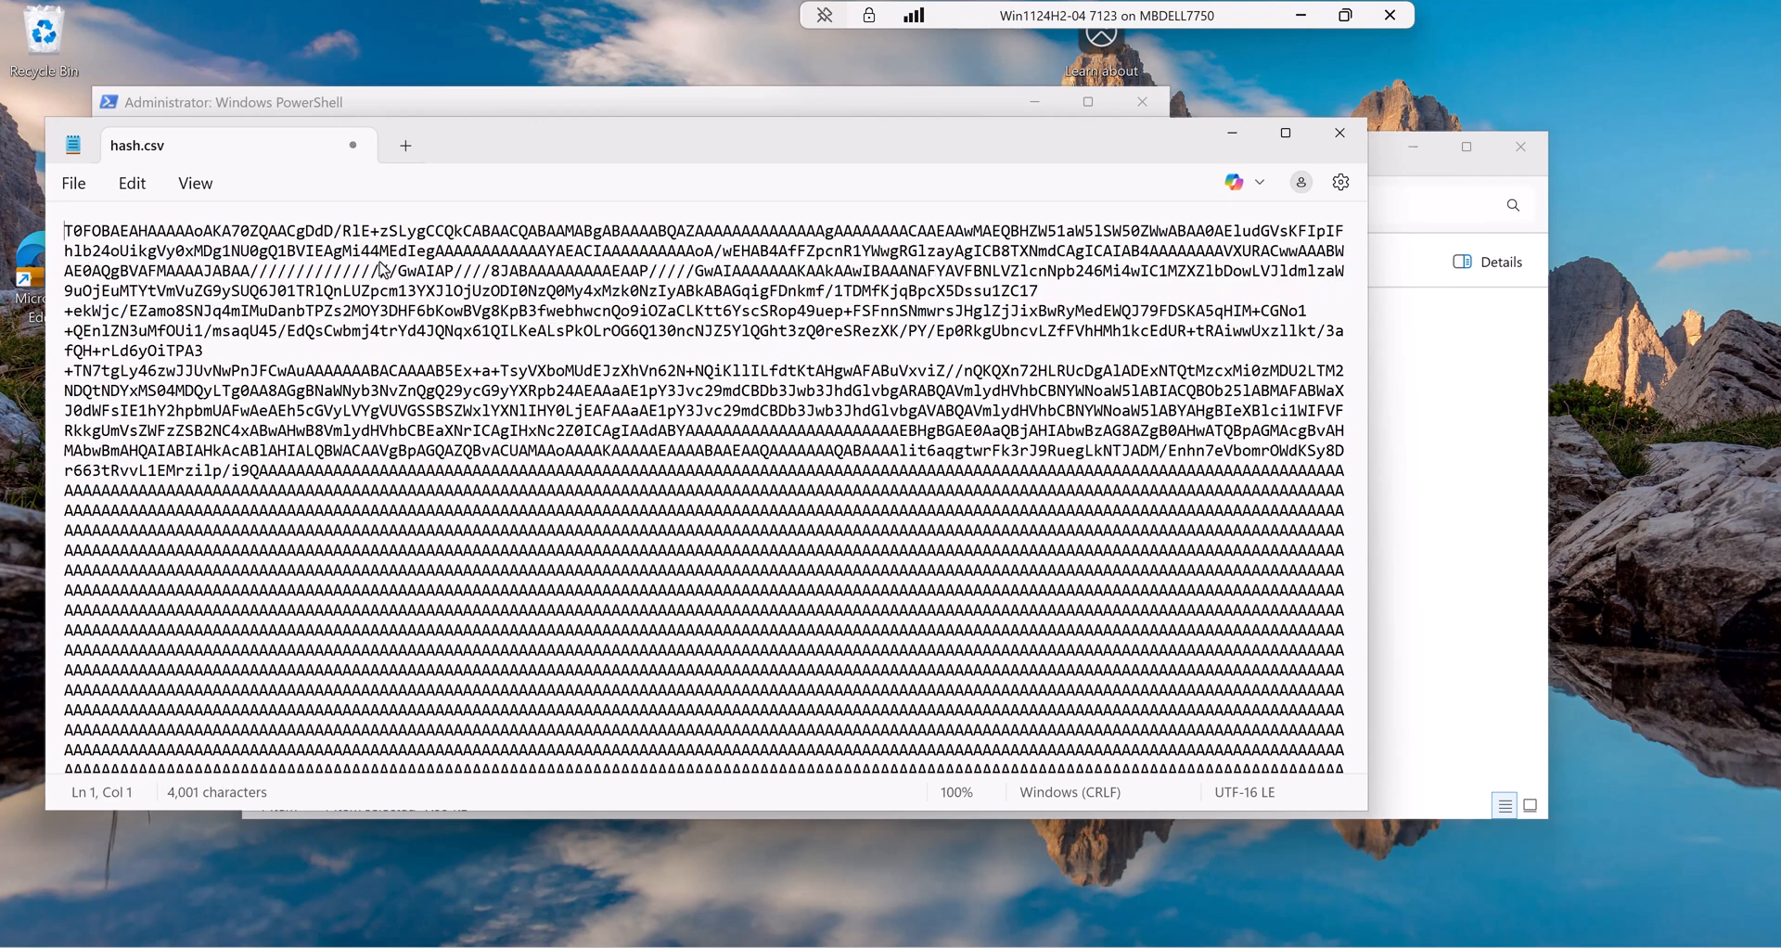
mouse_move(1376, 145)
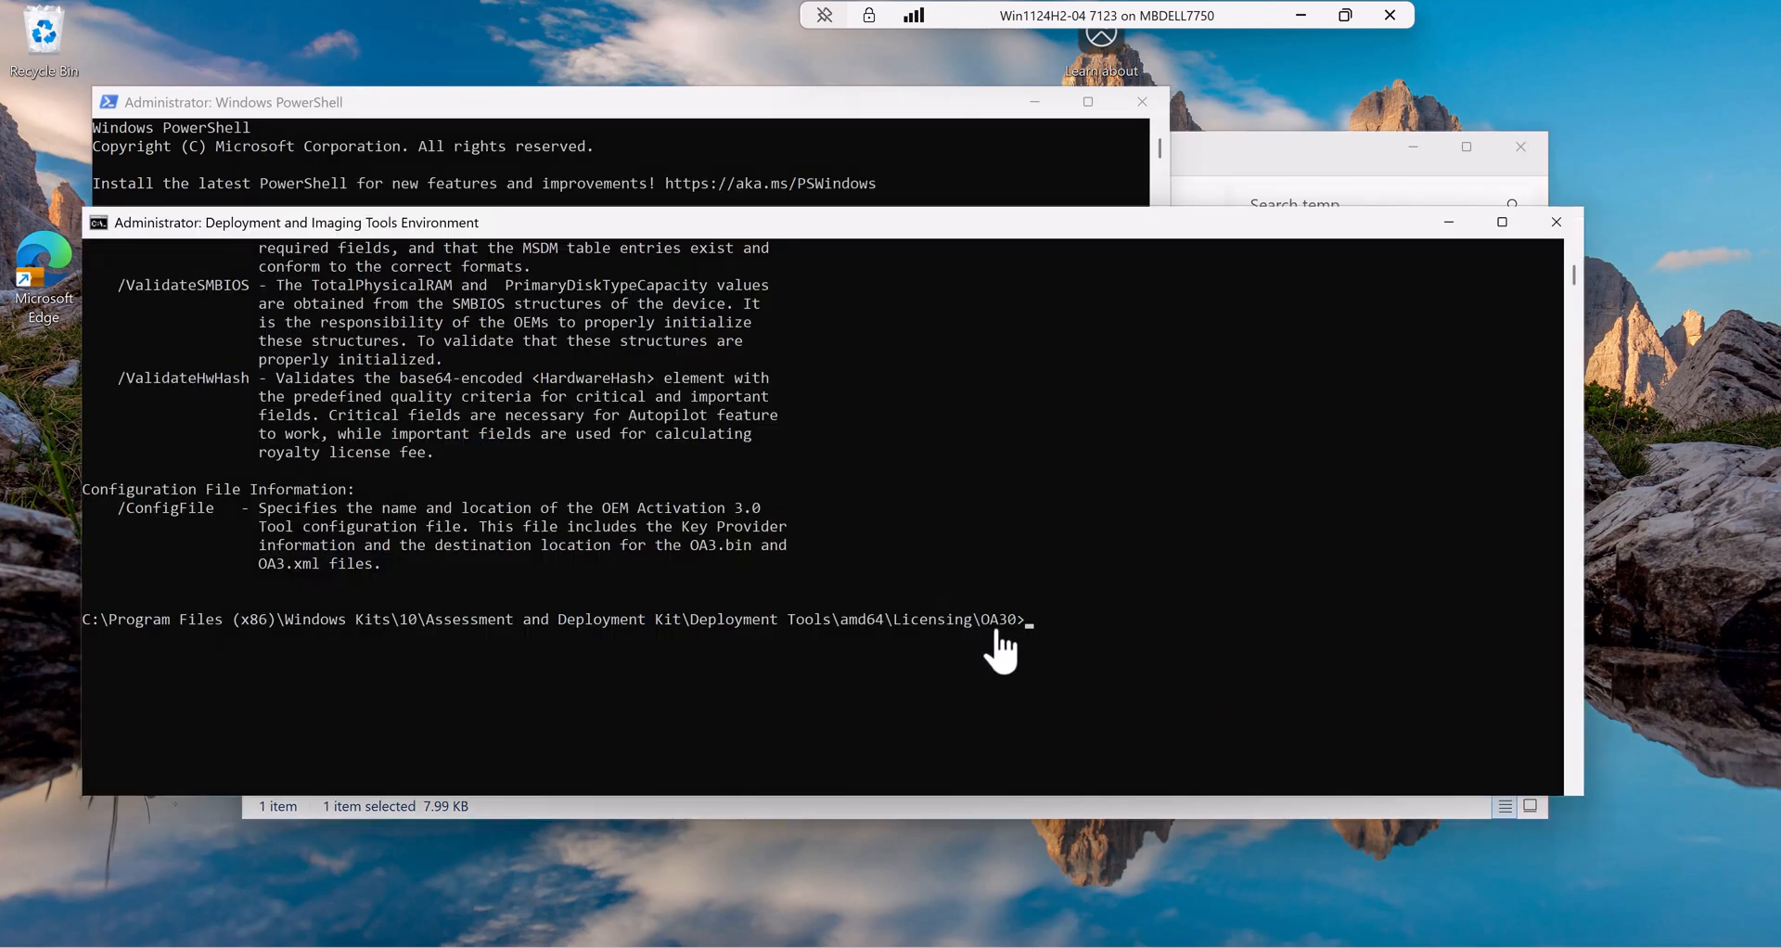
mouse_move(1069, 647)
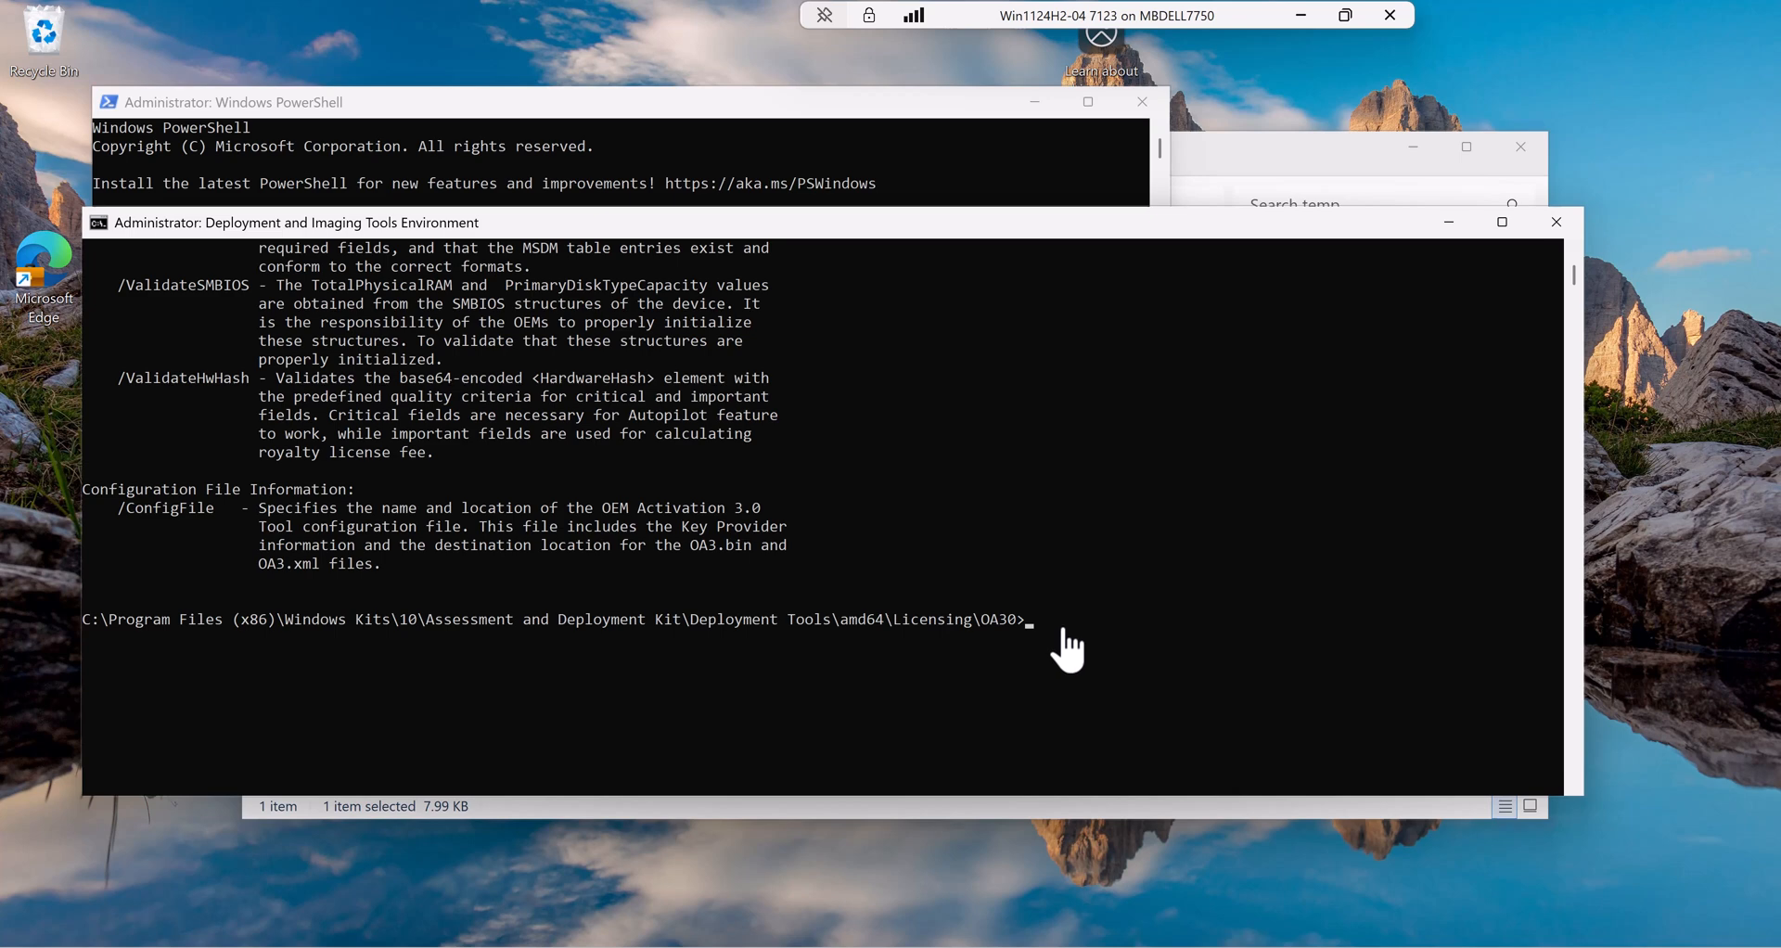
- Run oa3tool.exe /DecodeHwHash=c:\temp\hash.csv to decode the hardware hash
type("oa3tool.exe")
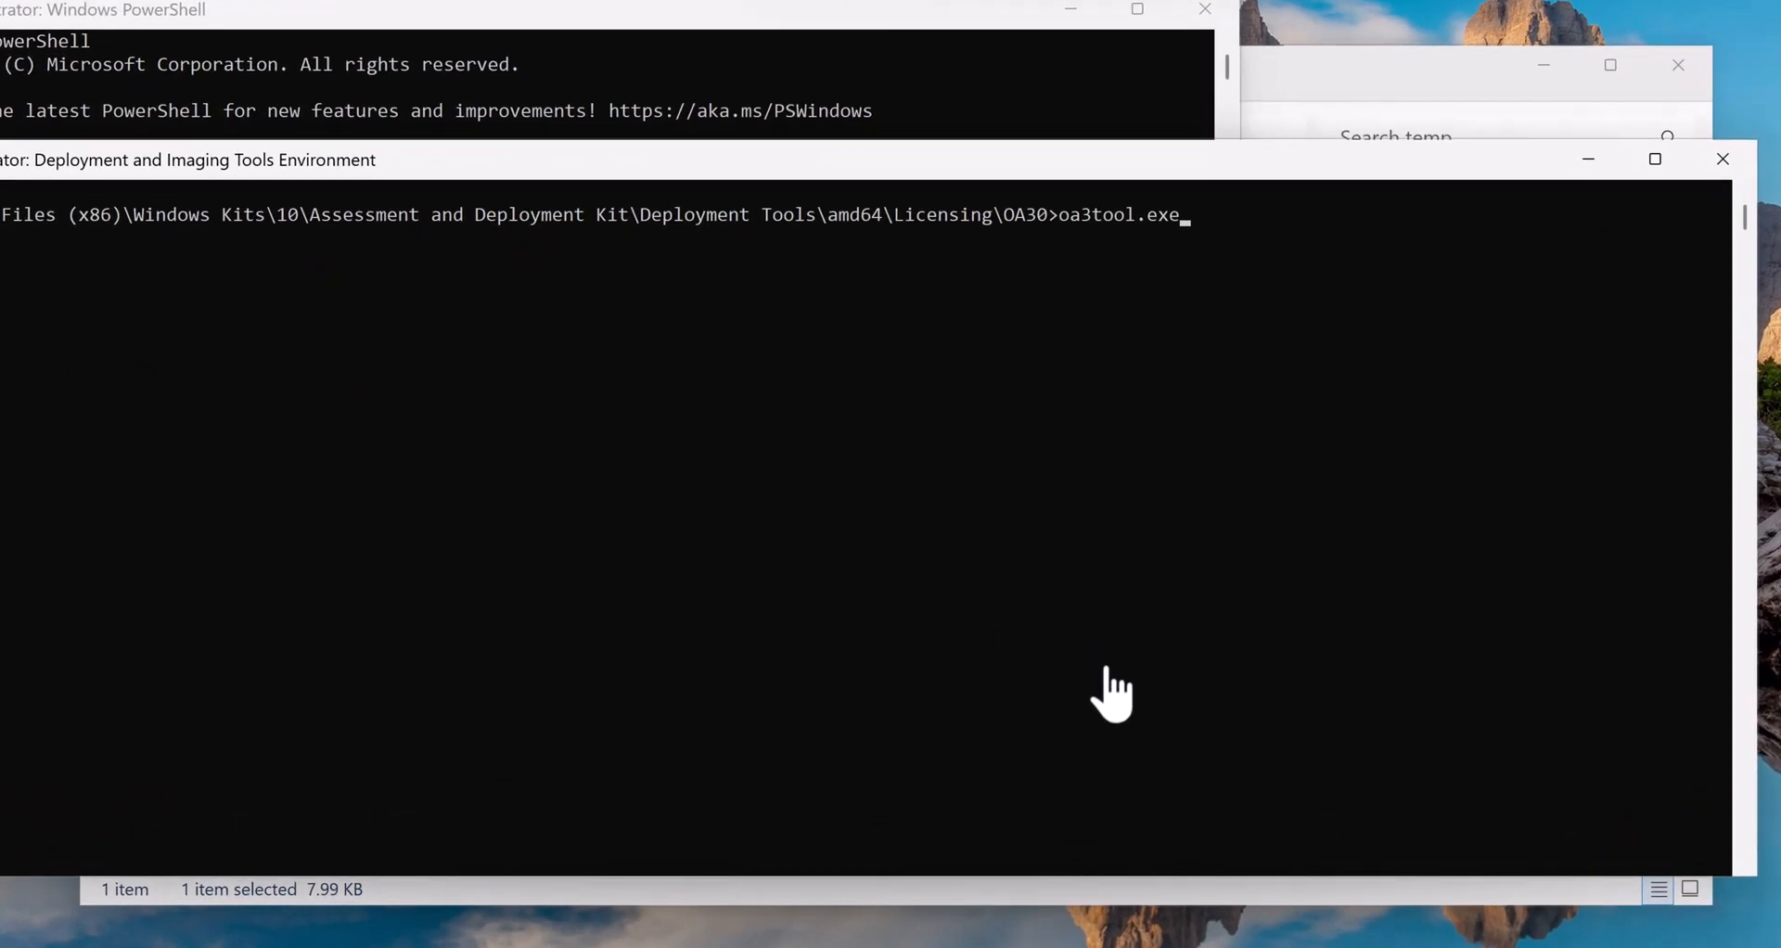
type("/DecodeHwHash")
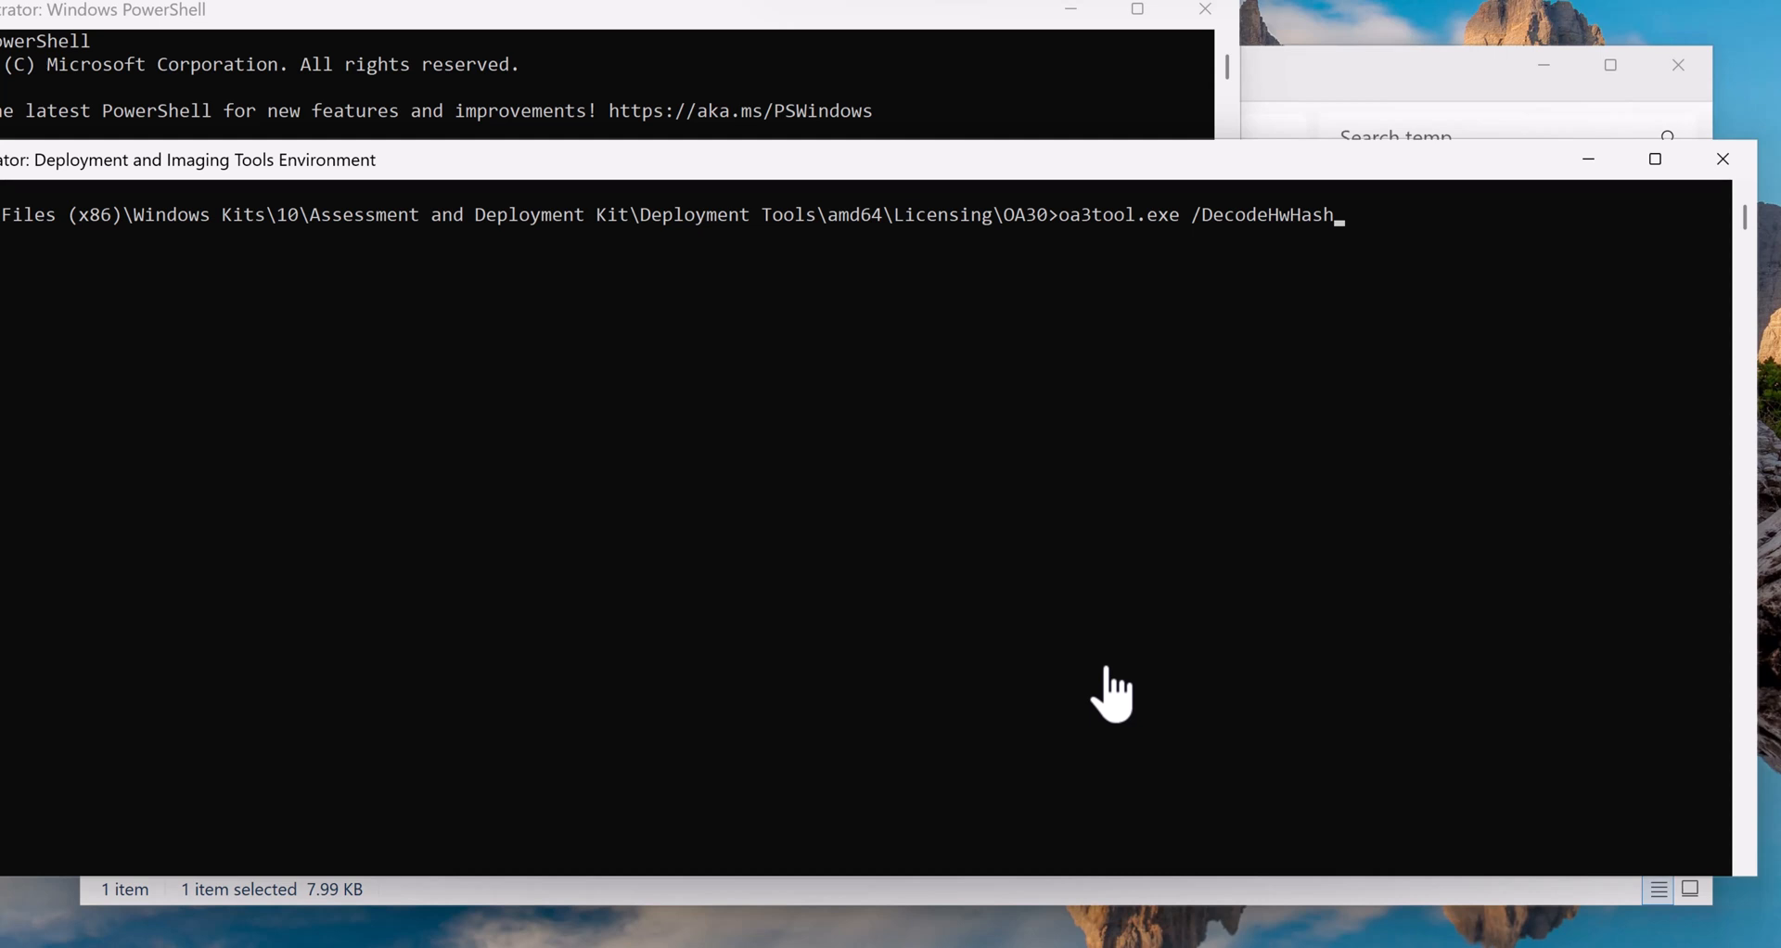
type("=")
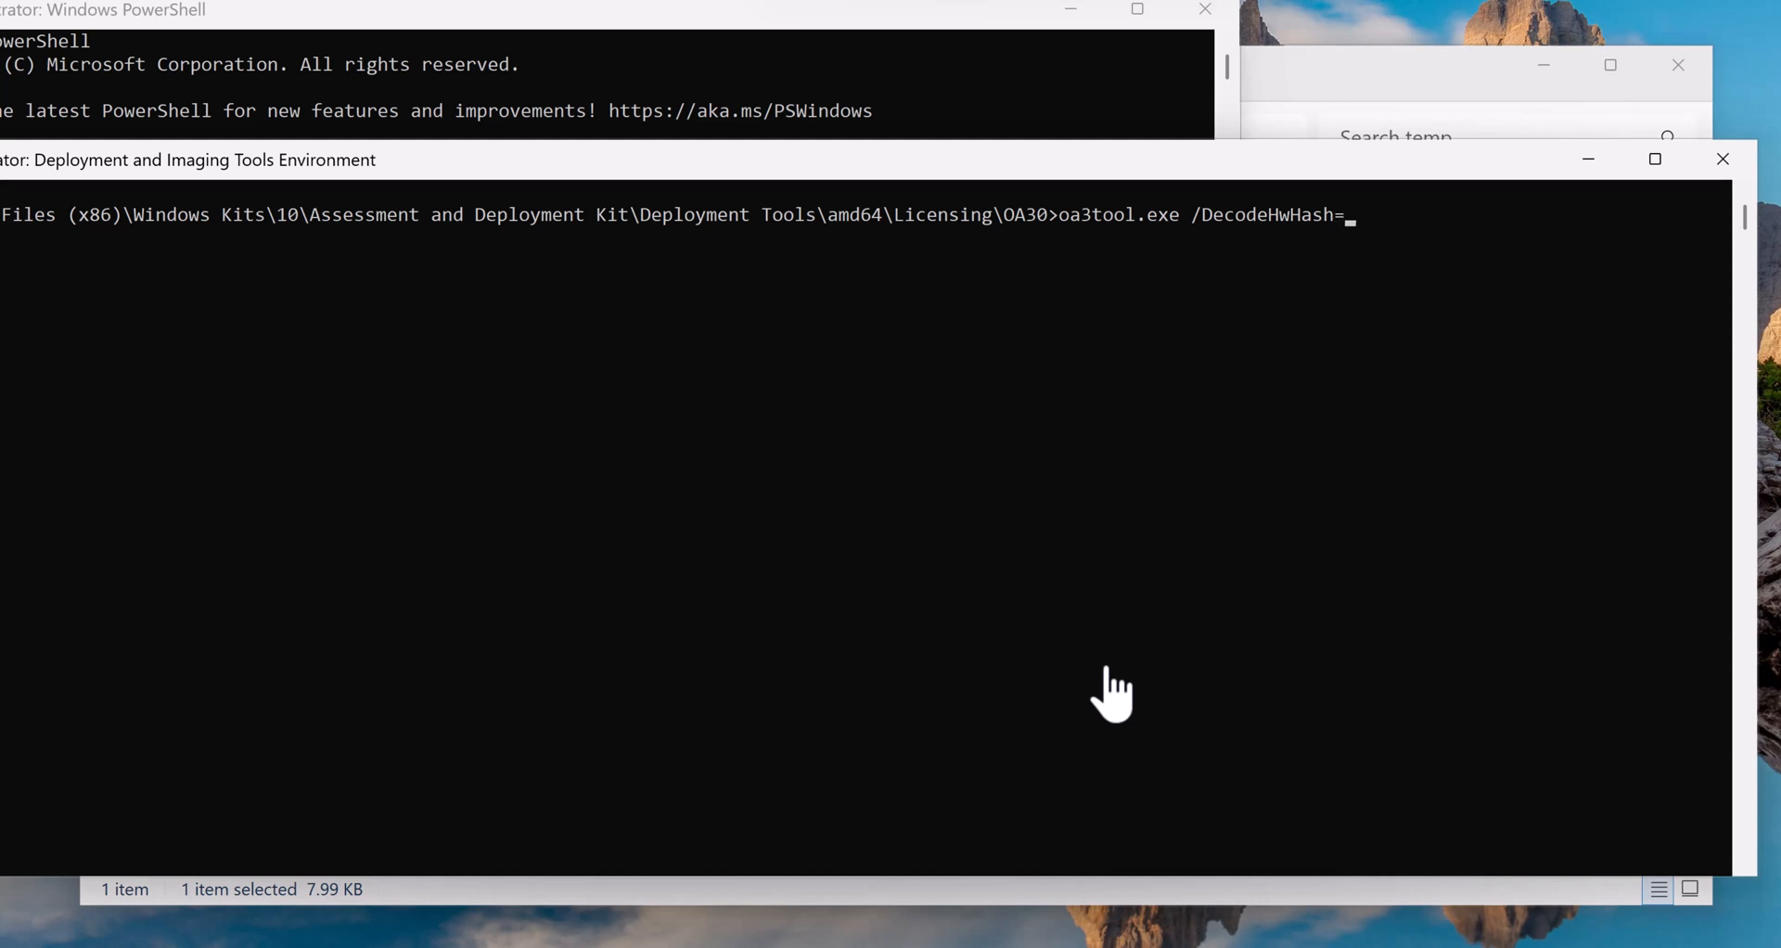
type("c:\\temp\\")
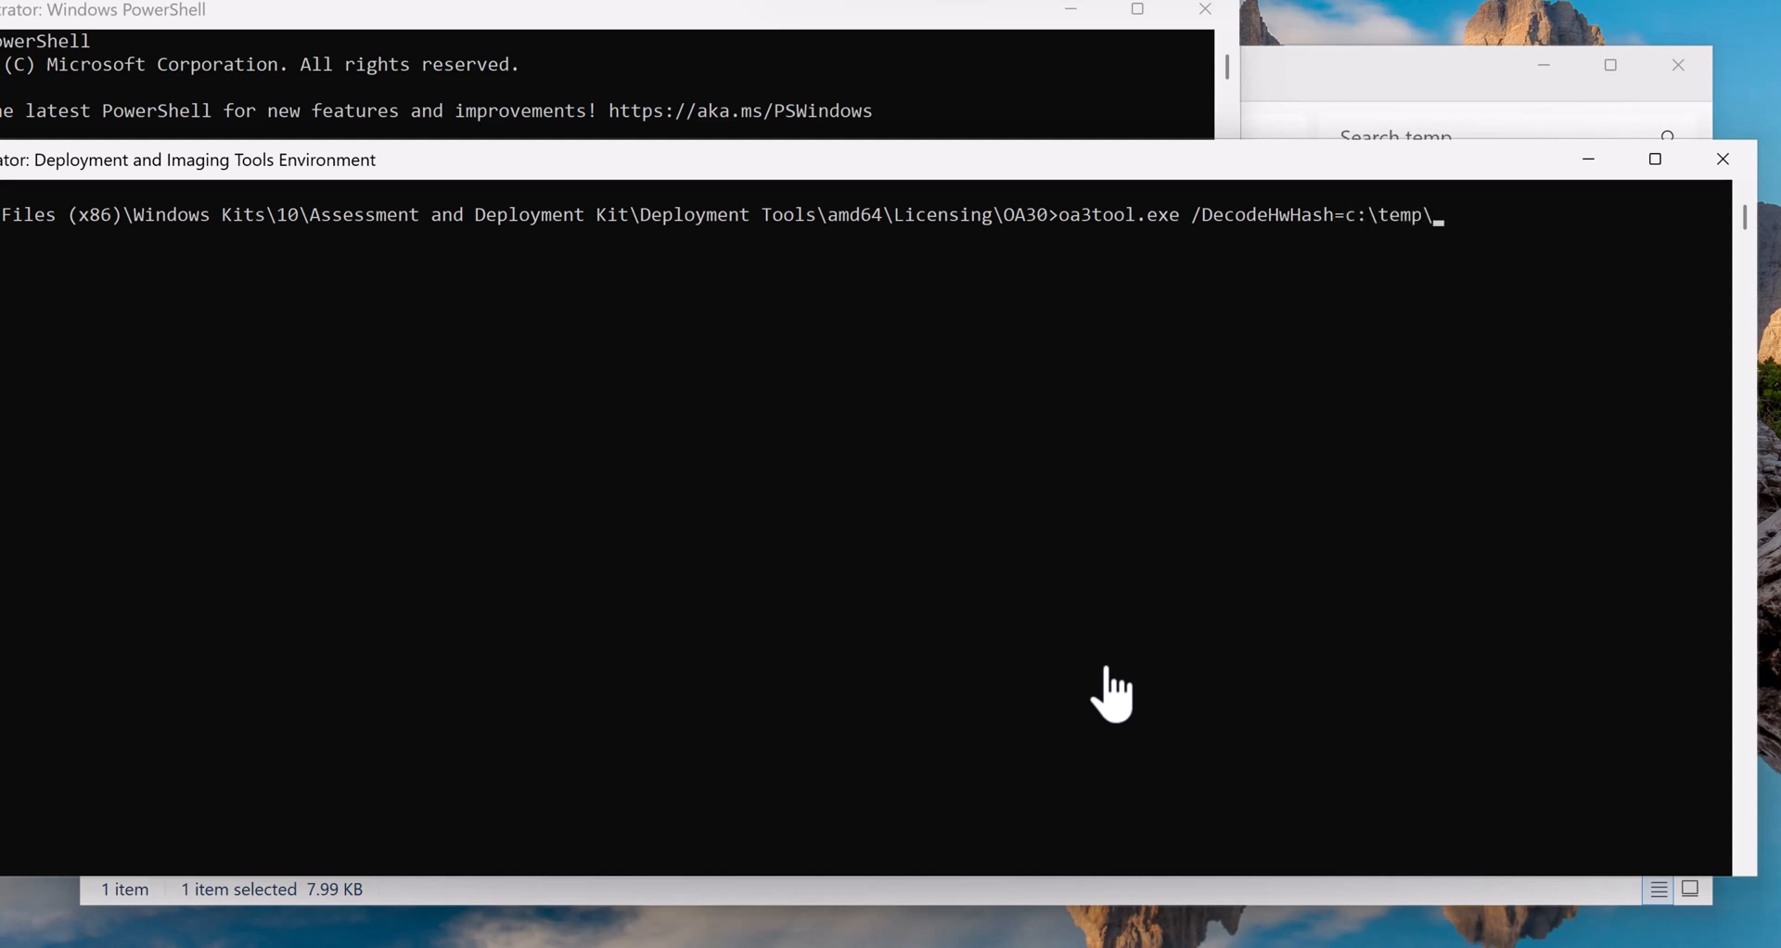
type("hash.csv")
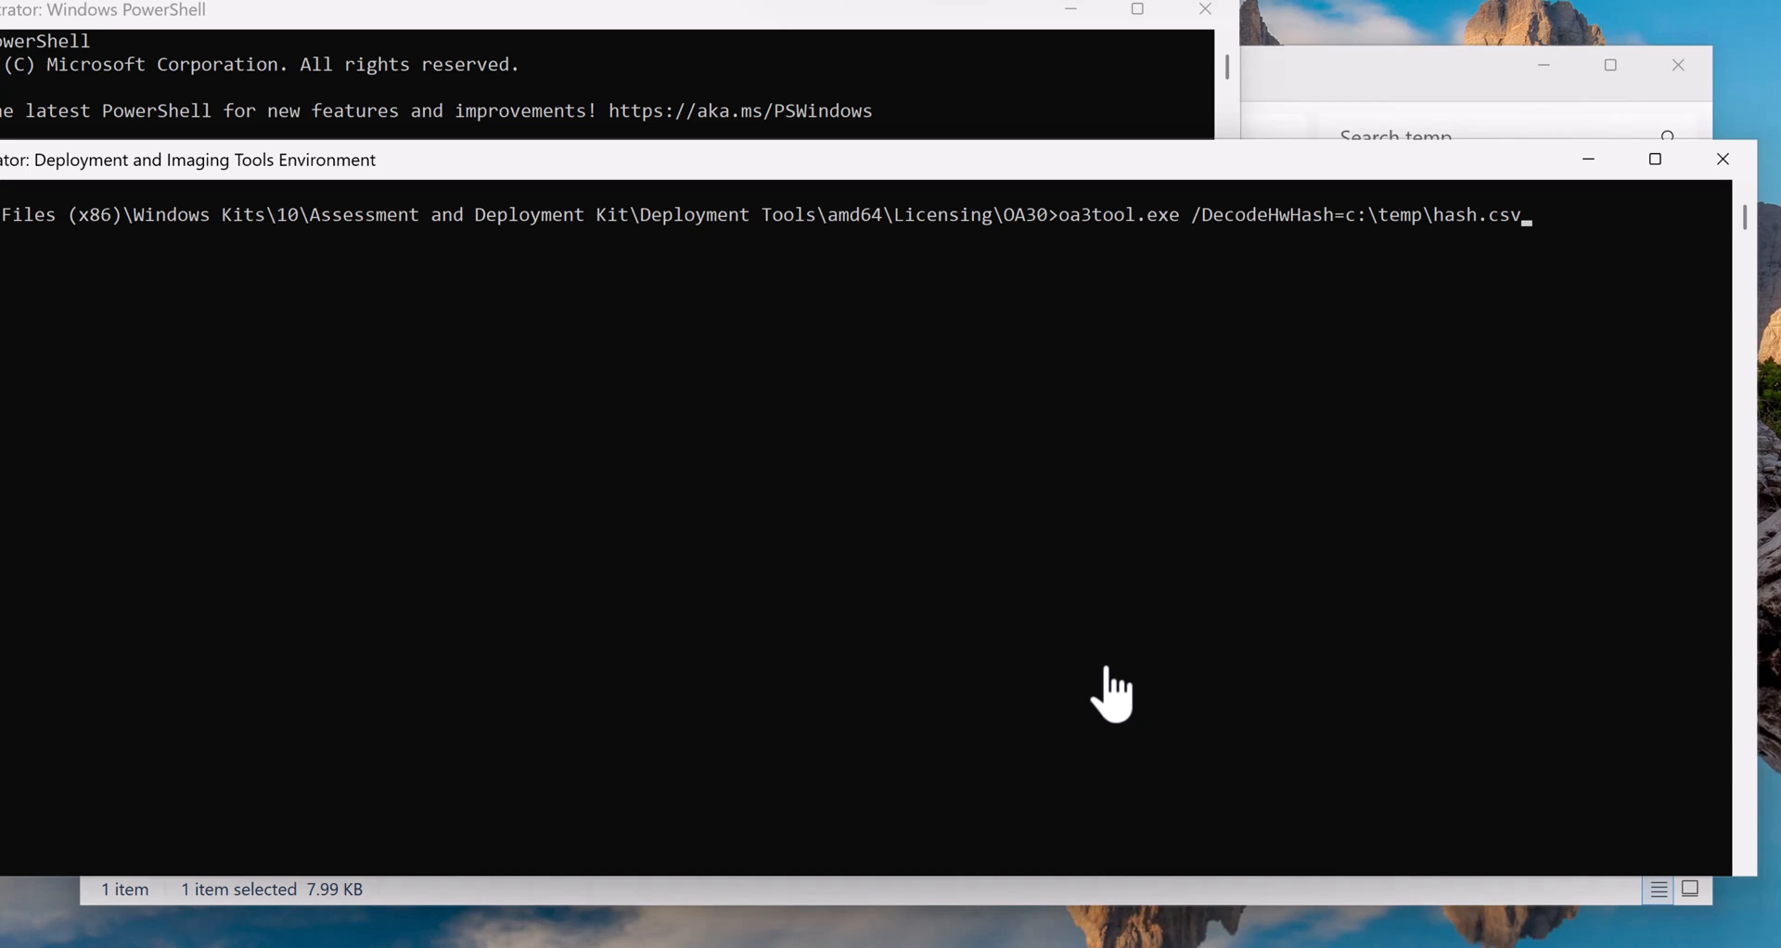
key("enter")
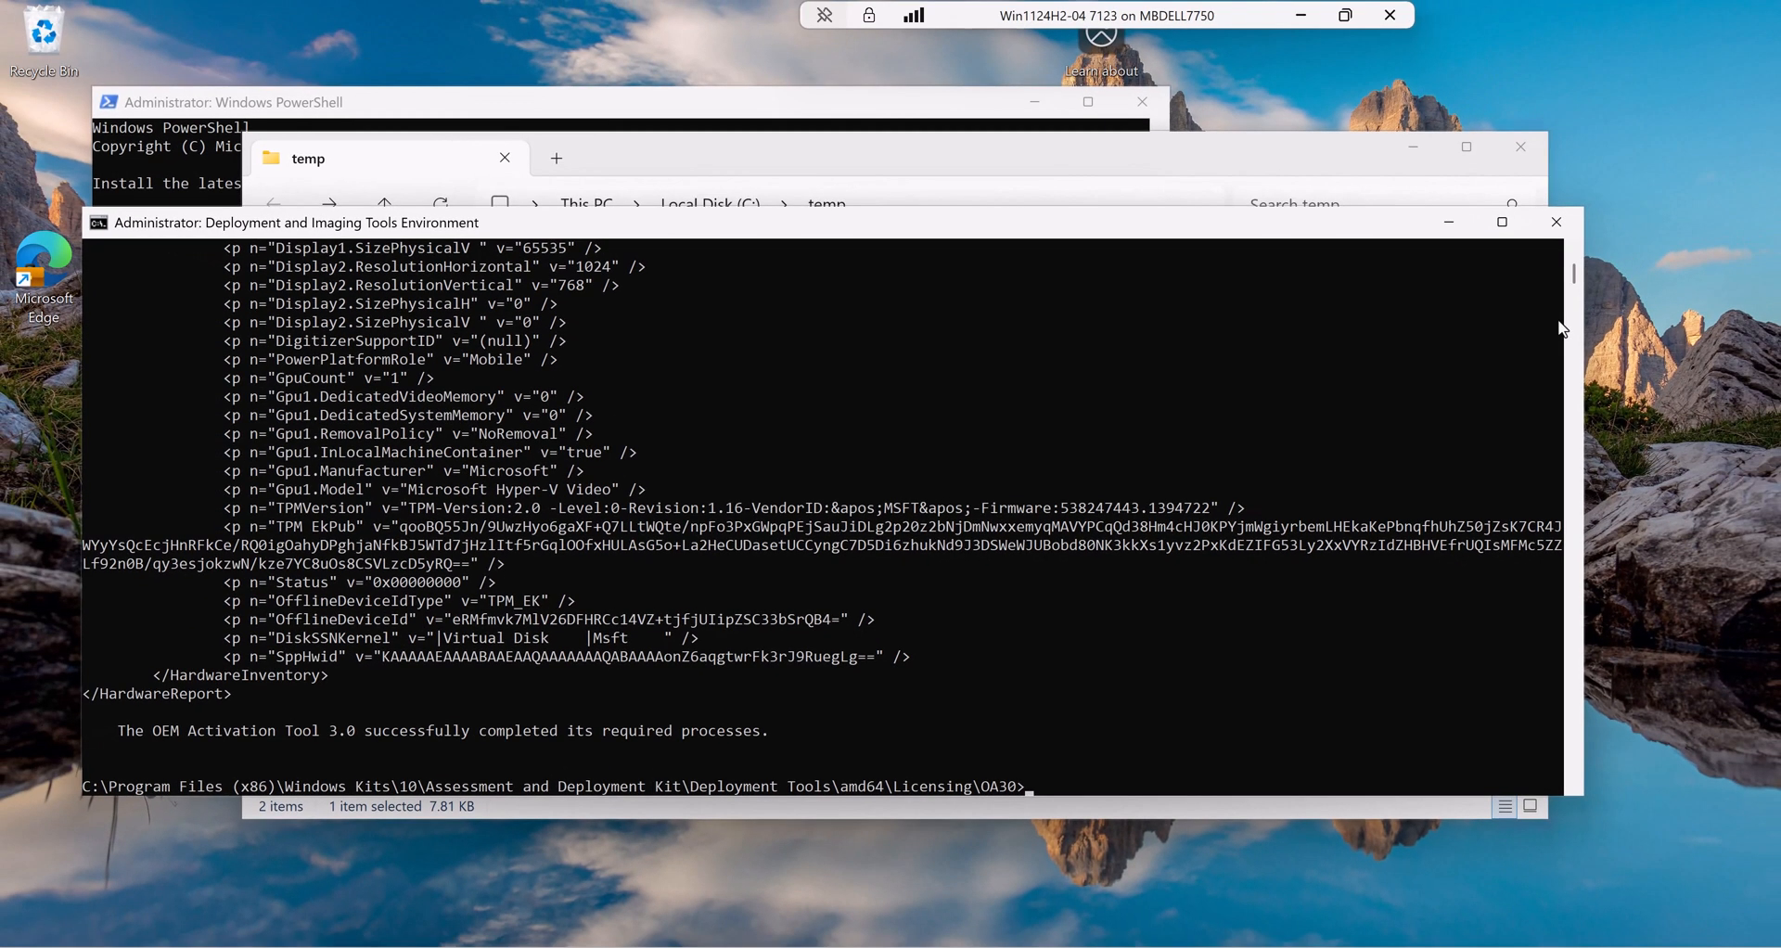
- Rerun the decode redirected into c:\temp\file.txt and bring the temp folder forward
type("oa3tool.exe /decodehwhash=\"c:\\temp\\hash.csv\" >>")
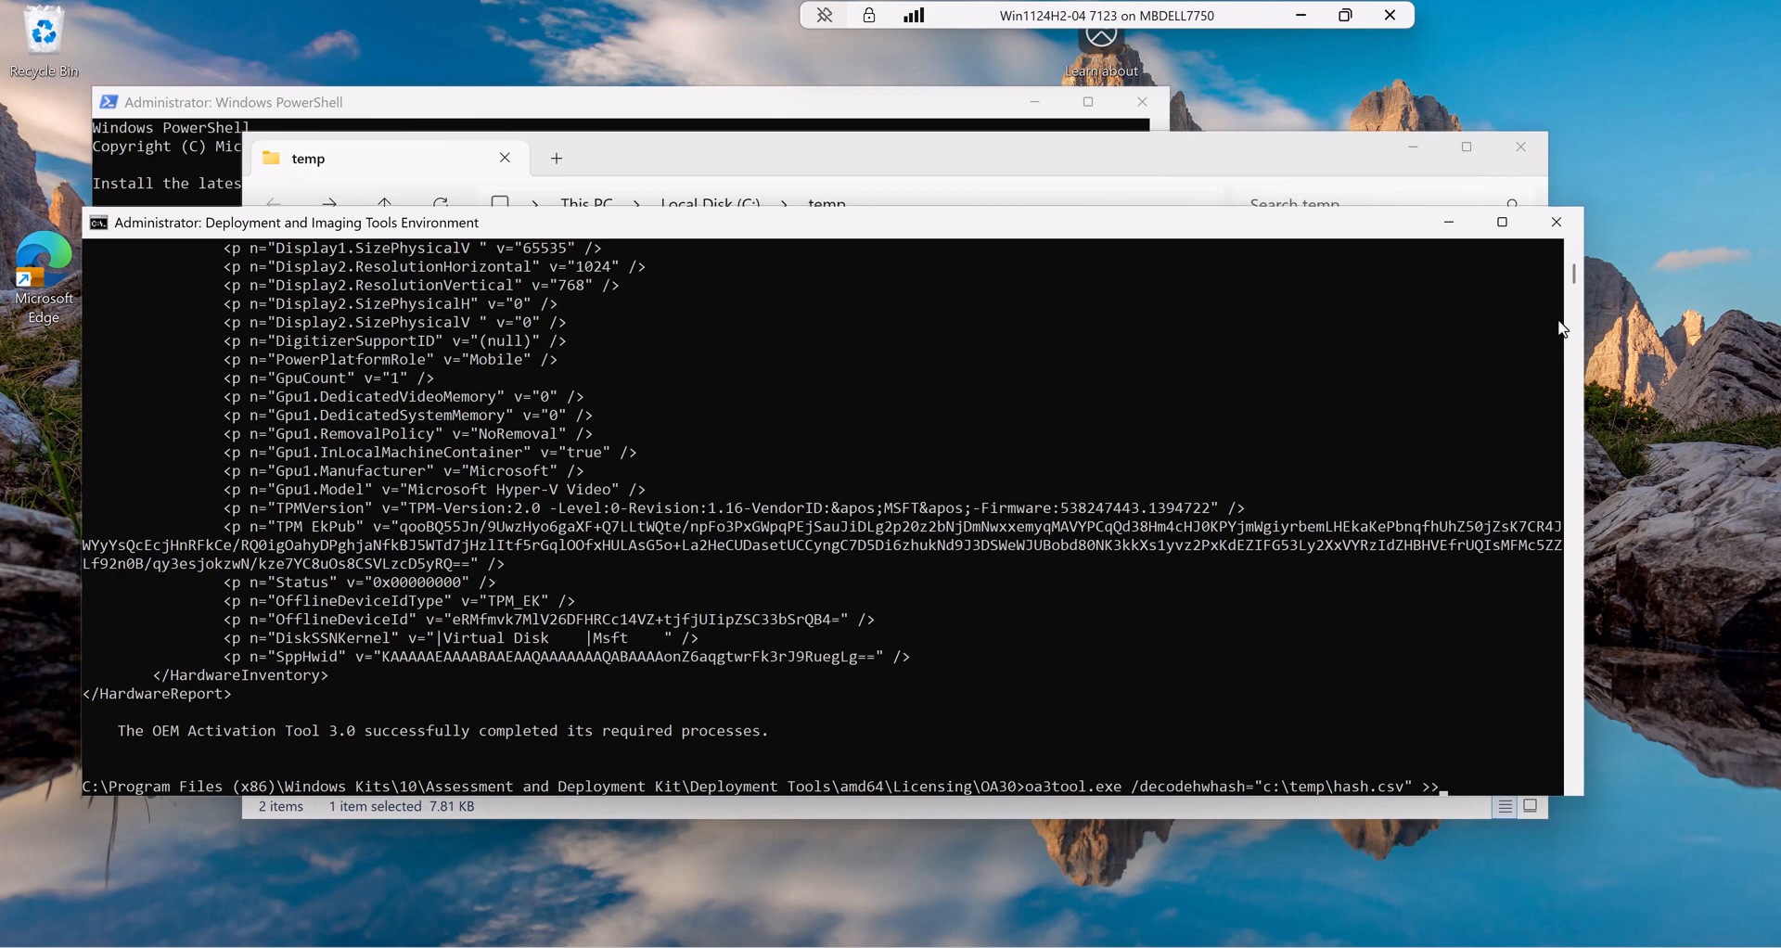
type("c:\\temp\\file")
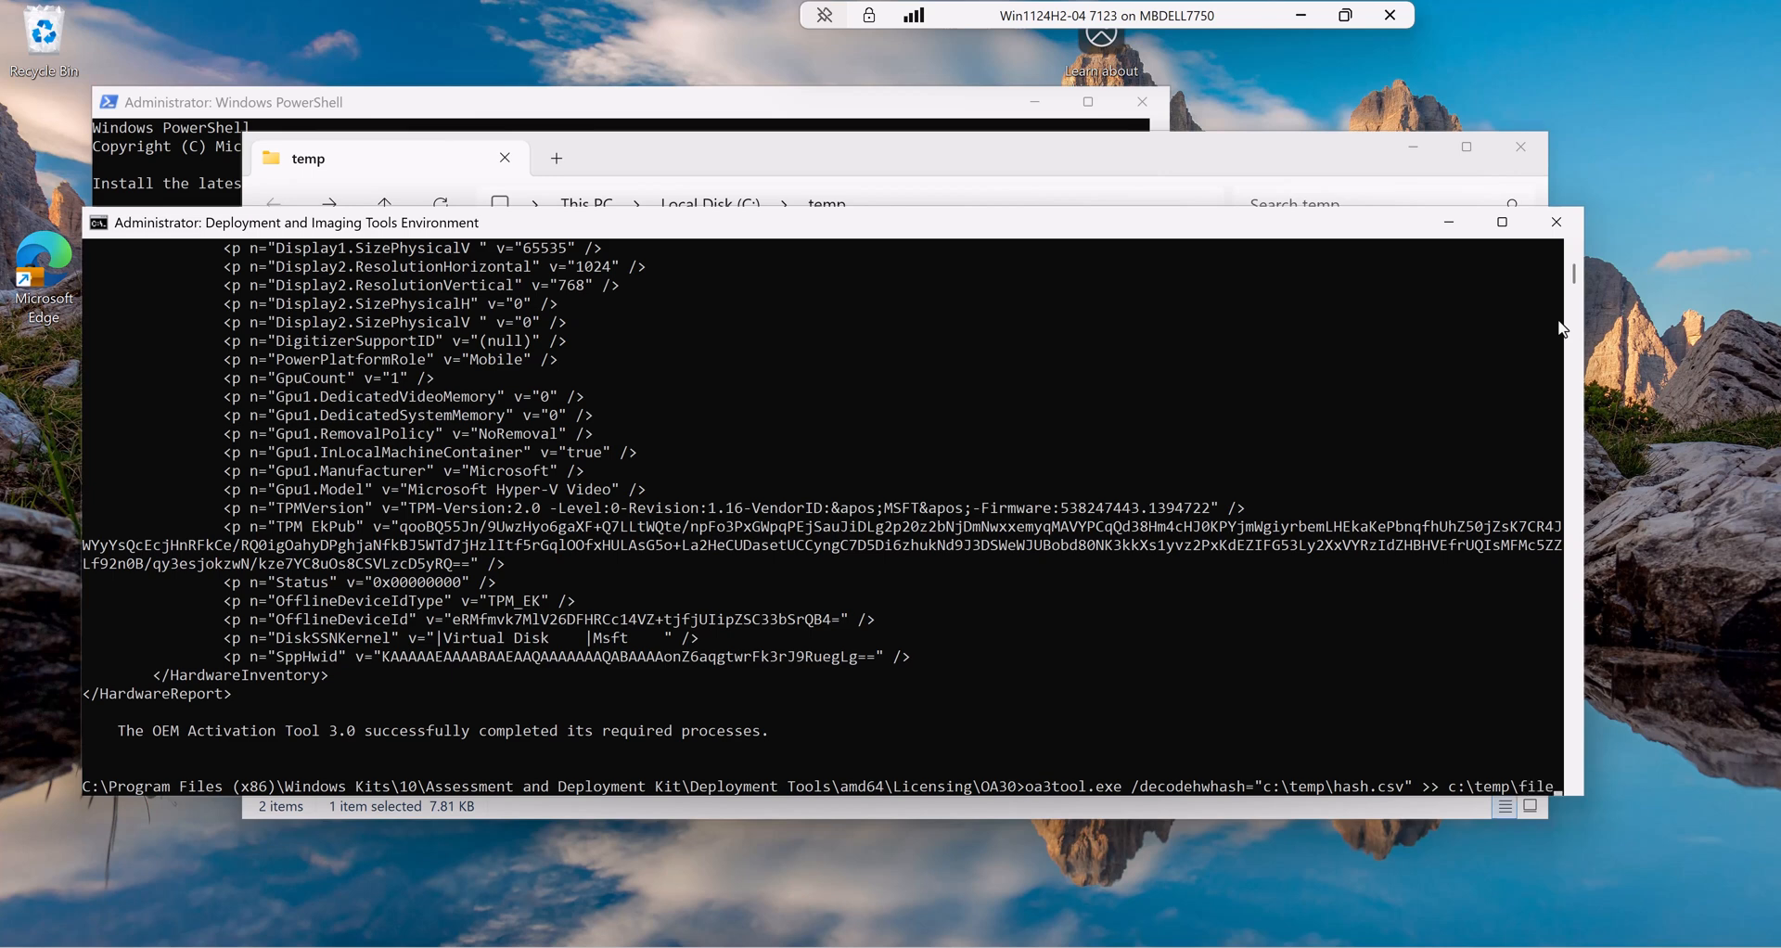
left_click(386, 158)
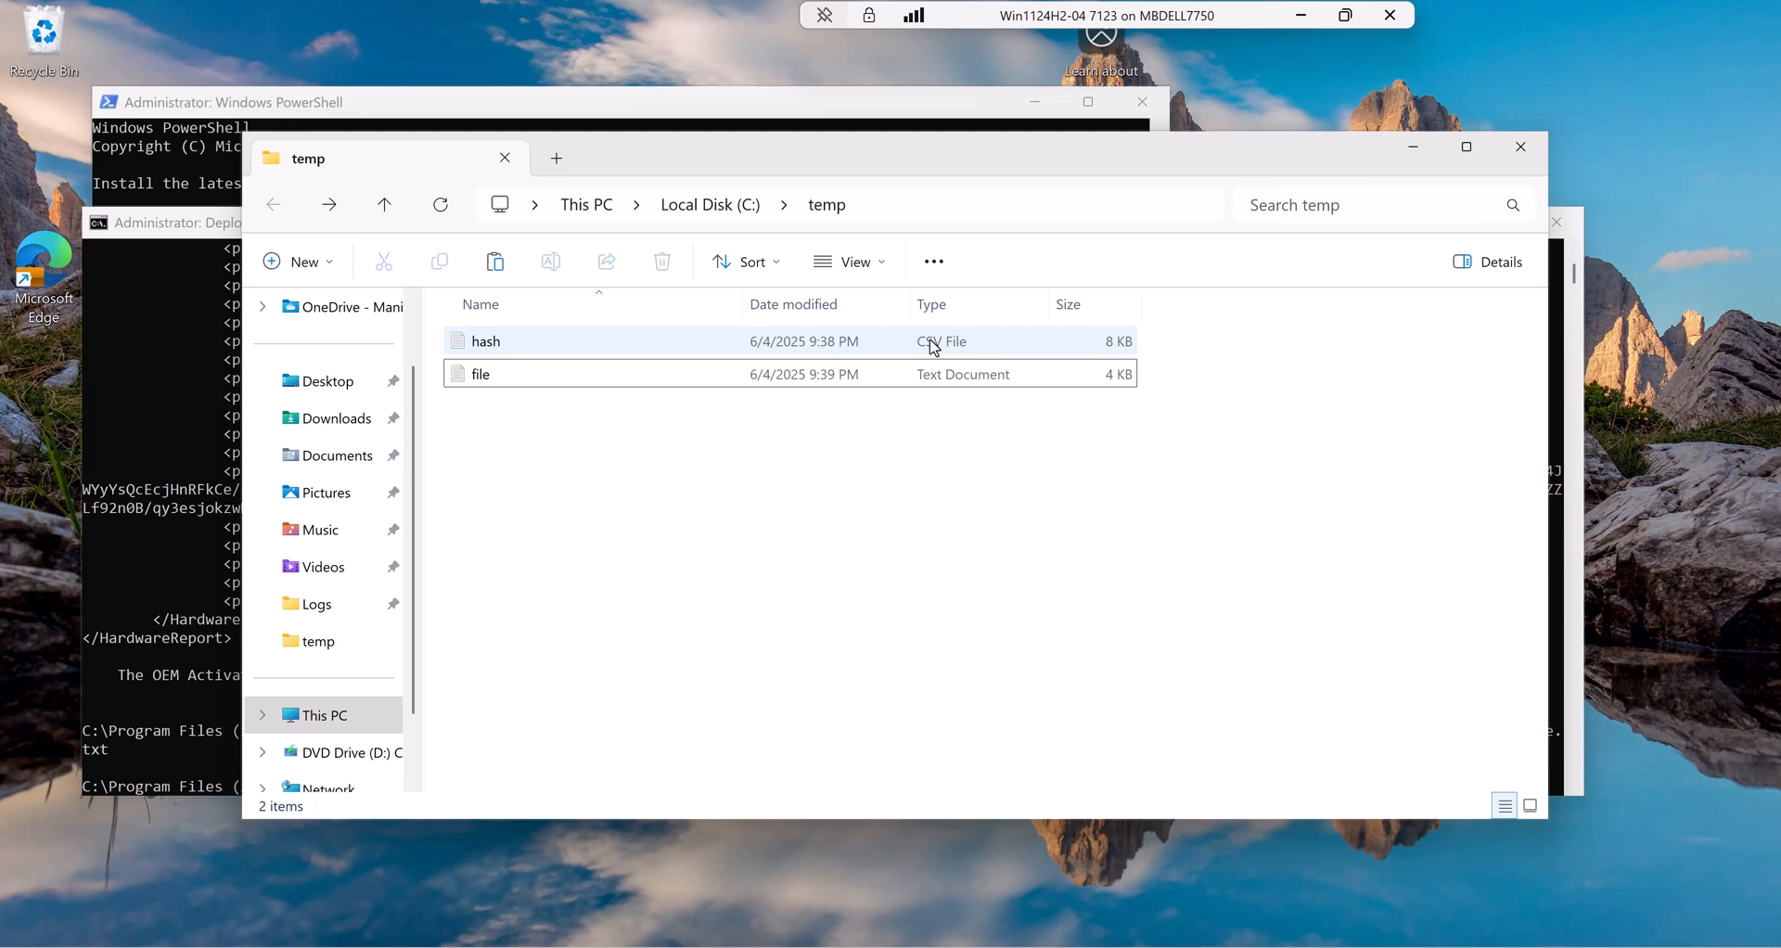
- Open file.txt from C:\temp in Notepad to read the decoded hardware report
left_click(483, 373)
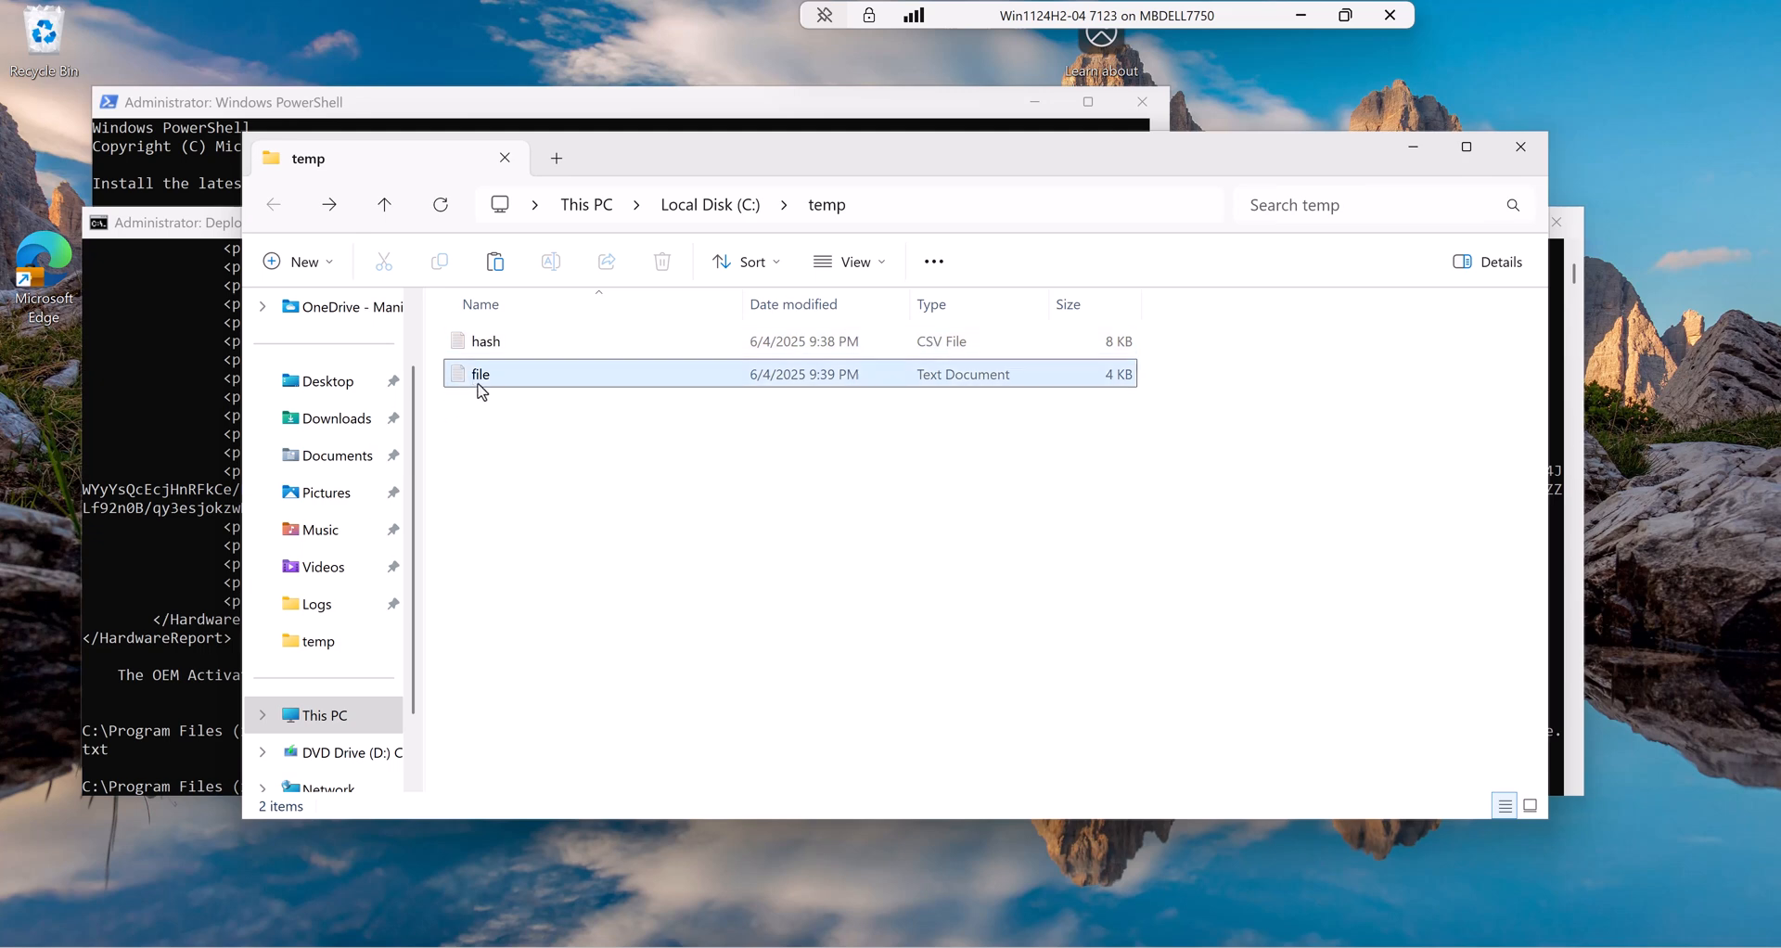
mouse_move(482, 380)
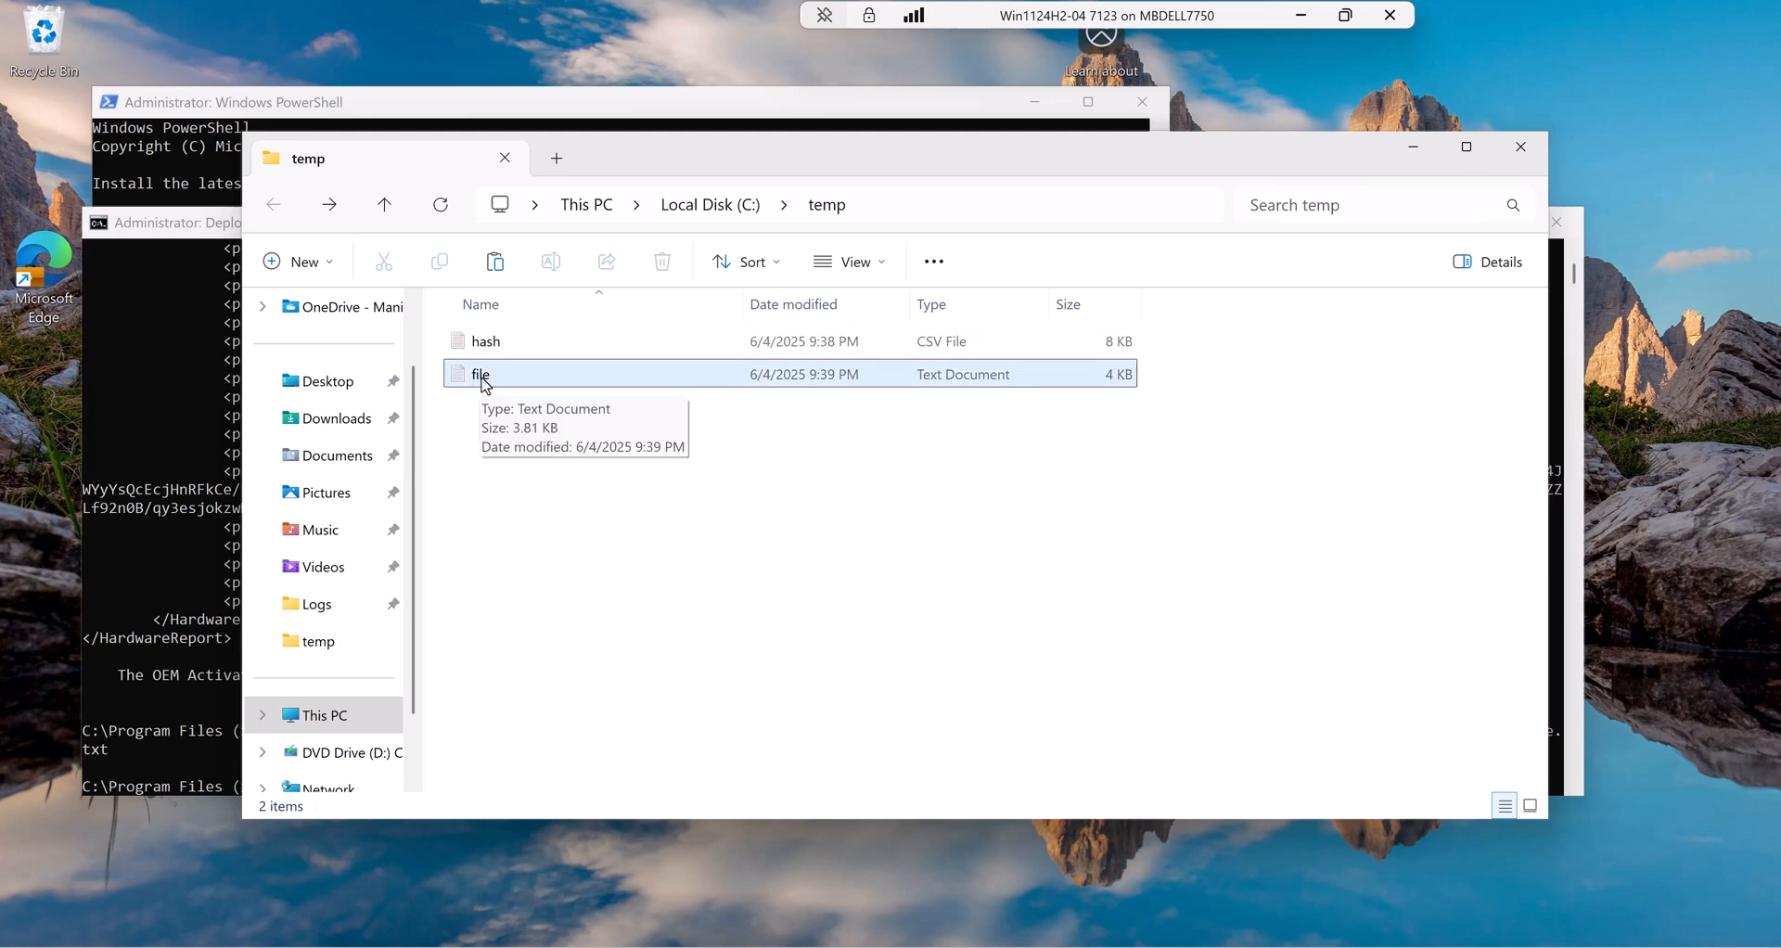
double_click(479, 373)
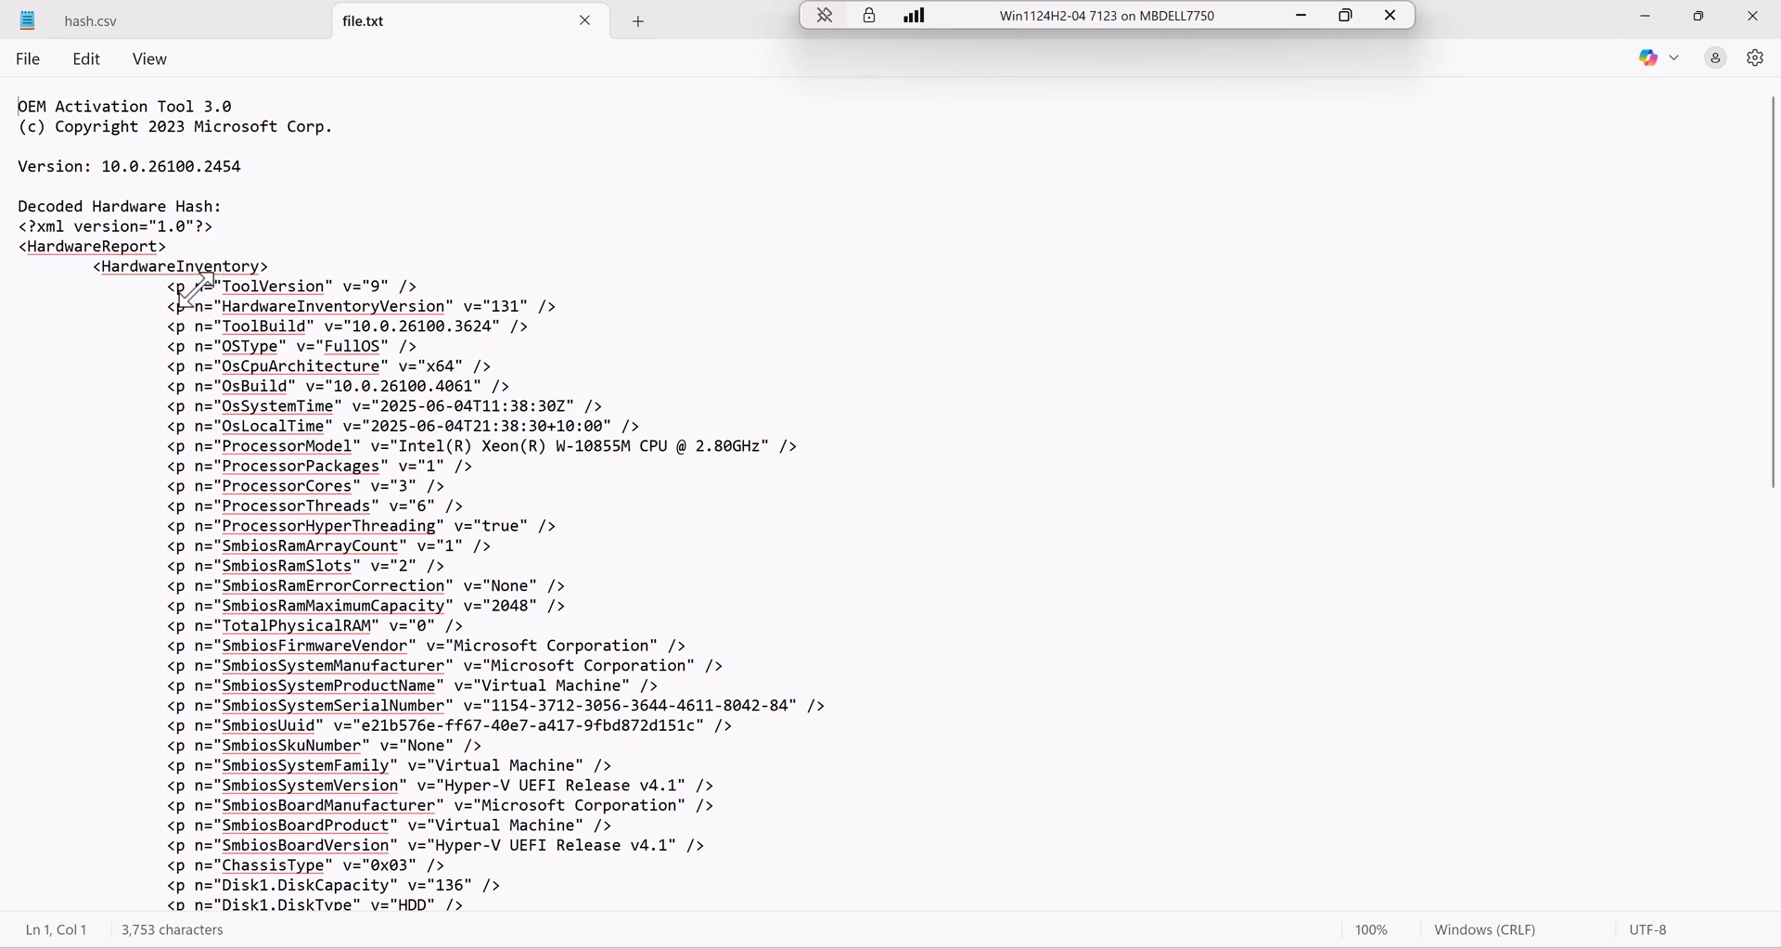
mouse_move(284, 381)
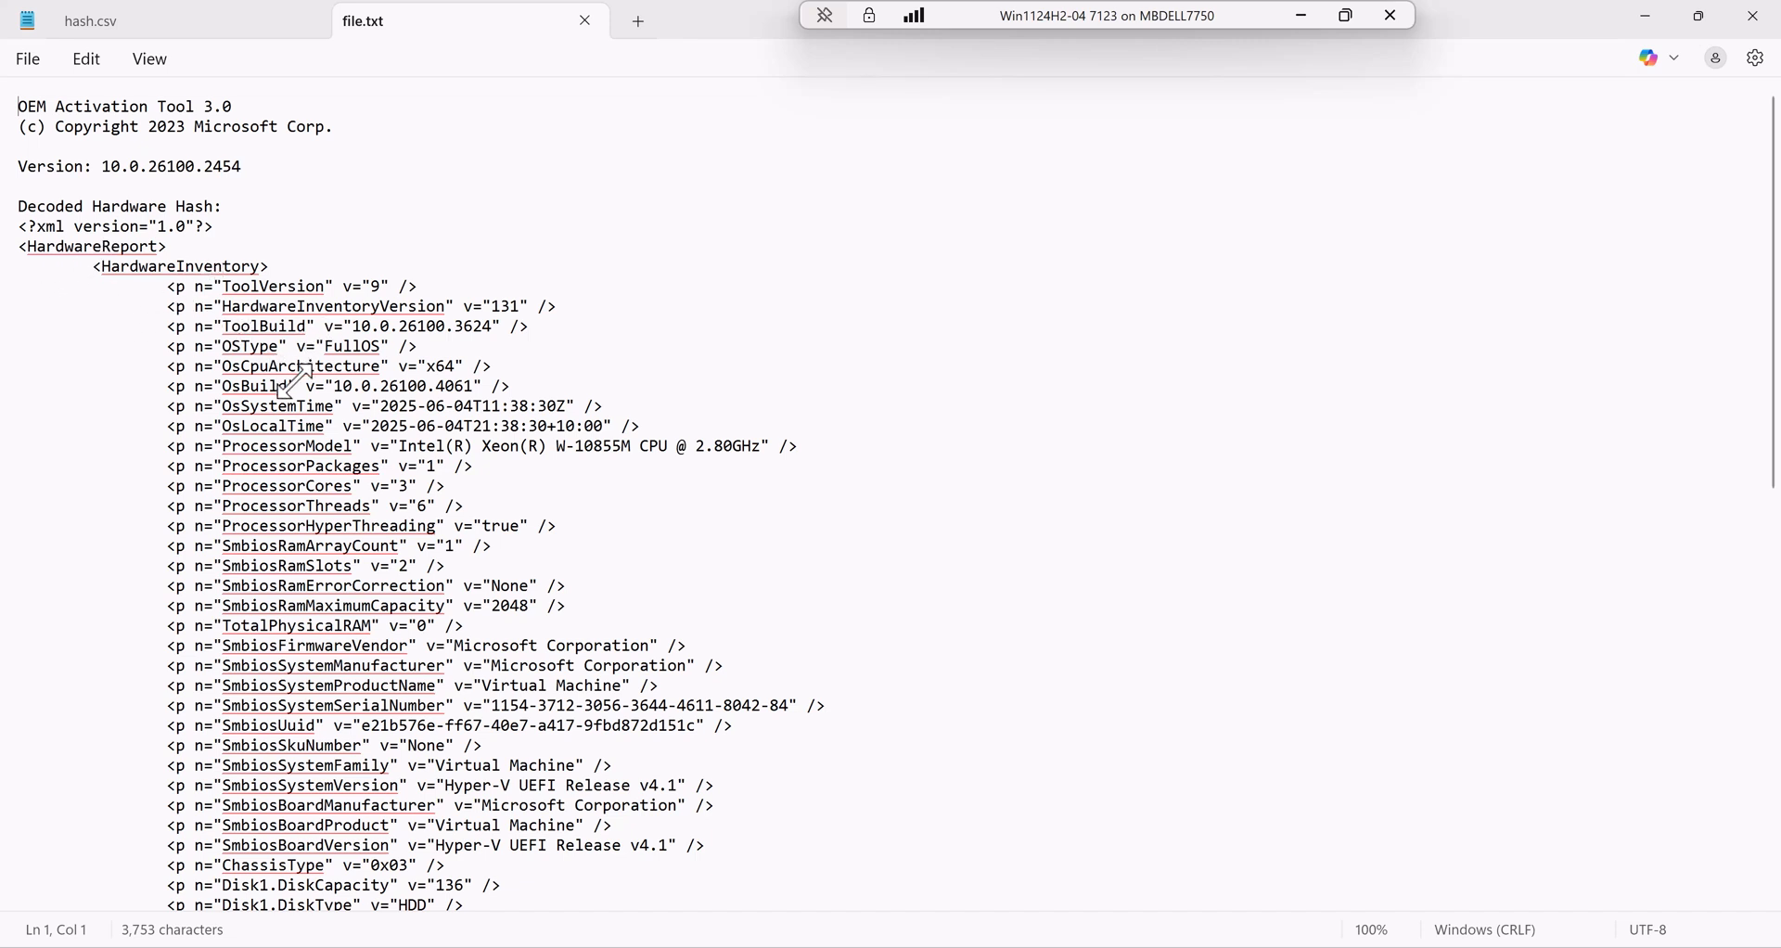
mouse_move(369, 590)
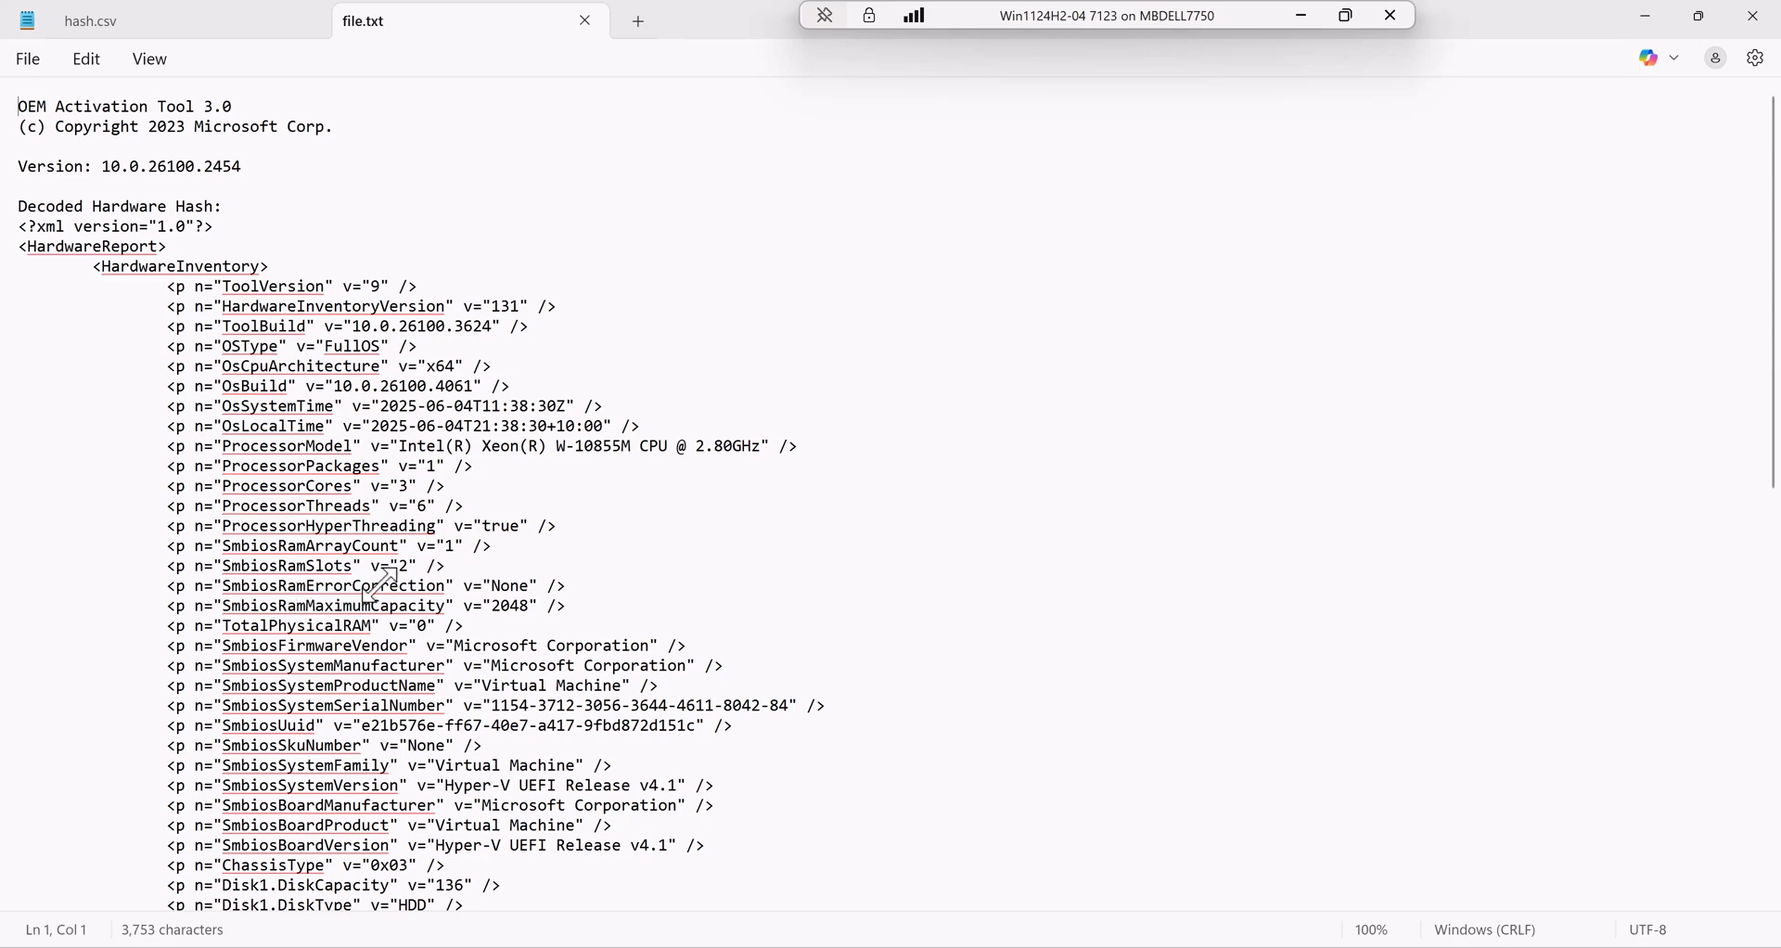
scroll("down", 3)
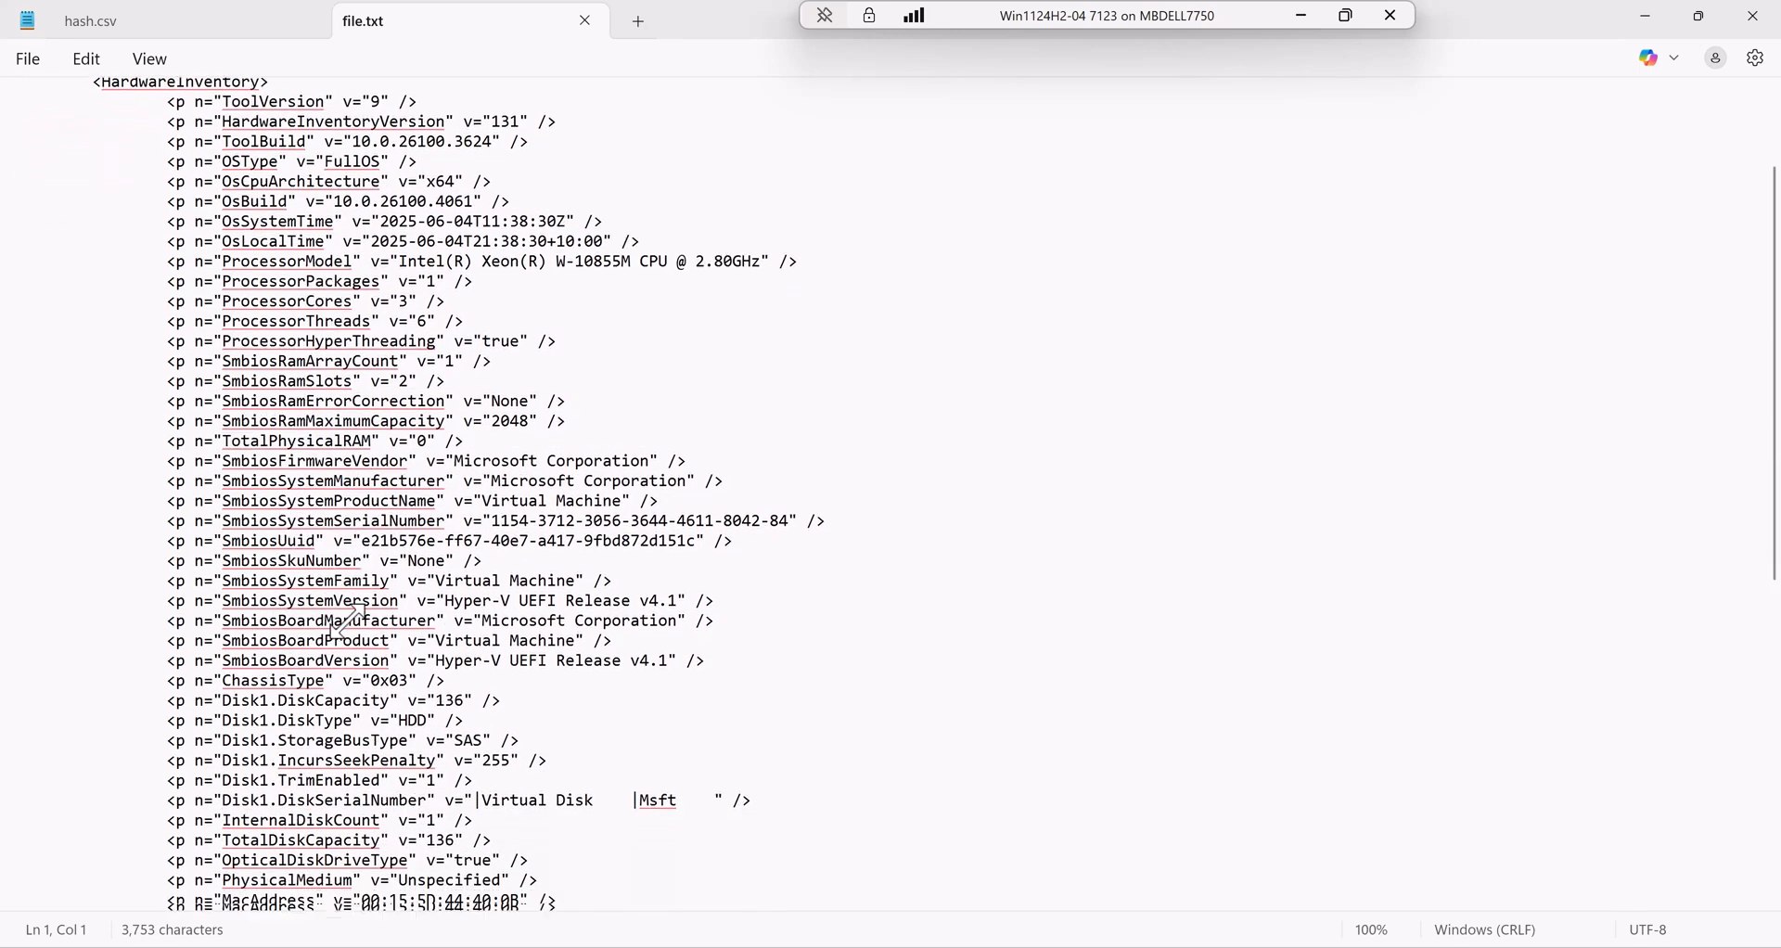
scroll("down", 3)
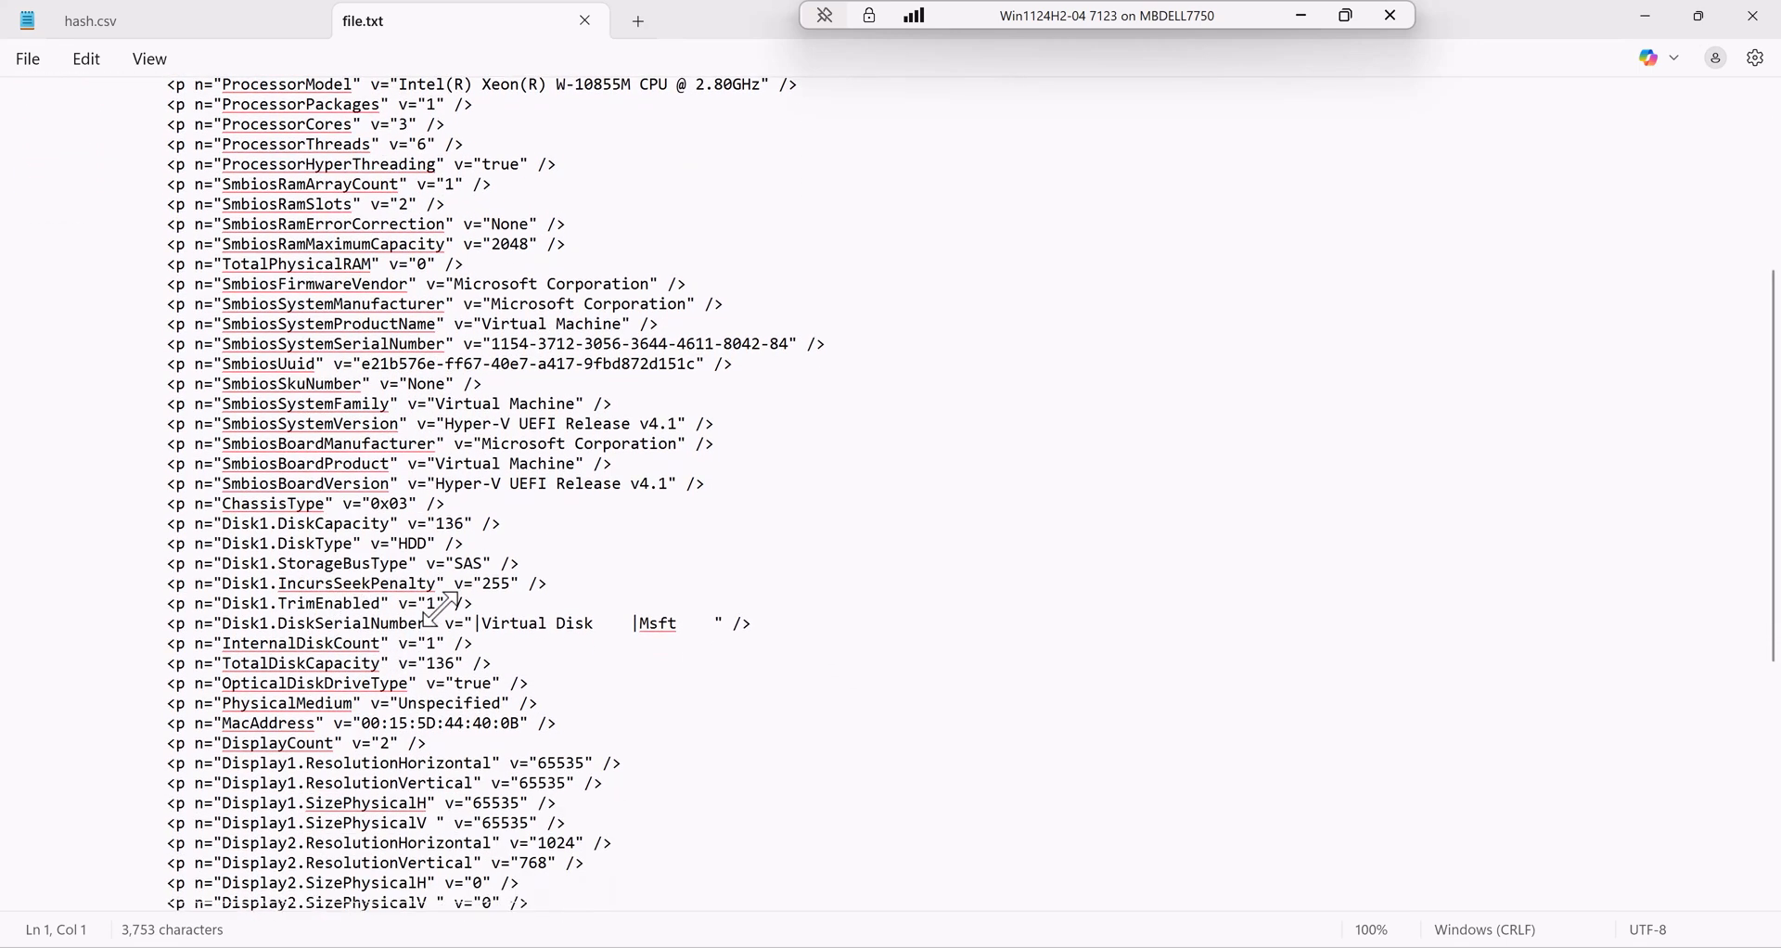
scroll("down", 3)
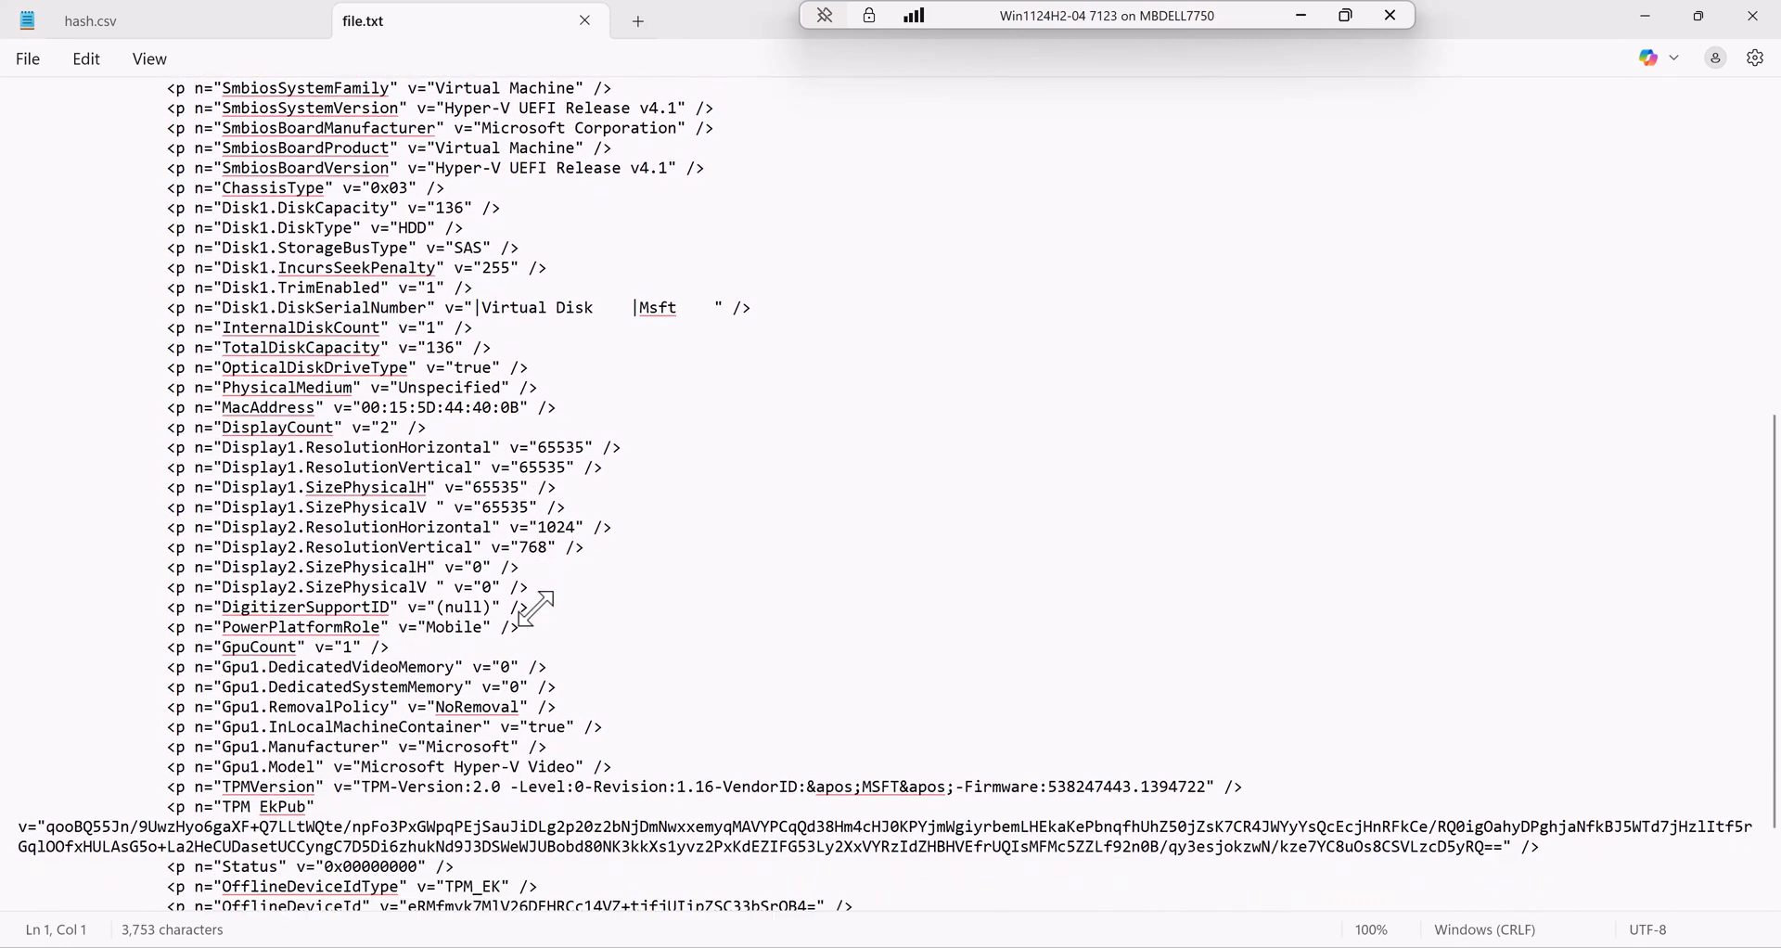
scroll("down", 3)
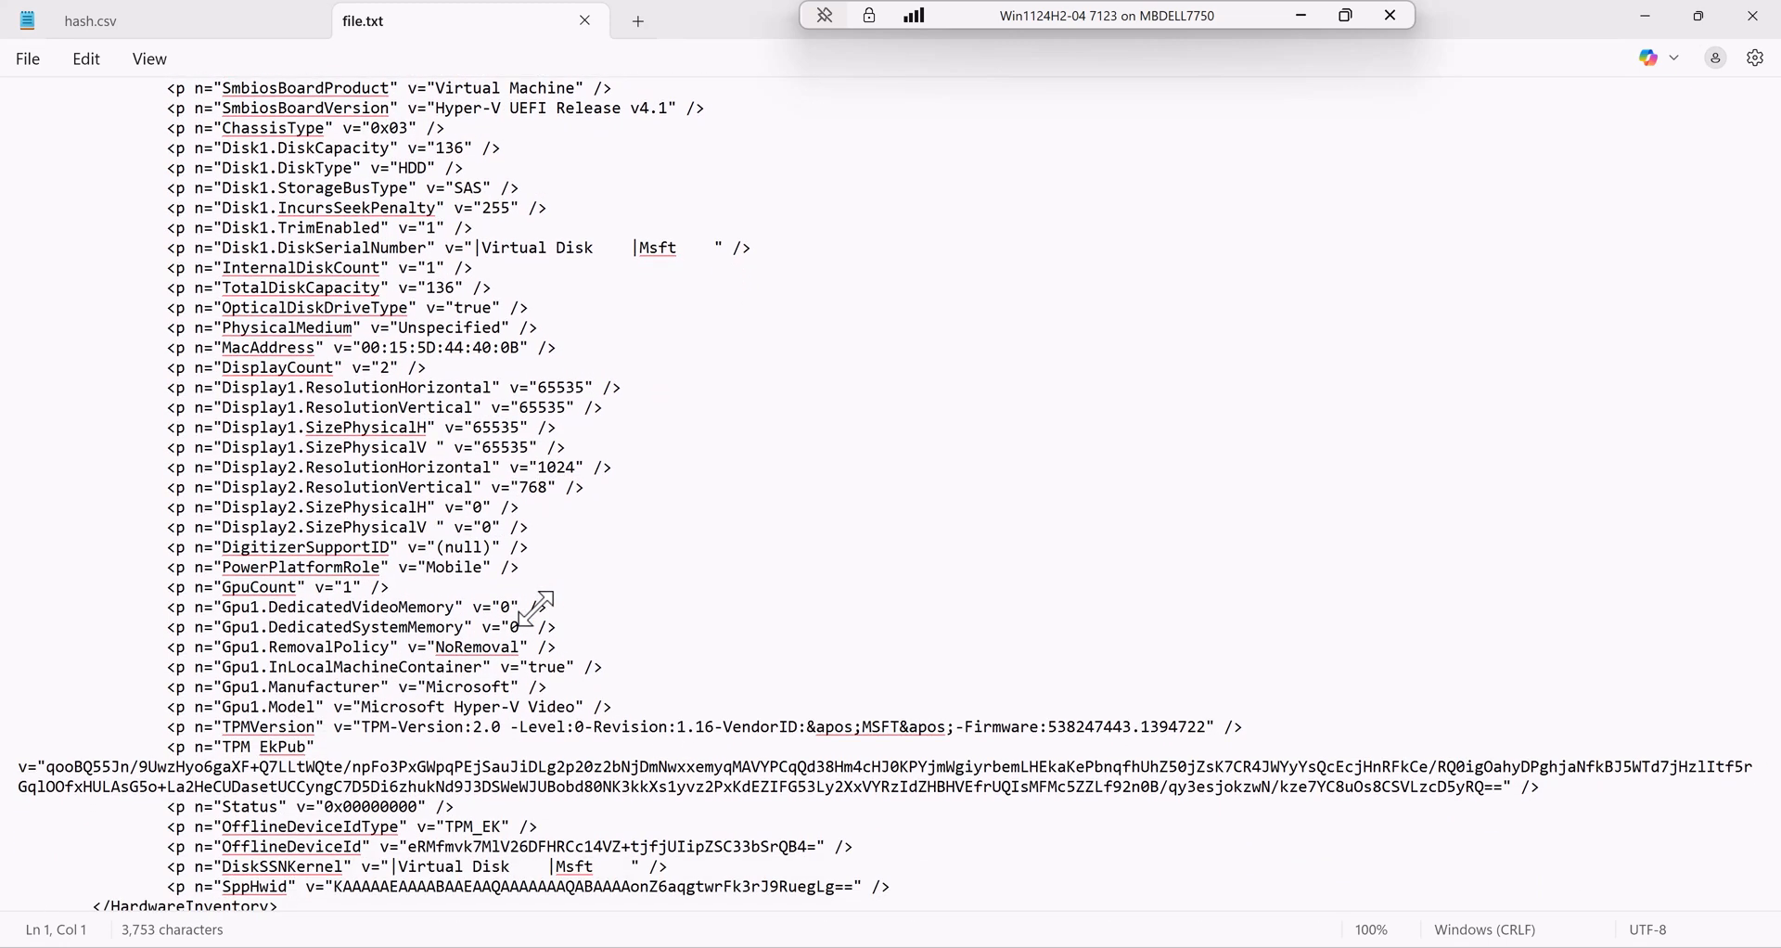
scroll("down", 3)
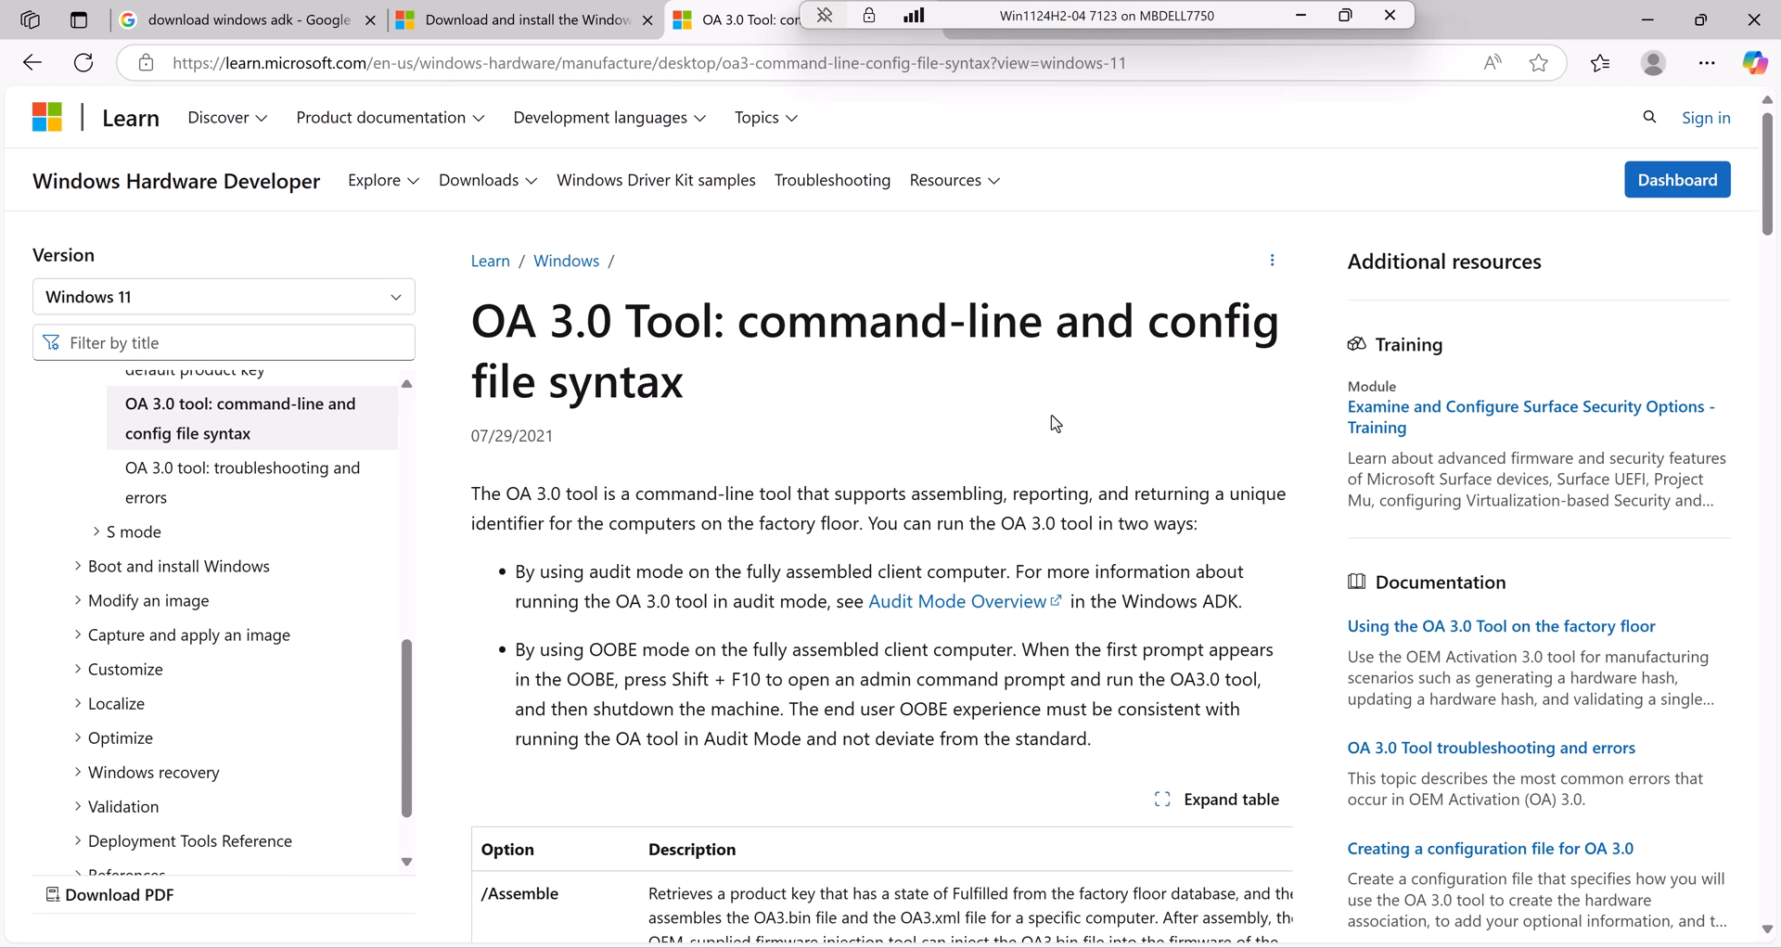
mouse_move(1084, 684)
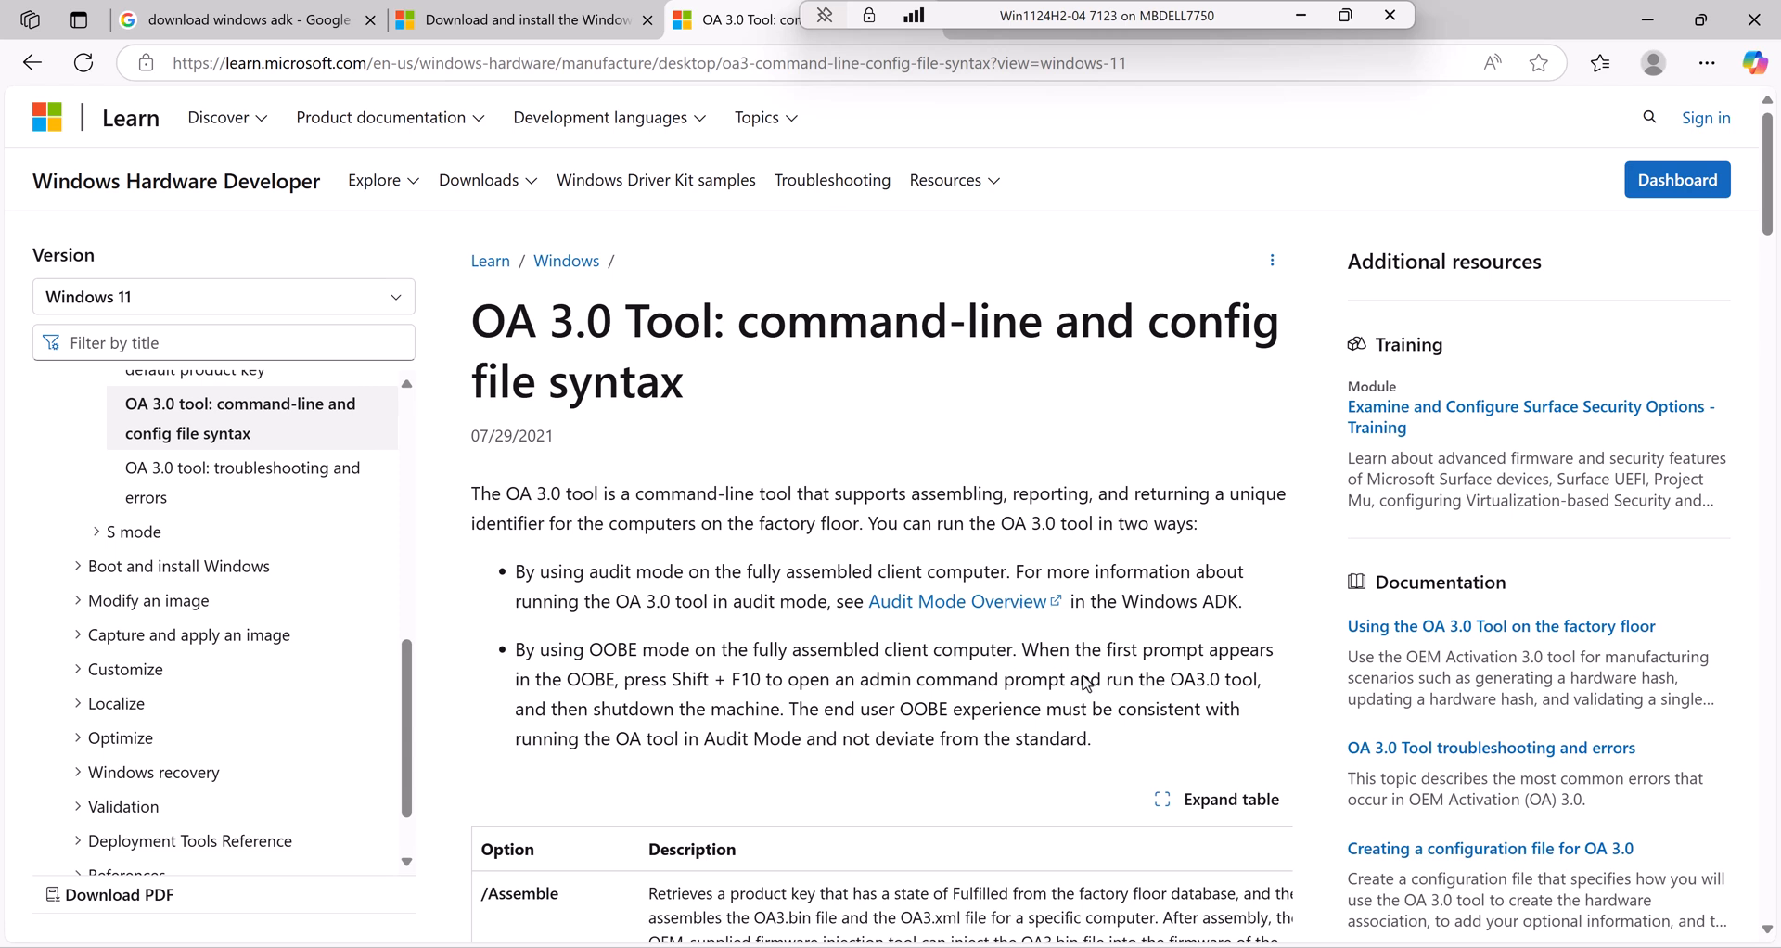
- Scroll the OA 3.0 Tool syntax article down to the /ValidateHwHash critical and important fields lists
scroll("down", 3)
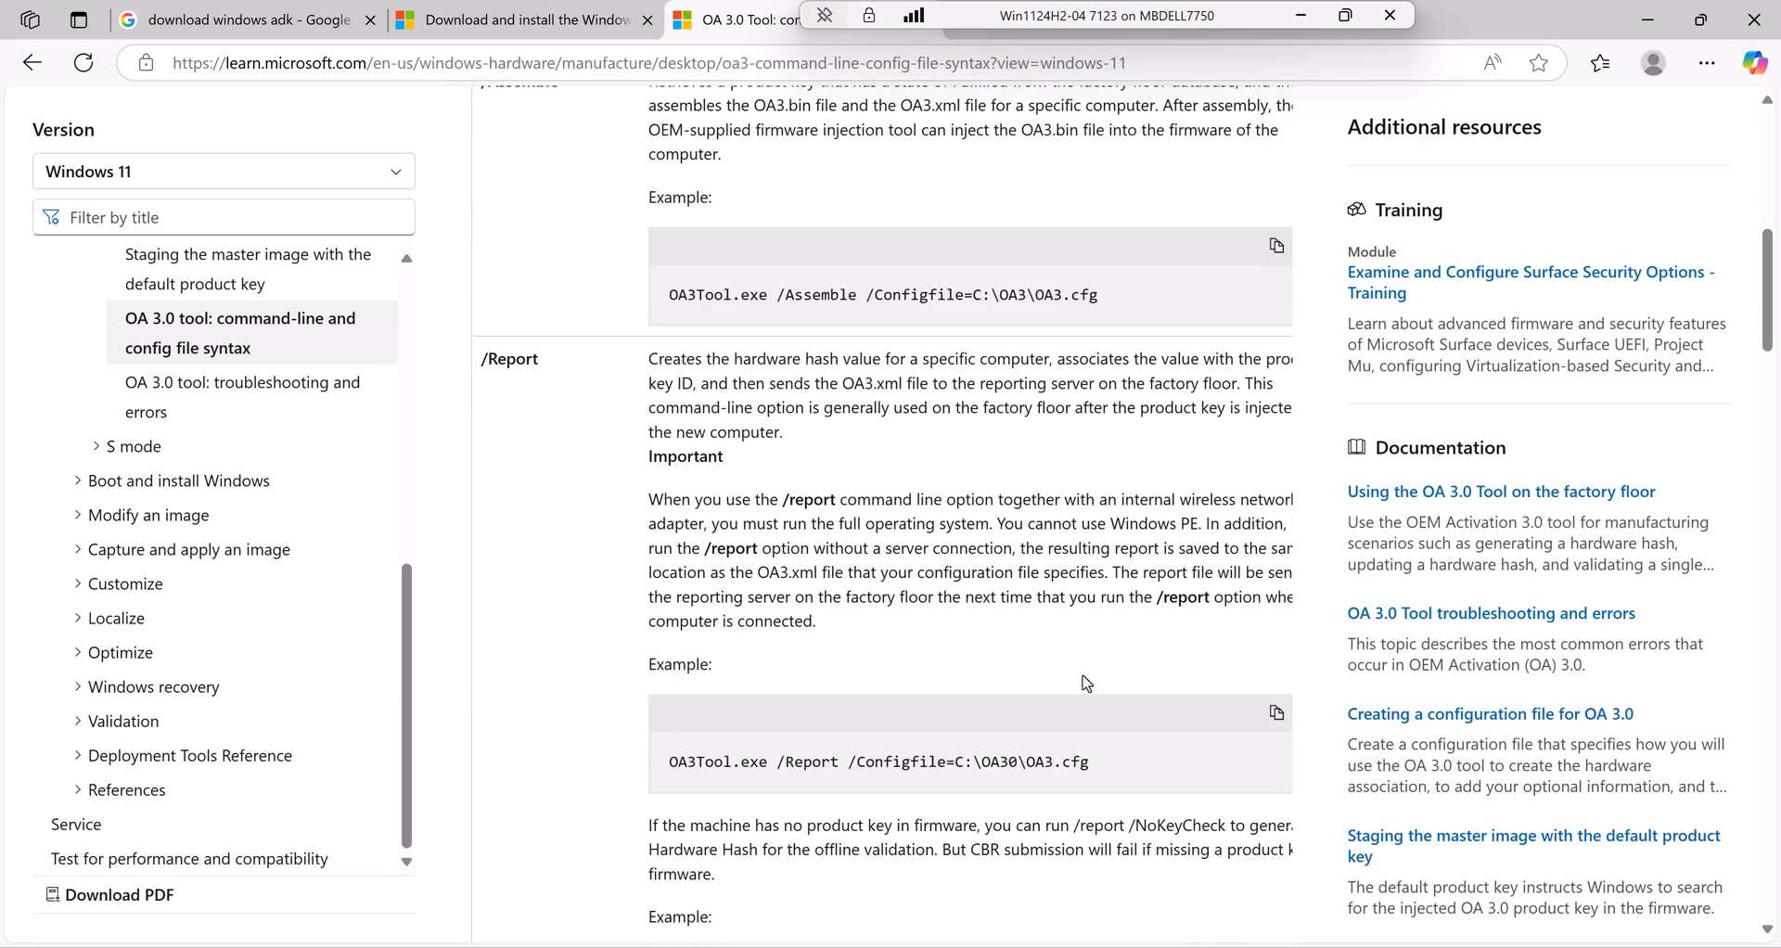
scroll("down", 3)
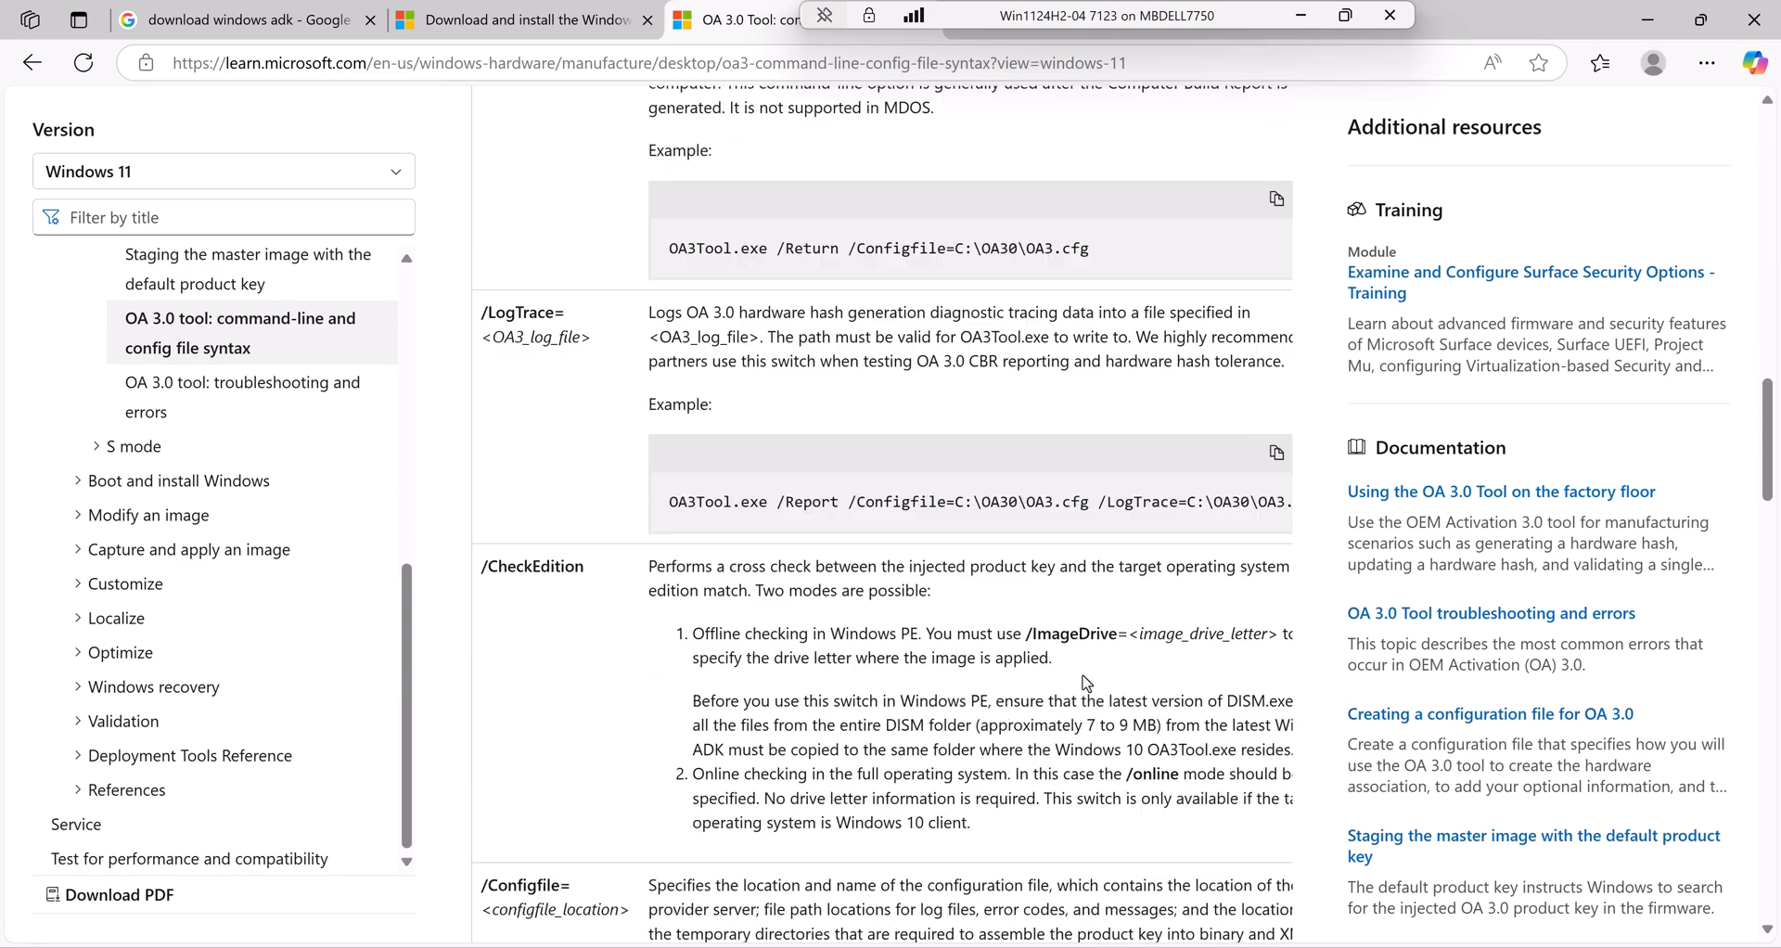
scroll("down", 3)
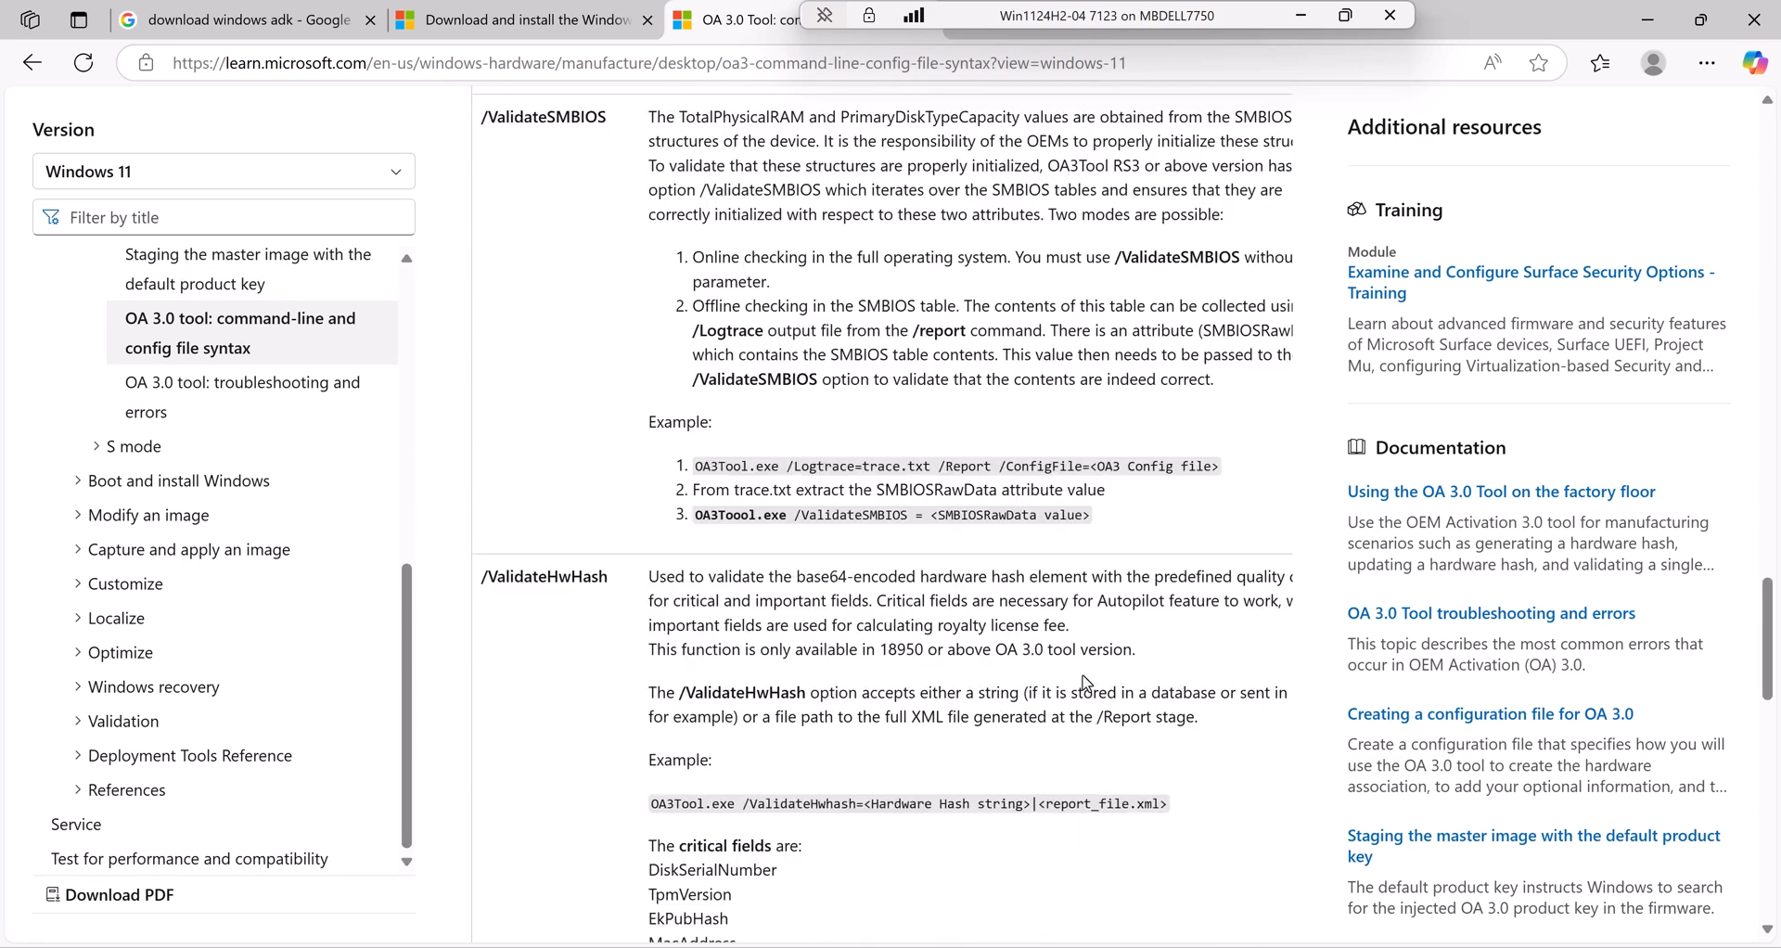
scroll("down", 3)
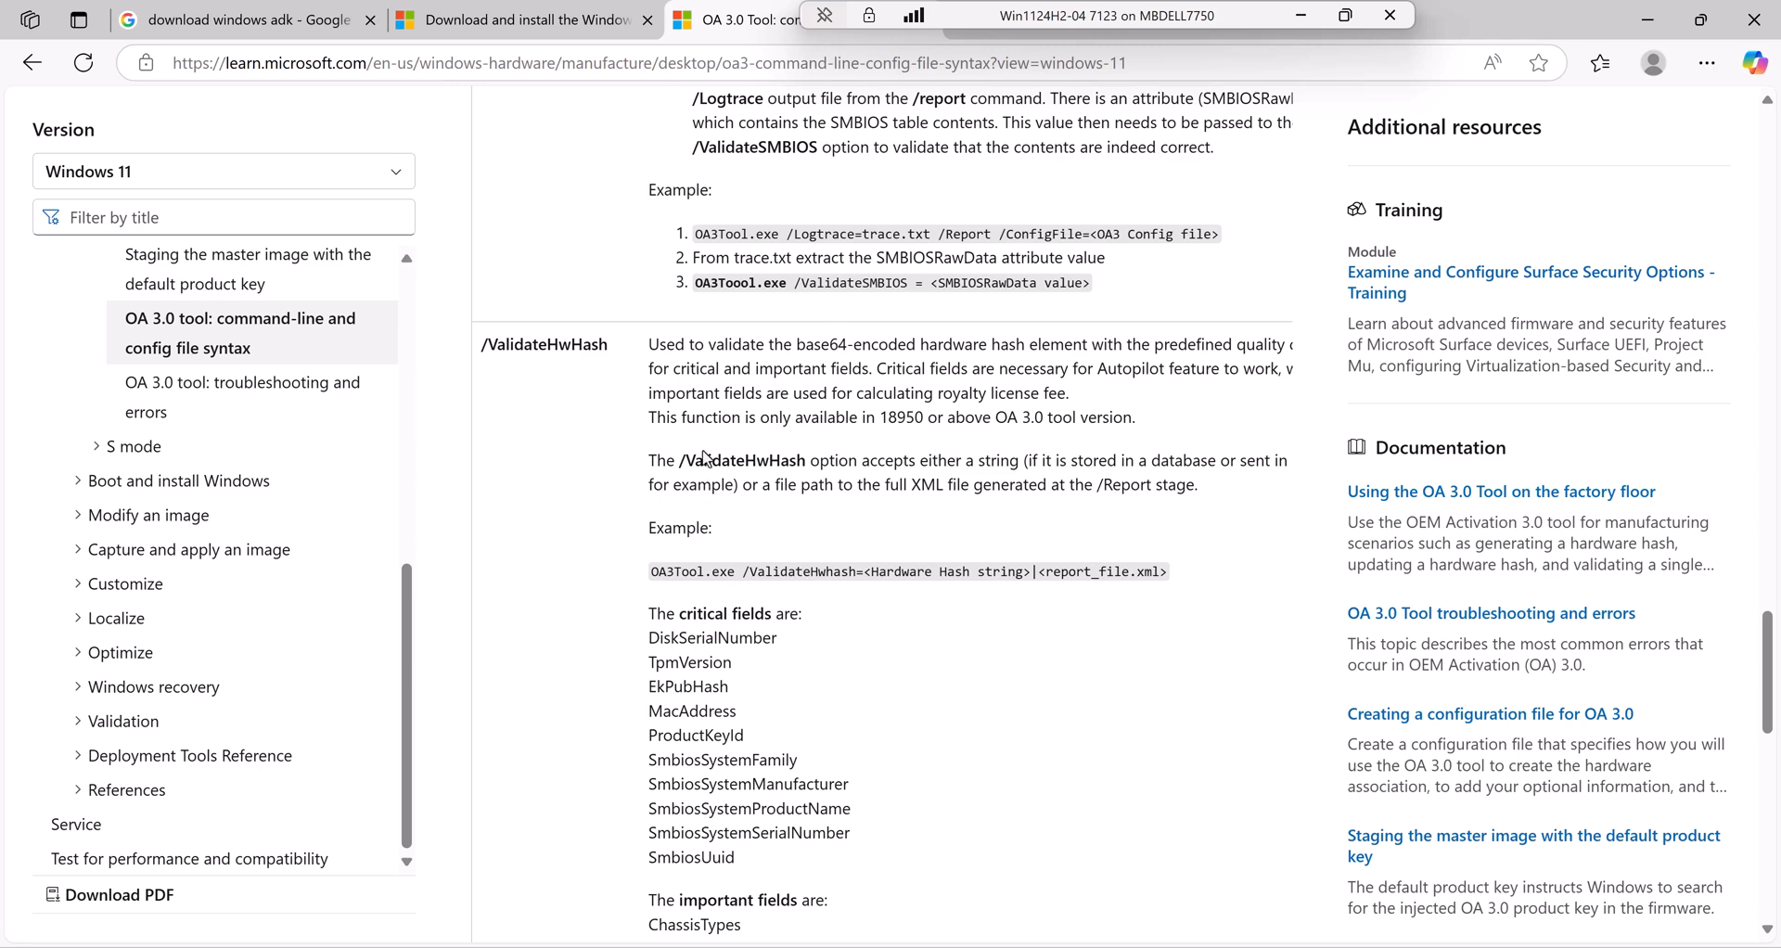
mouse_move(573, 508)
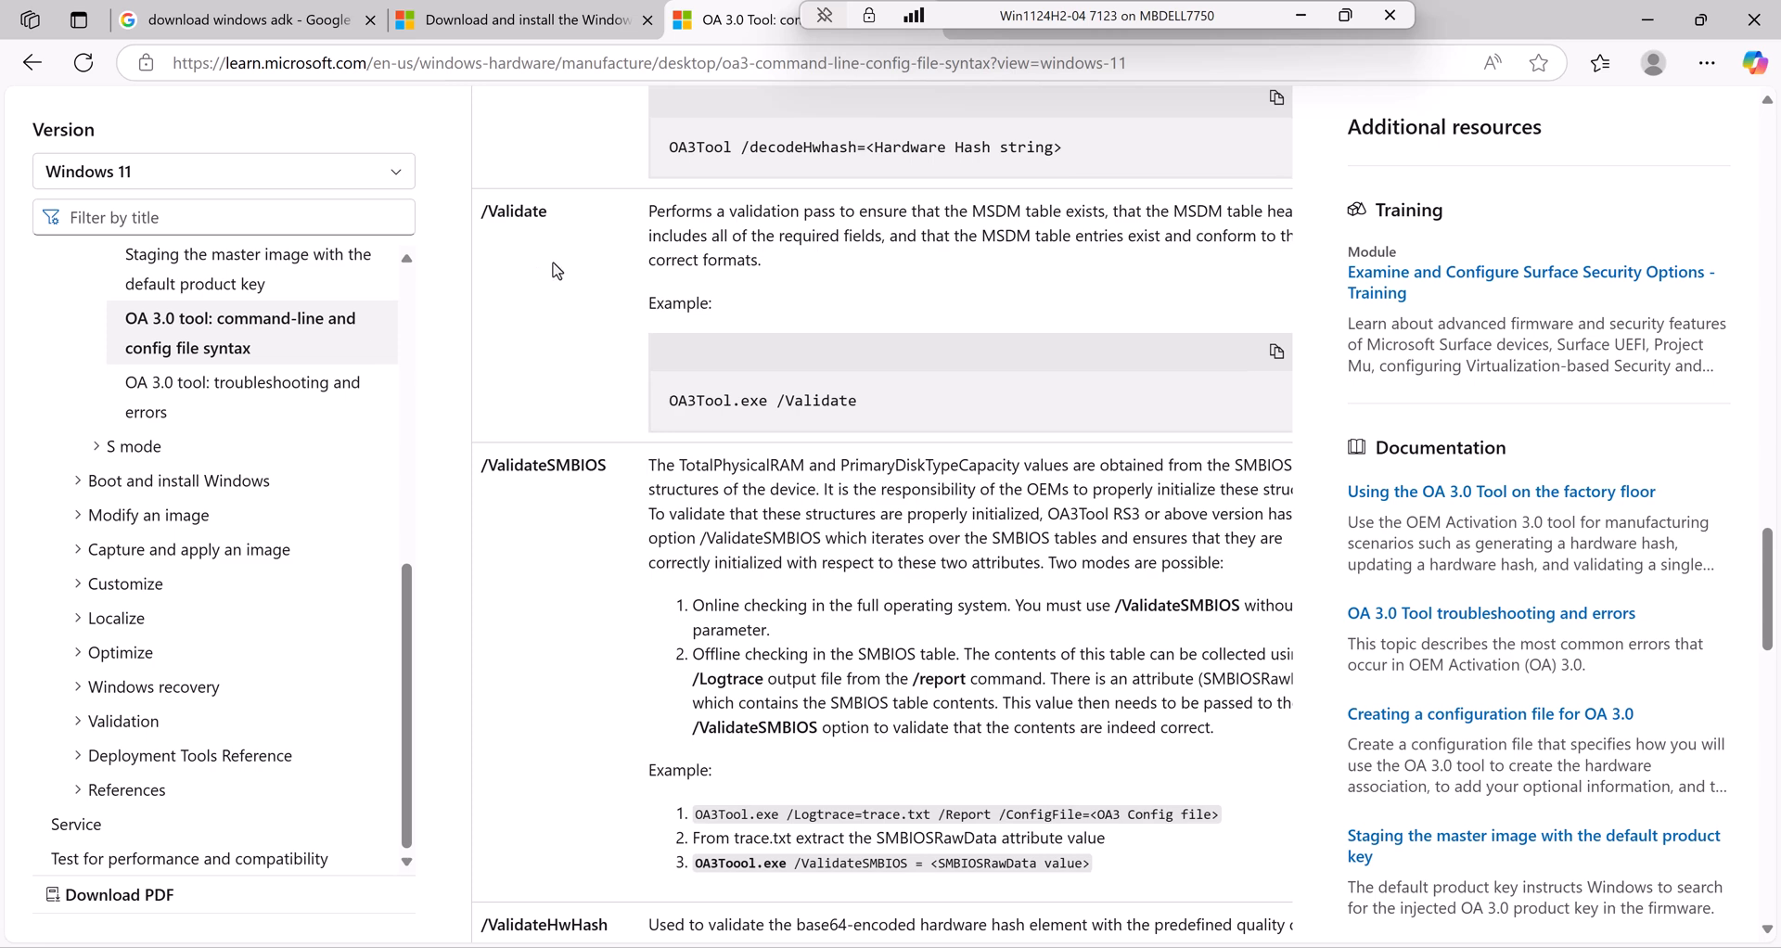
scroll("down", 3)
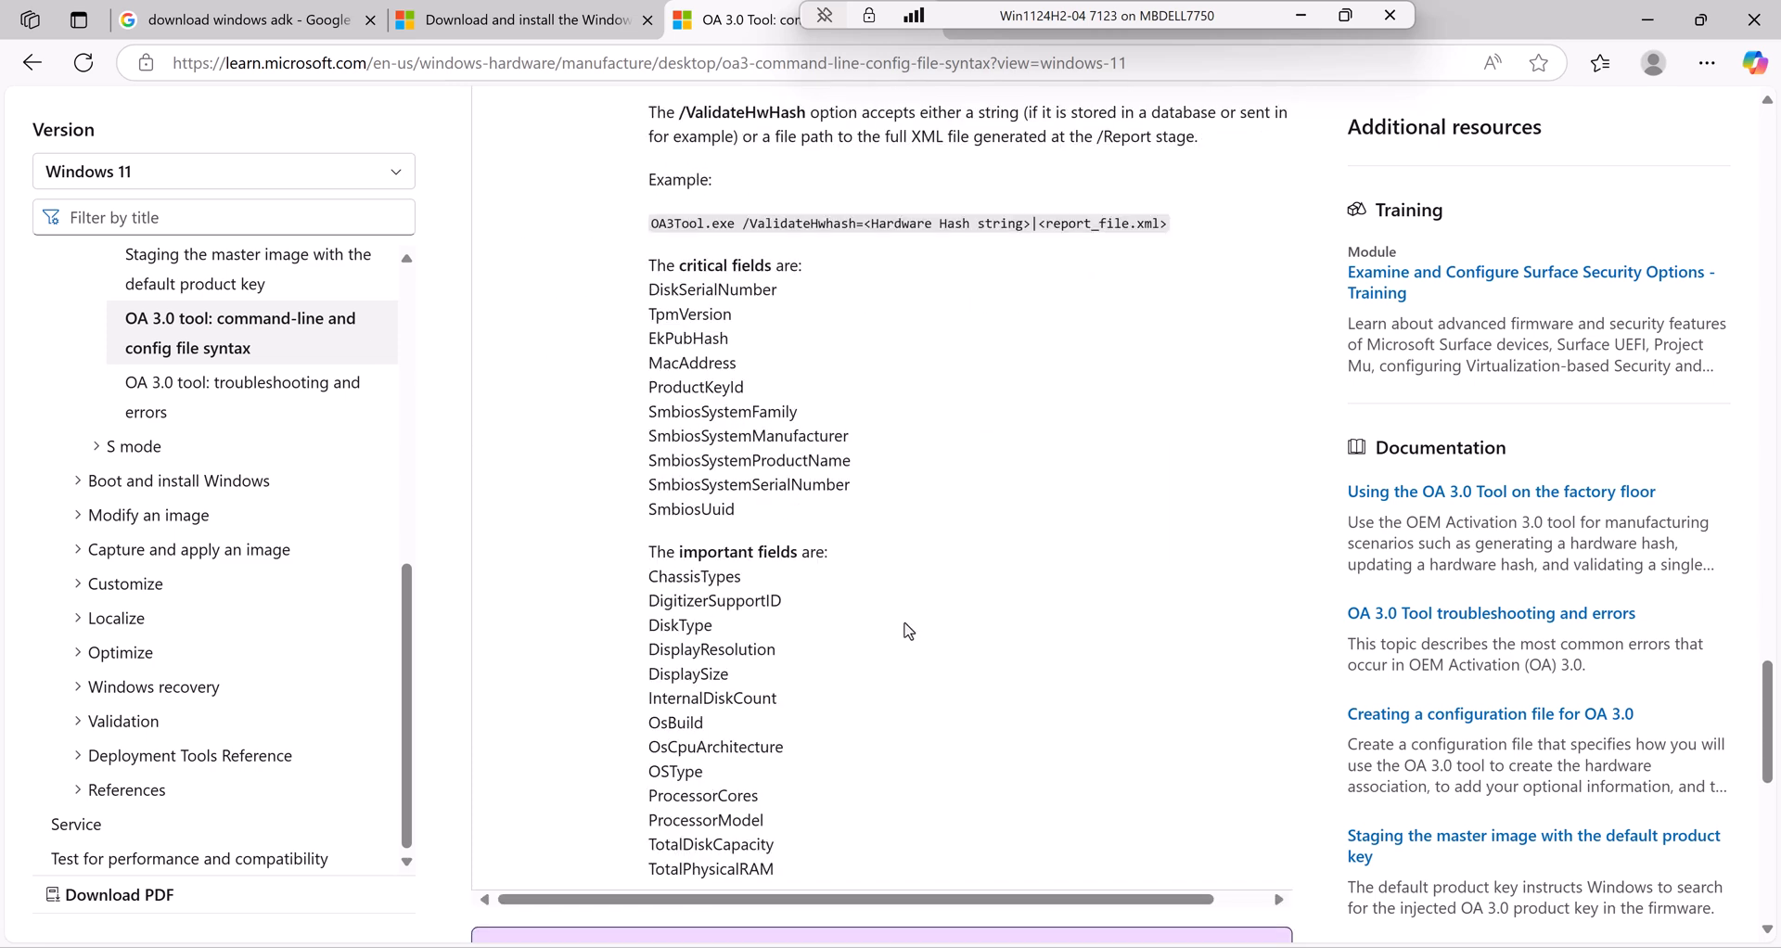
scroll("down", 3)
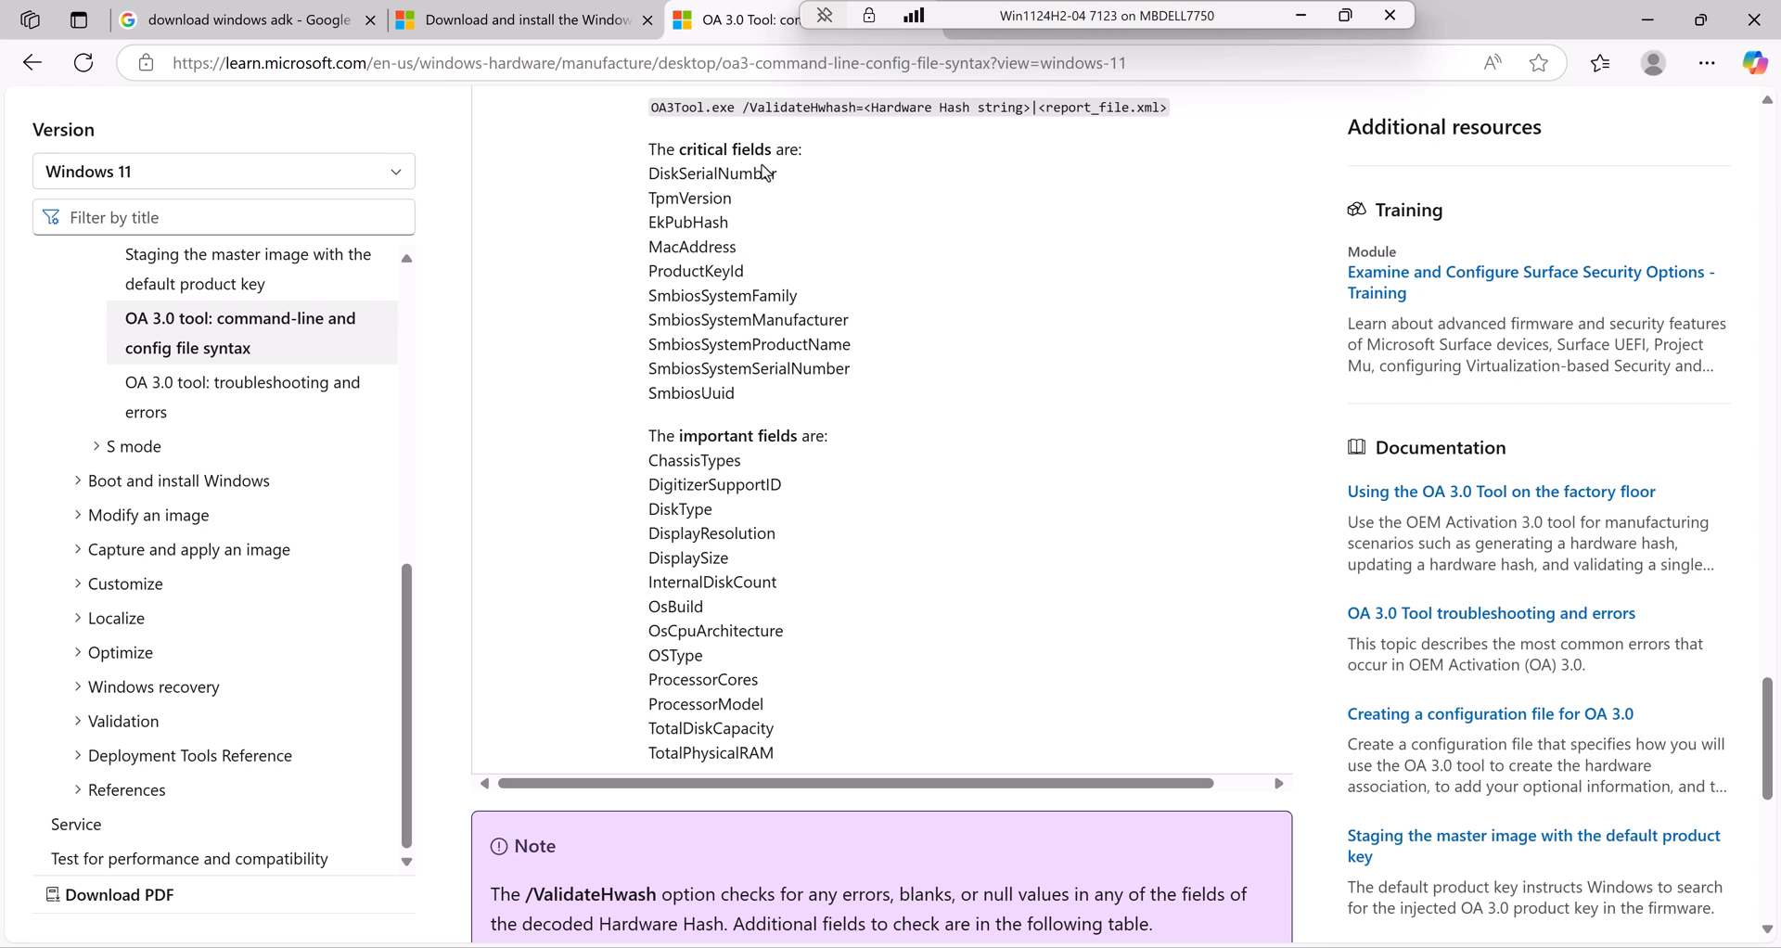
mouse_move(801, 698)
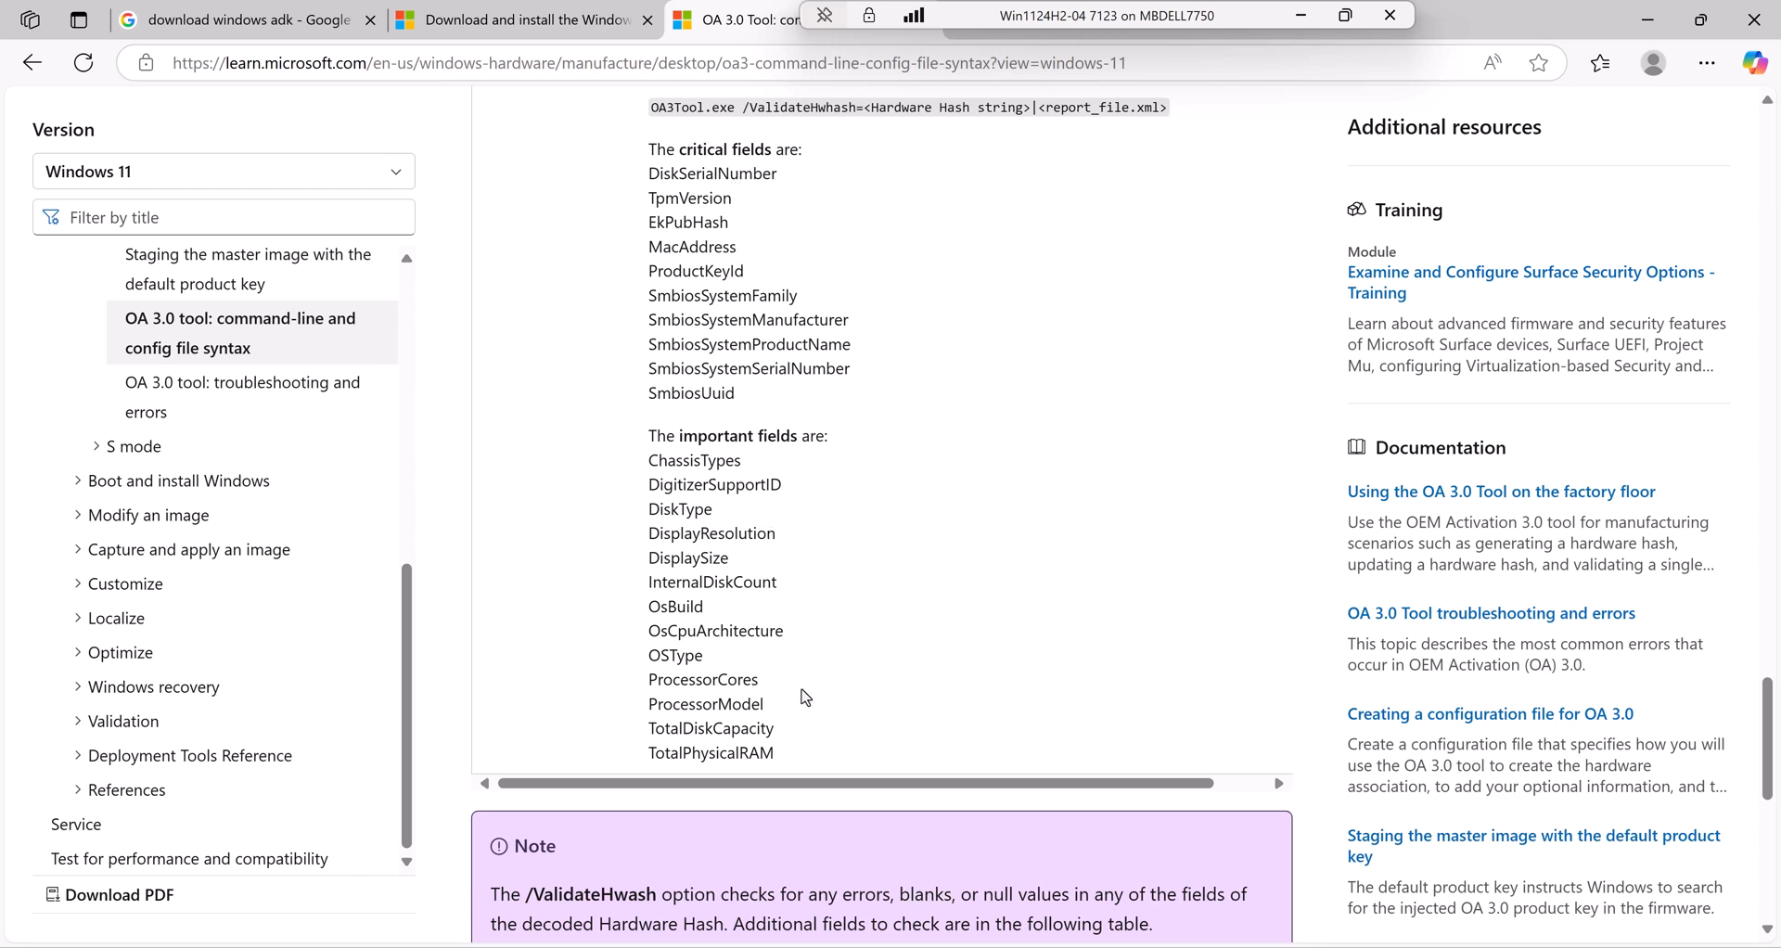
mouse_move(757, 256)
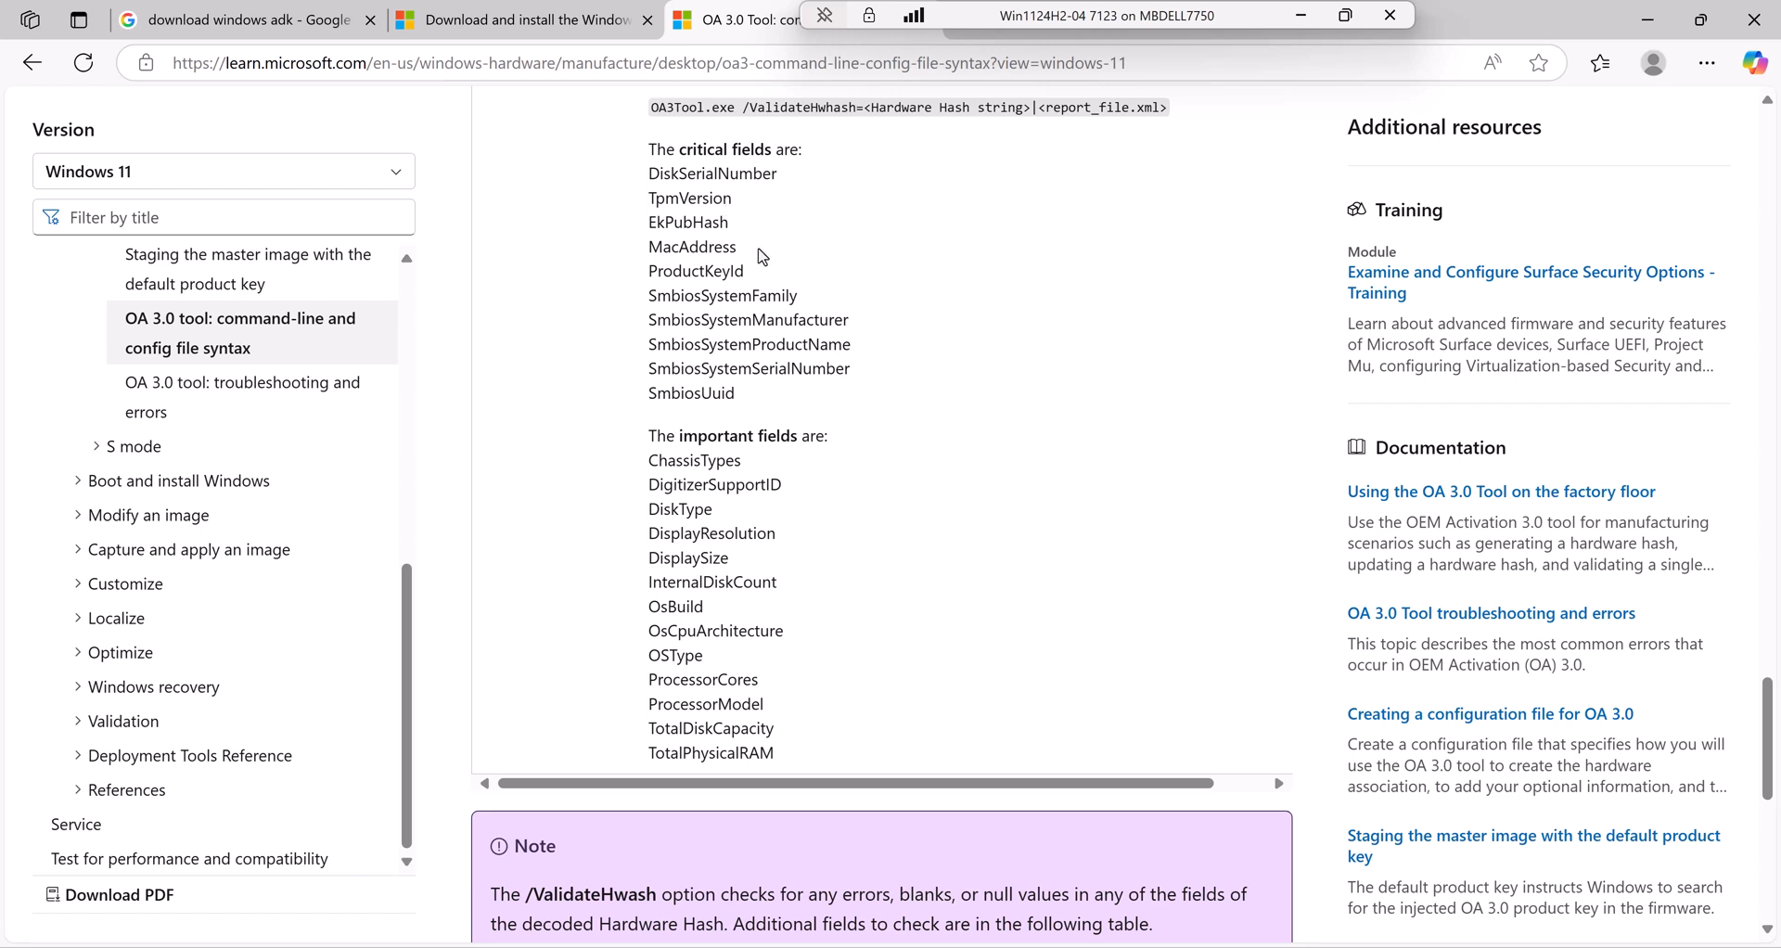
mouse_move(874, 282)
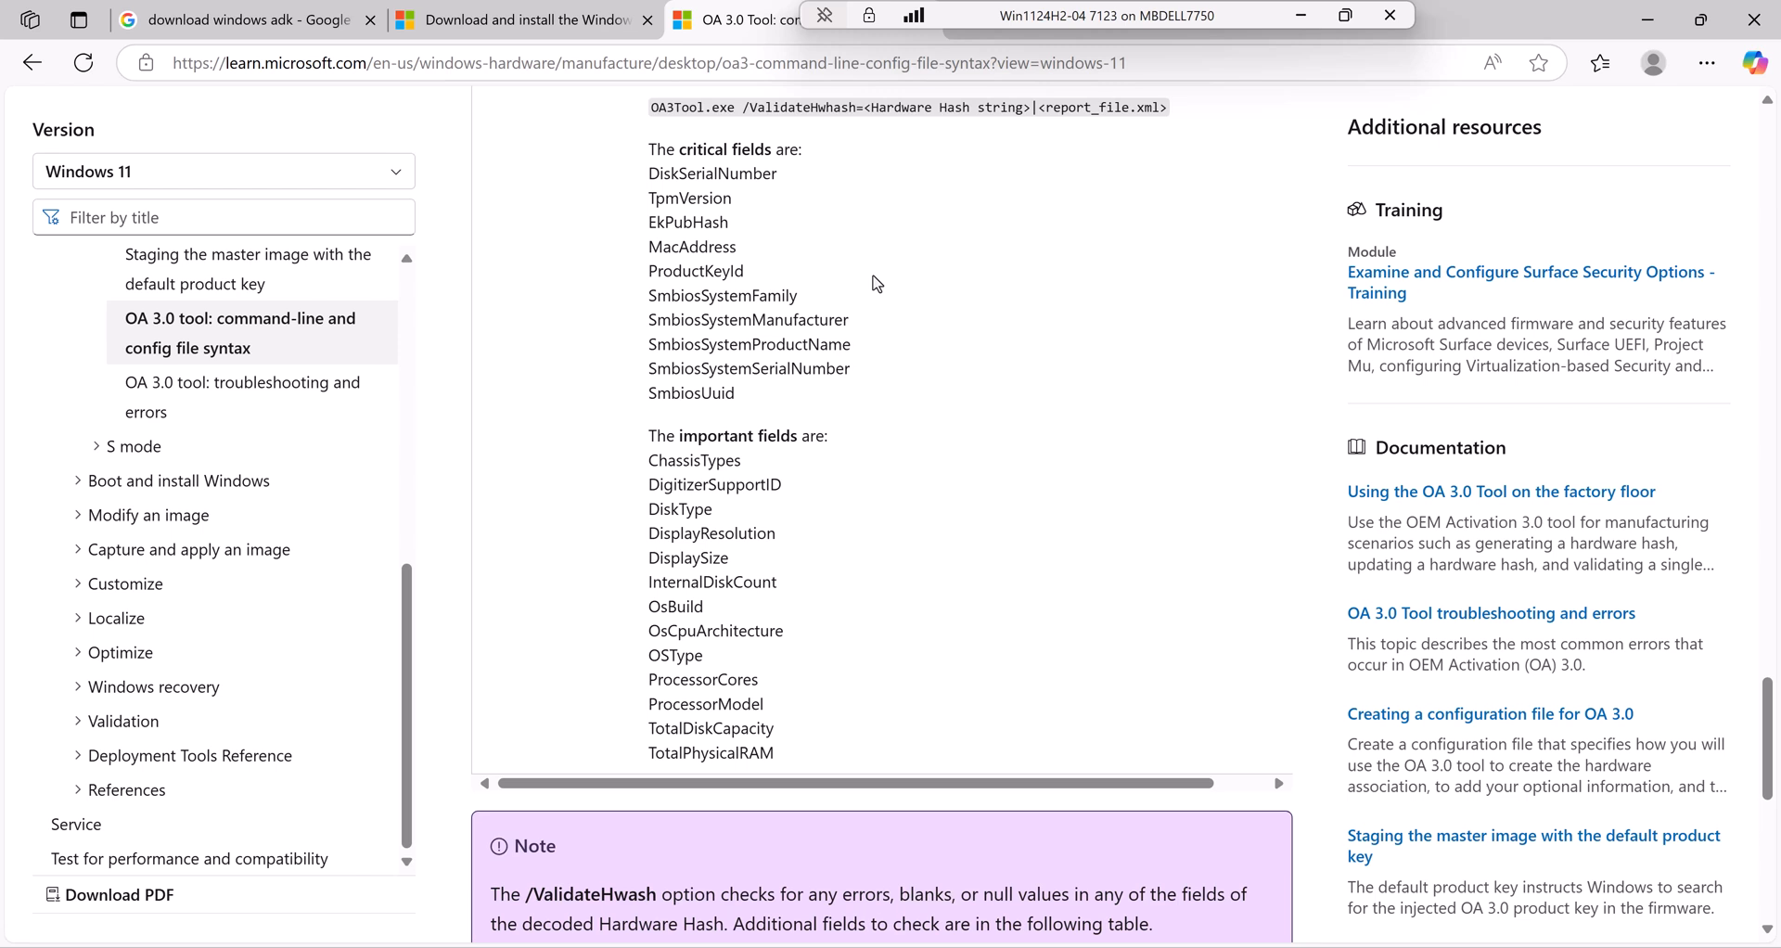
mouse_move(889, 297)
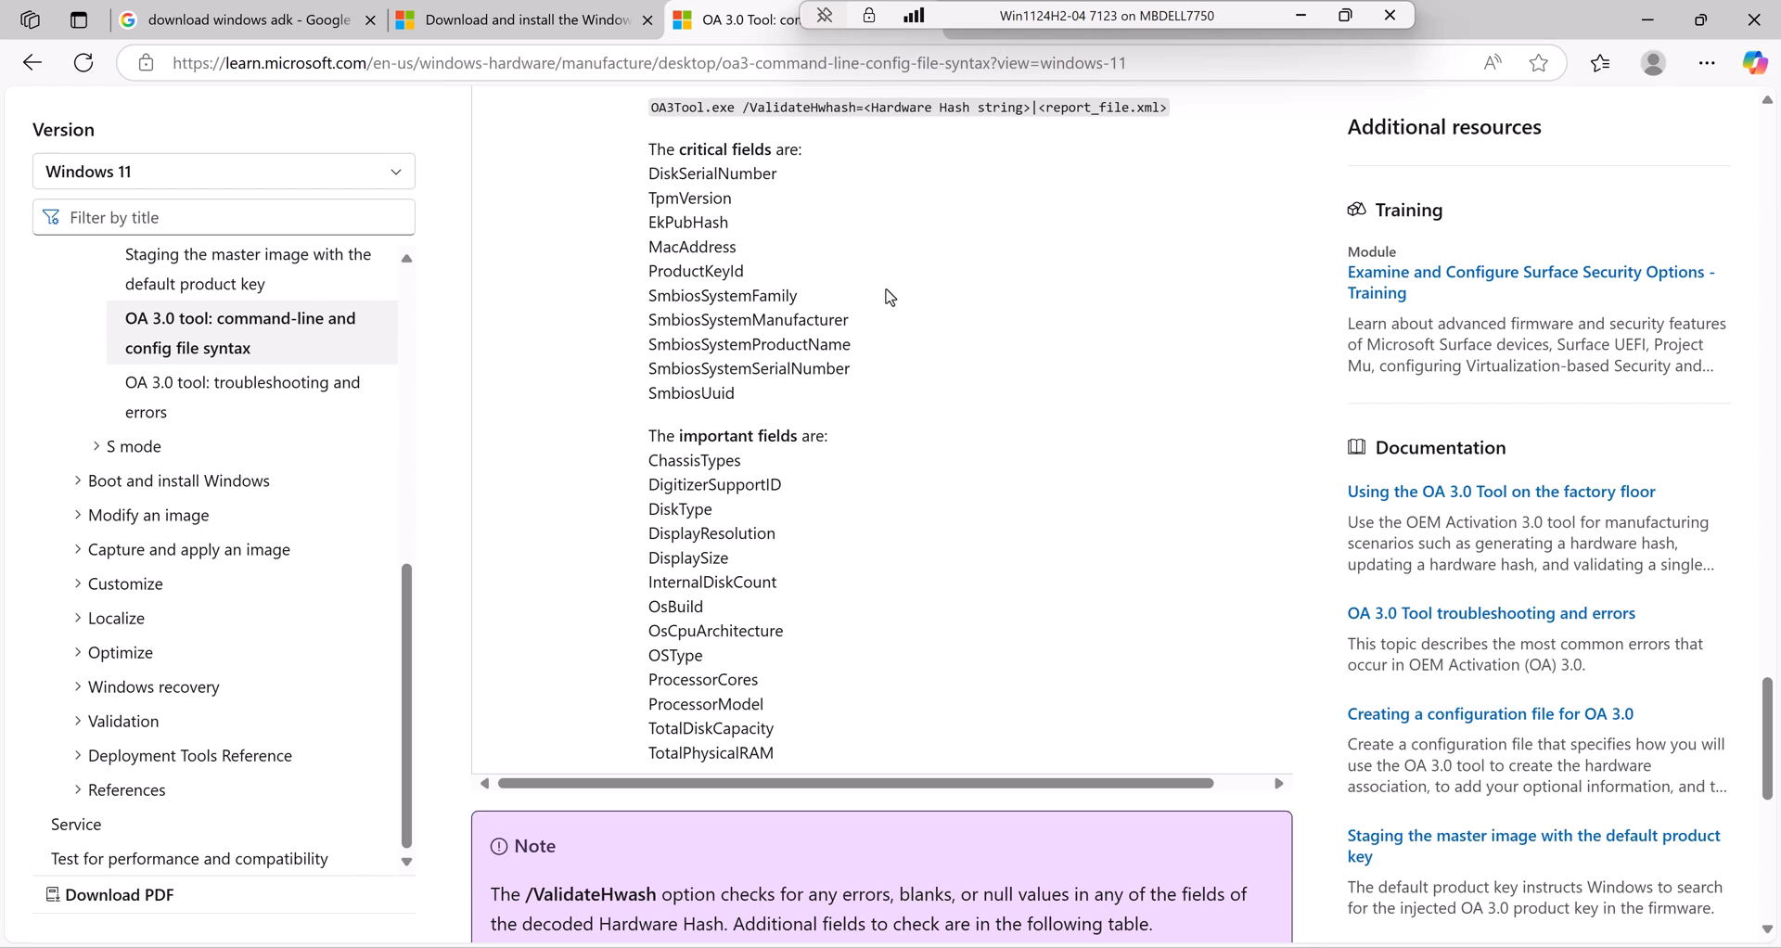
mouse_move(898, 304)
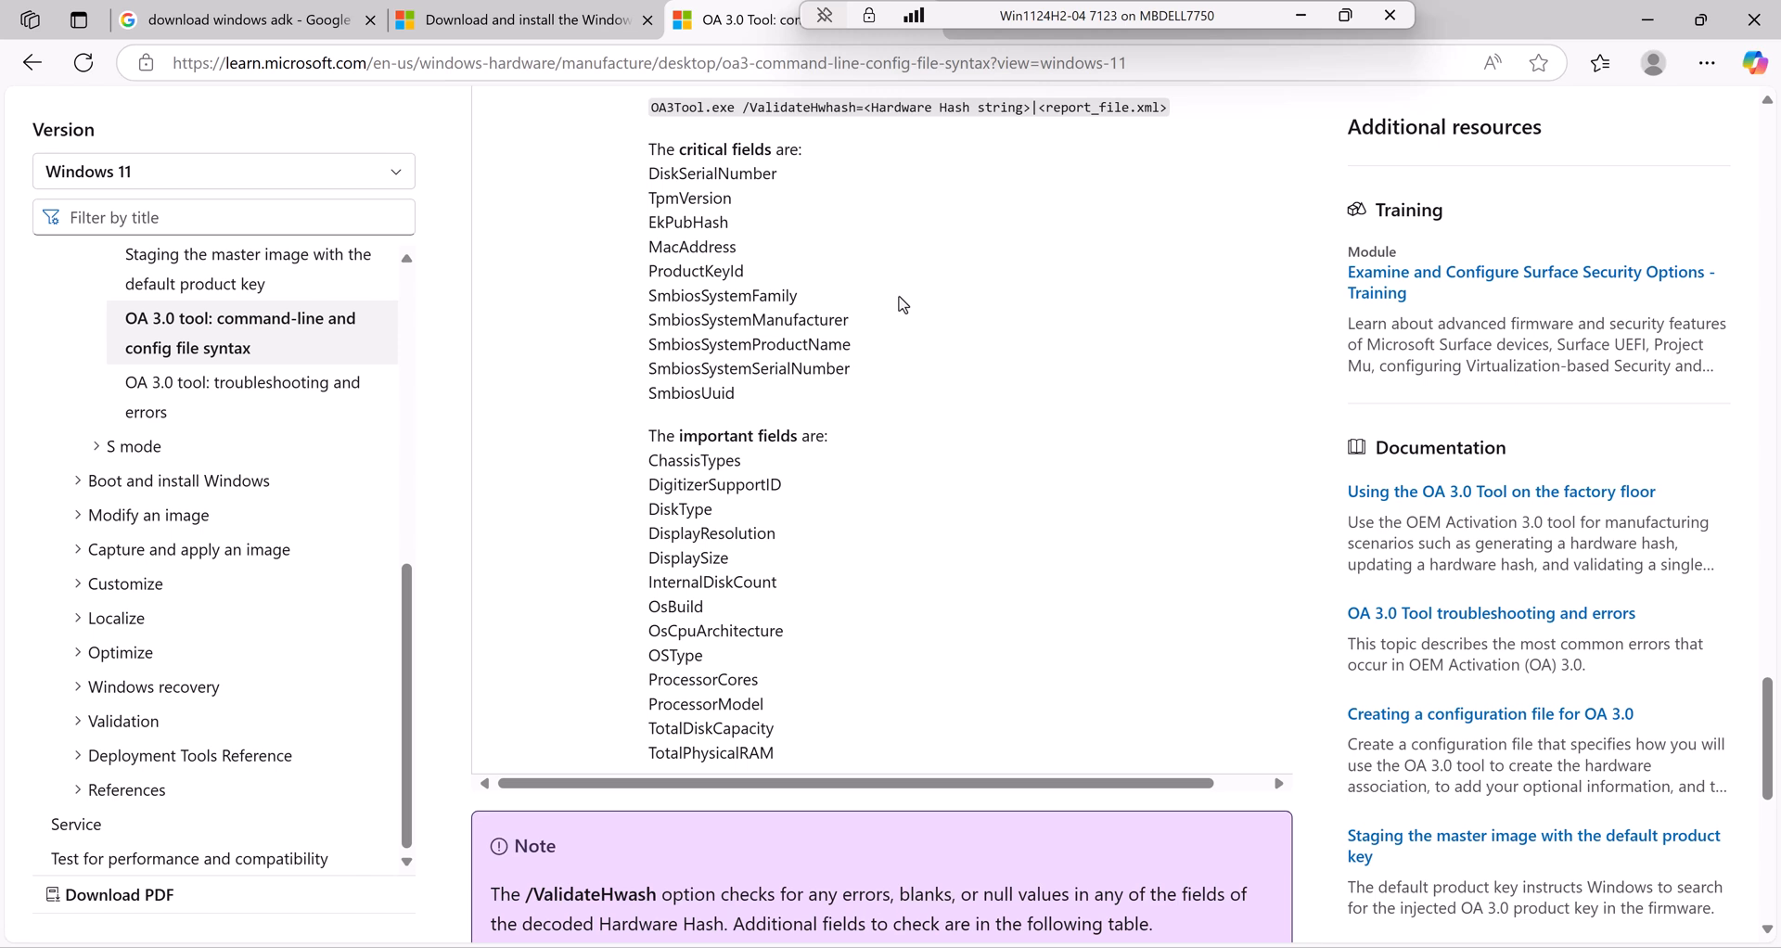